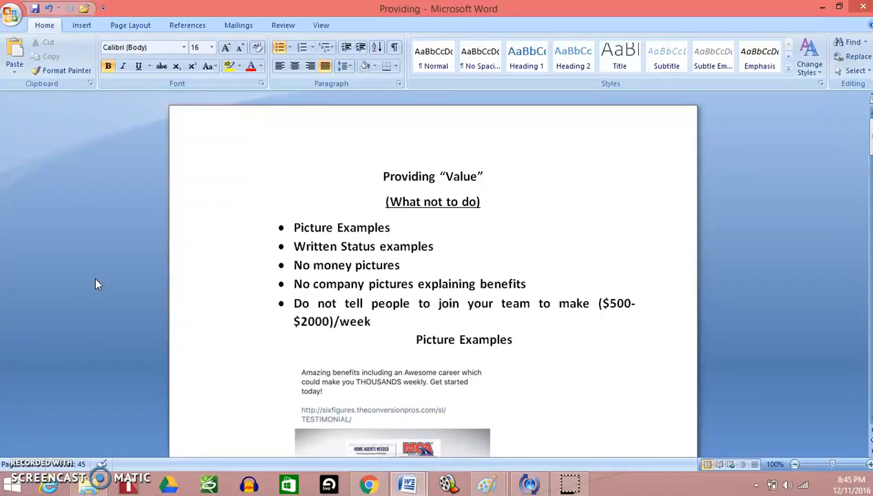
mouse_move(370, 482)
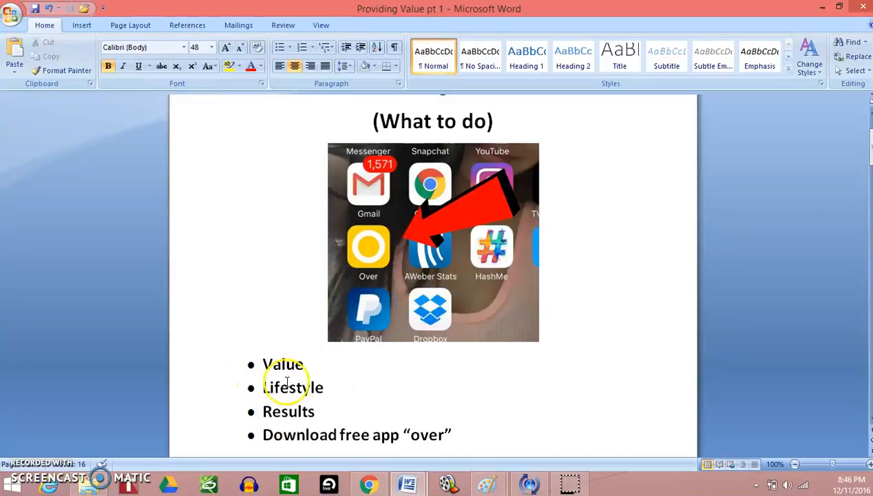
mouse_move(410, 388)
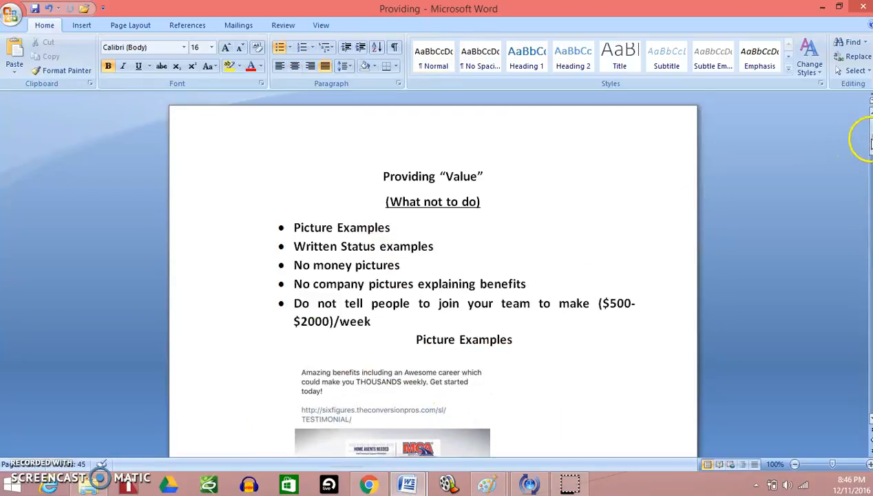
Scroll to Picture Examples to review the red-car, roadside assistance and Hiring! ads.
scroll(down, 3)
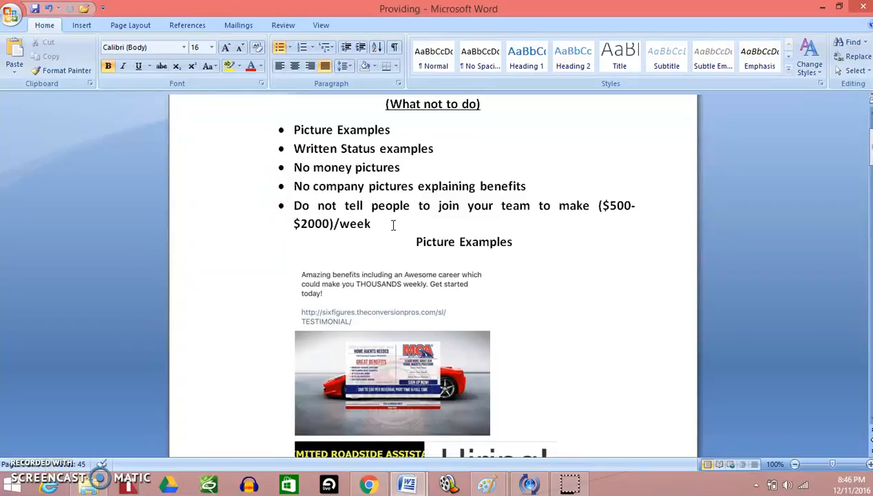
click(371, 223)
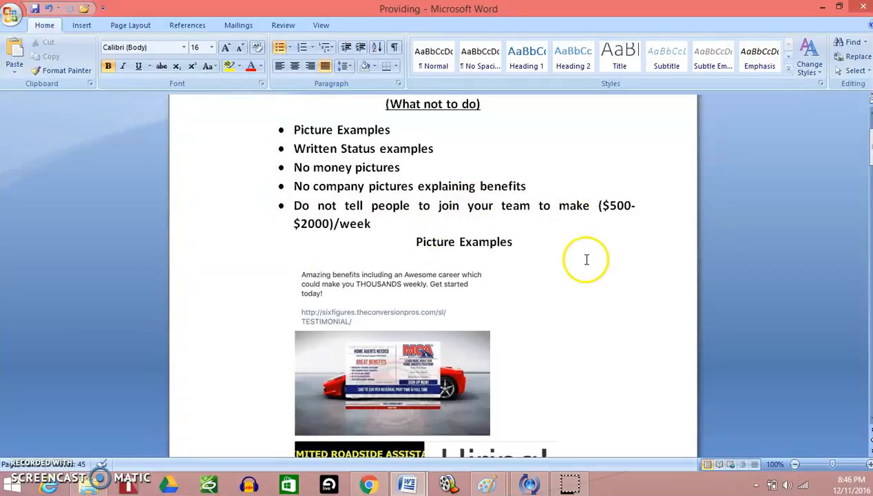
scroll(down, 3)
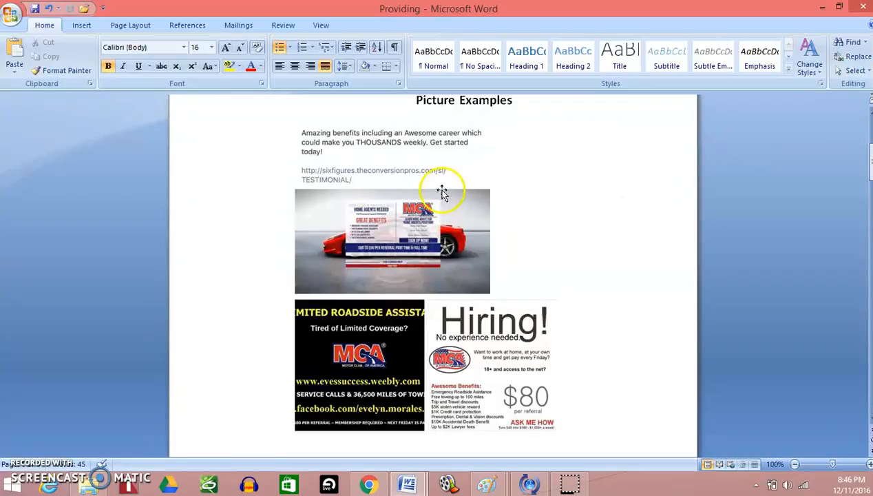
mouse_move(329, 141)
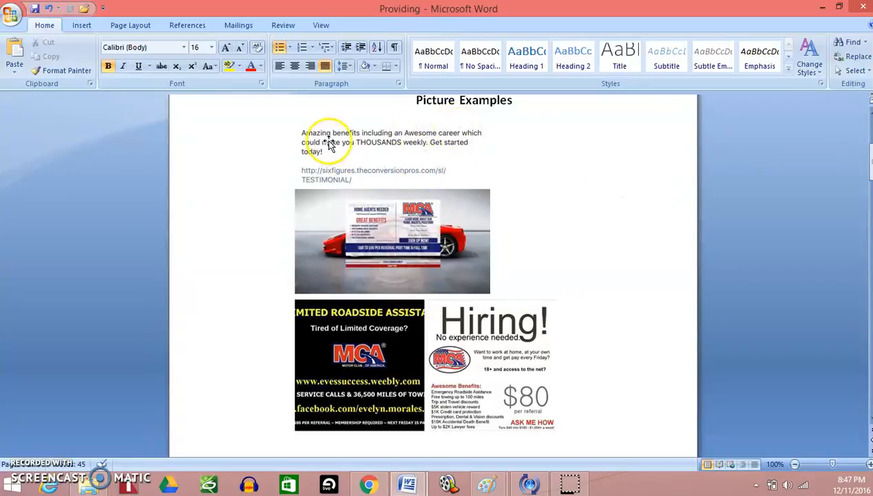
mouse_move(421, 142)
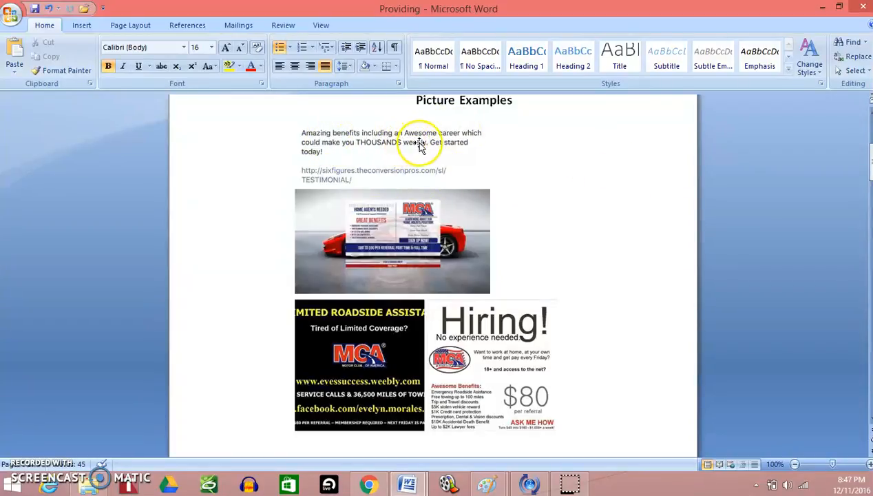
mouse_move(396, 151)
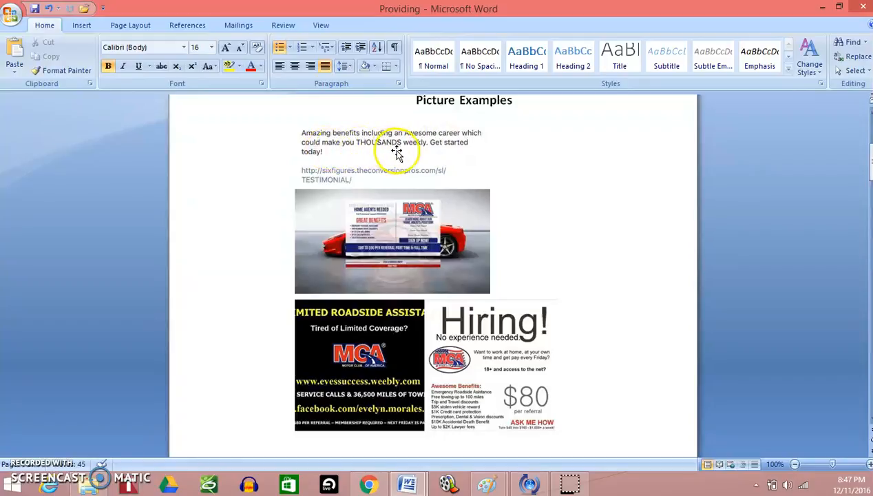
mouse_move(358, 143)
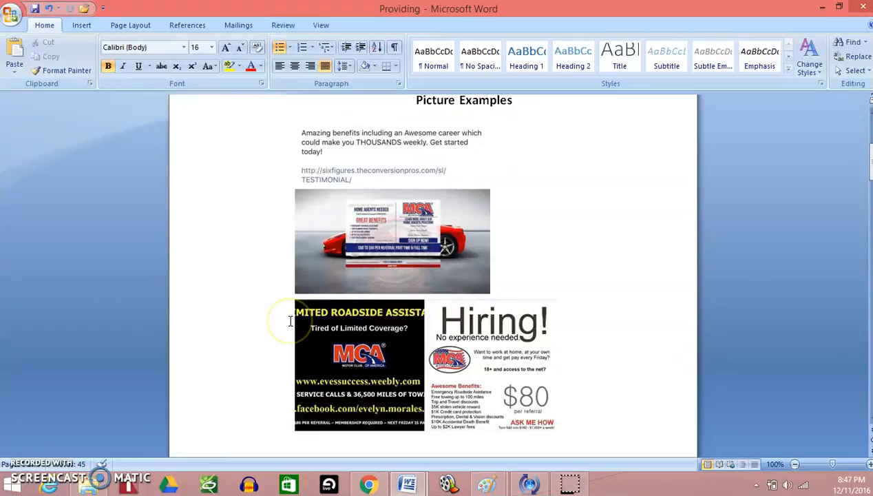
mouse_move(280, 230)
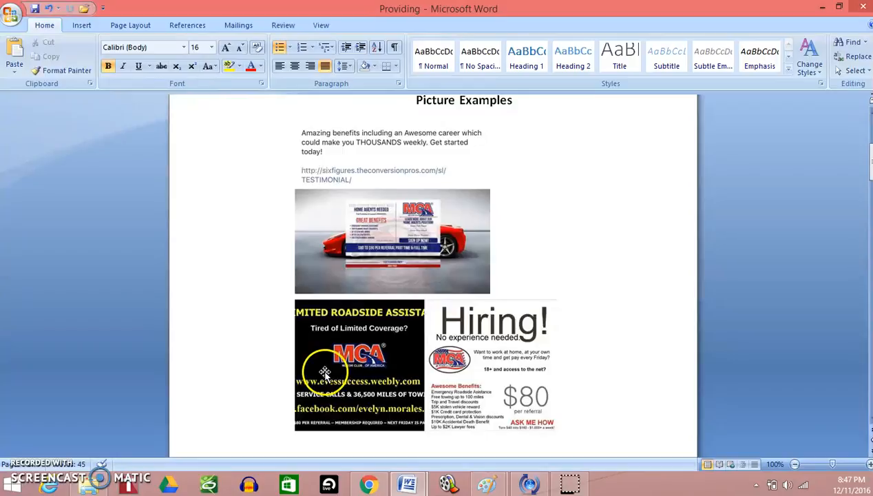
mouse_move(296, 356)
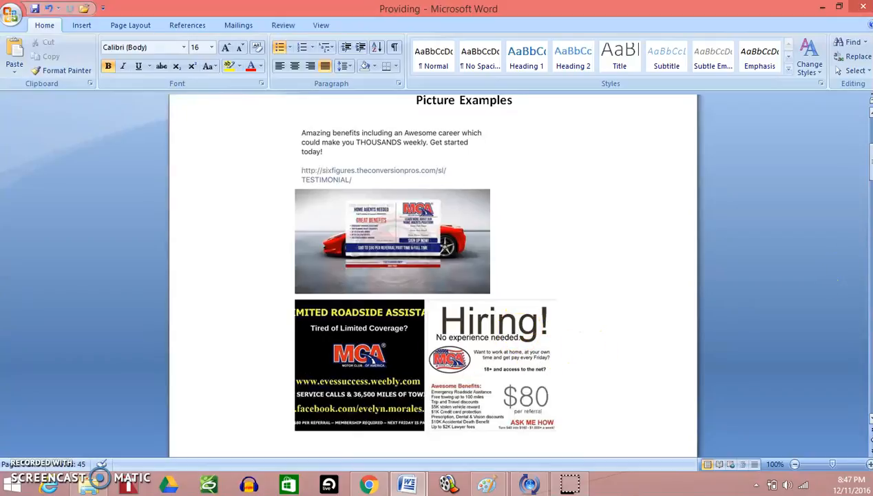
Scroll past page 2's cash-photo posts to the Written Status Post (What not to Post) section.
scroll(down, 3)
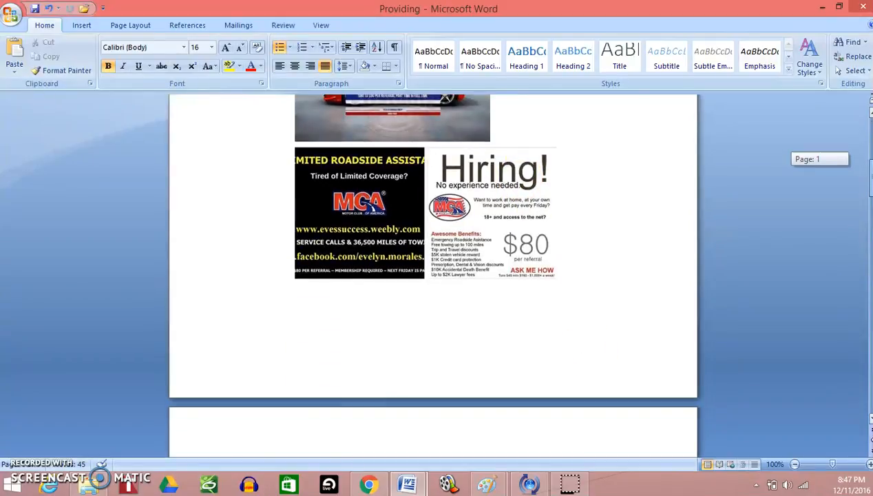
scroll(down, 3)
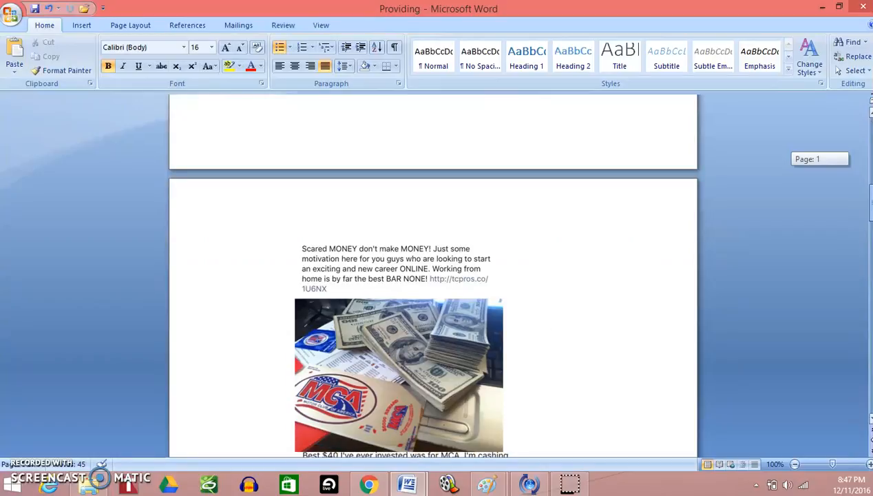
scroll(down, 3)
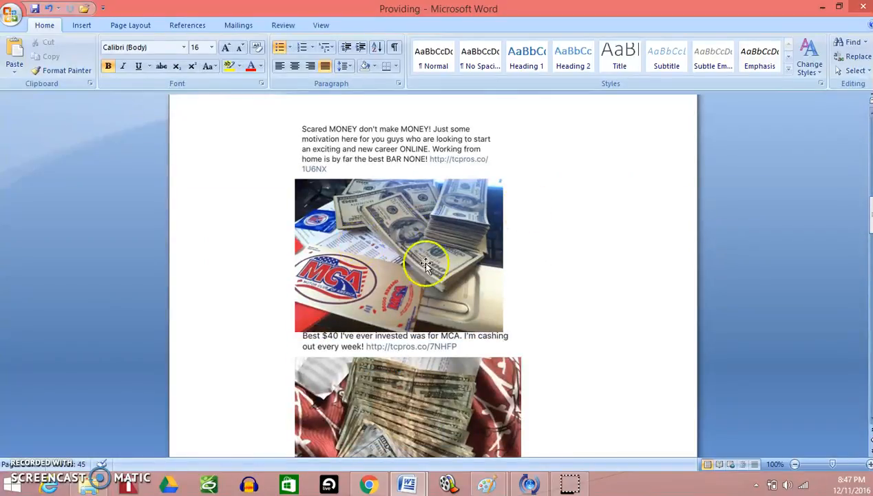
mouse_move(342, 314)
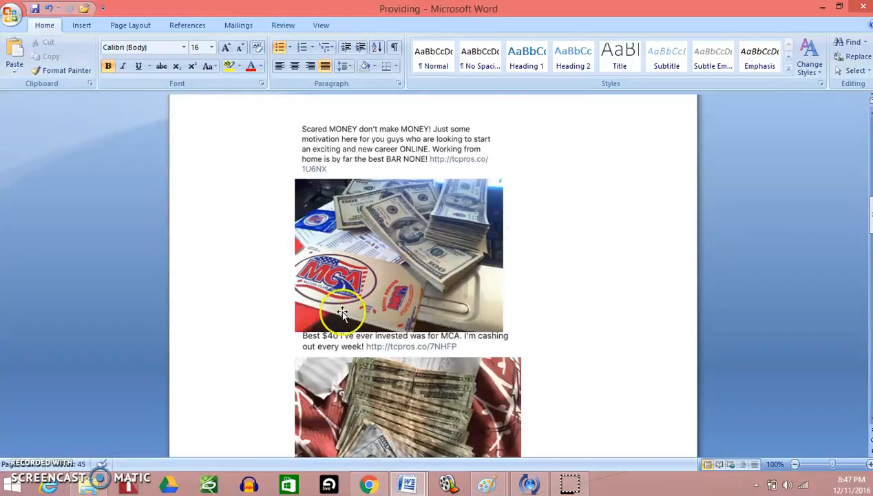
mouse_move(318, 256)
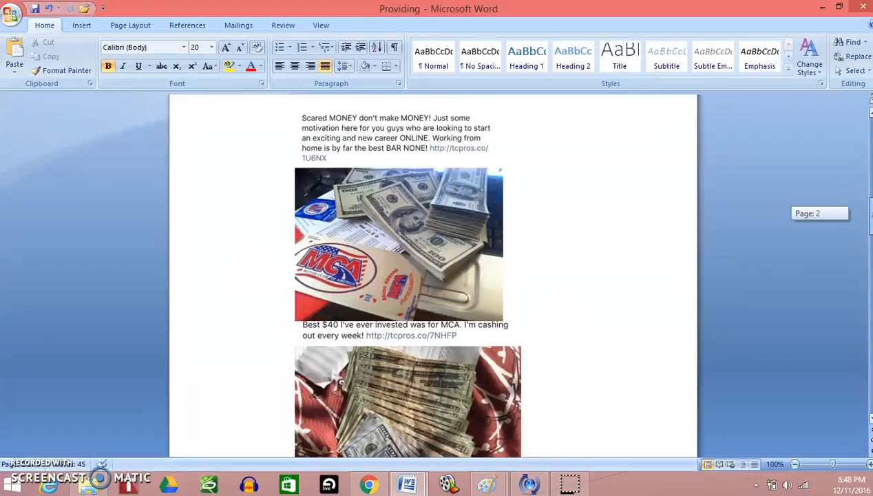
scroll(down, 3)
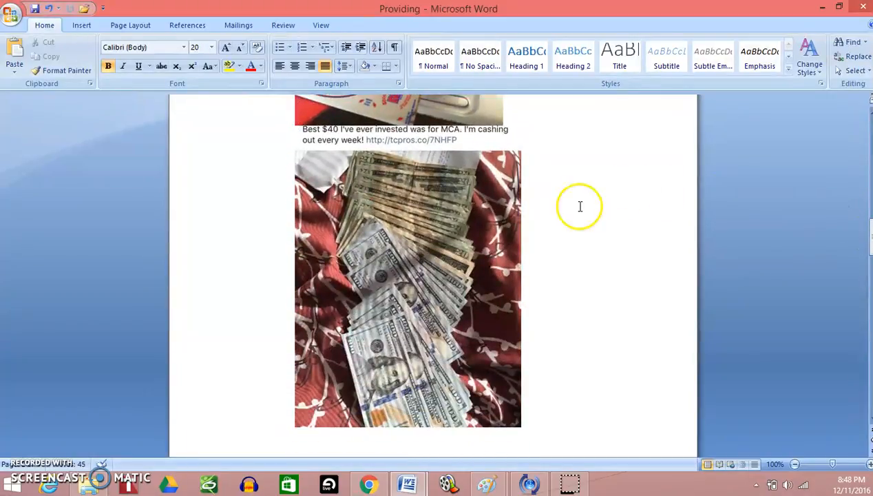
mouse_move(351, 265)
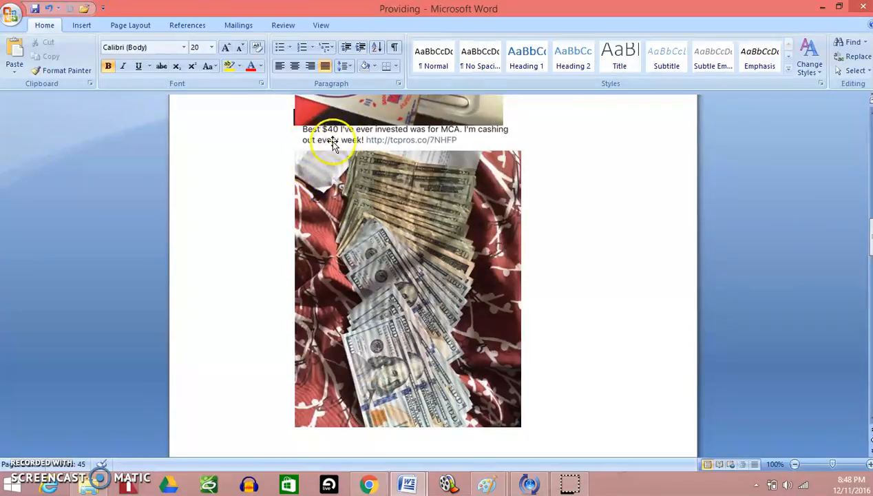
mouse_move(449, 131)
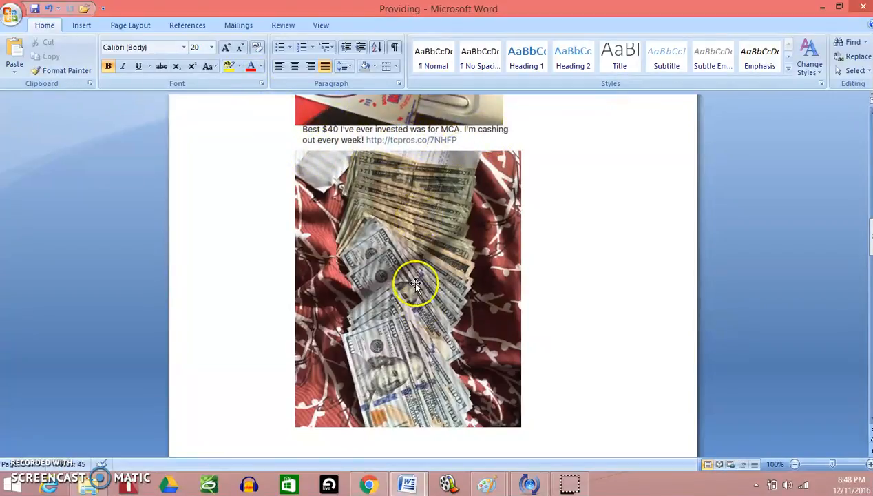
mouse_move(771, 238)
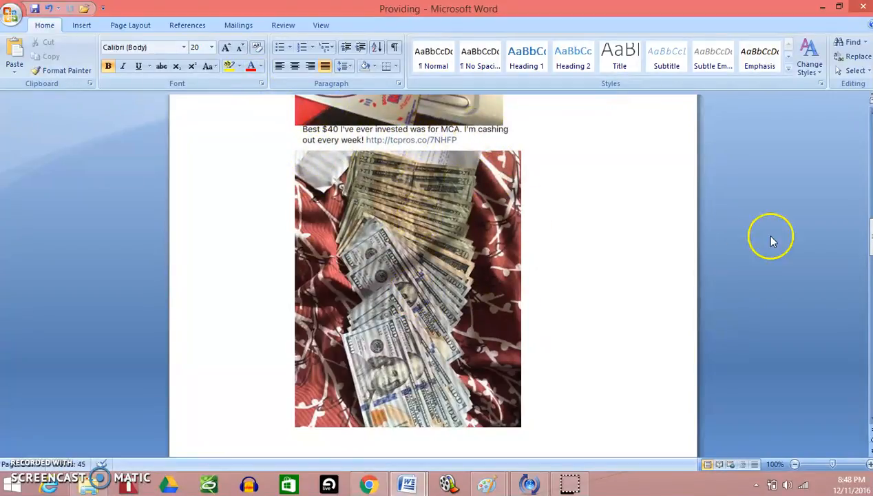
scroll(down, 3)
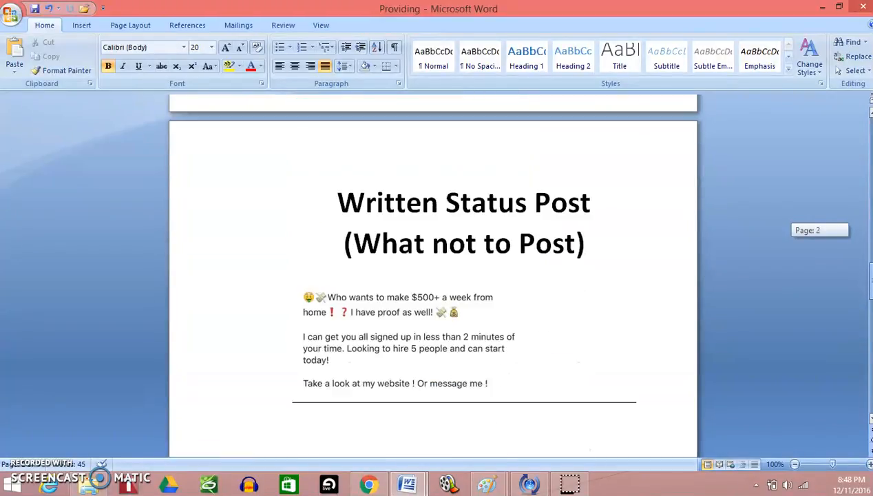
Scroll further, switch to Providing Value pt 1, then bring up the 'luxury cars' results.
scroll(down, 3)
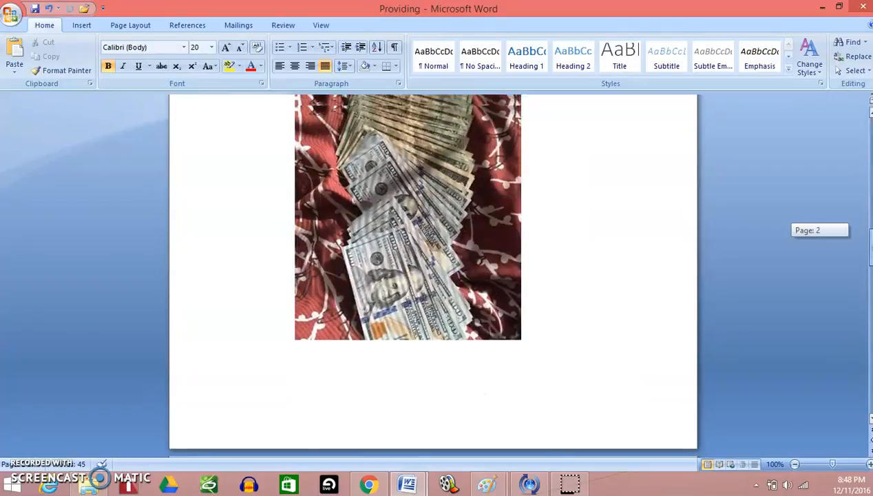
scroll(down, 3)
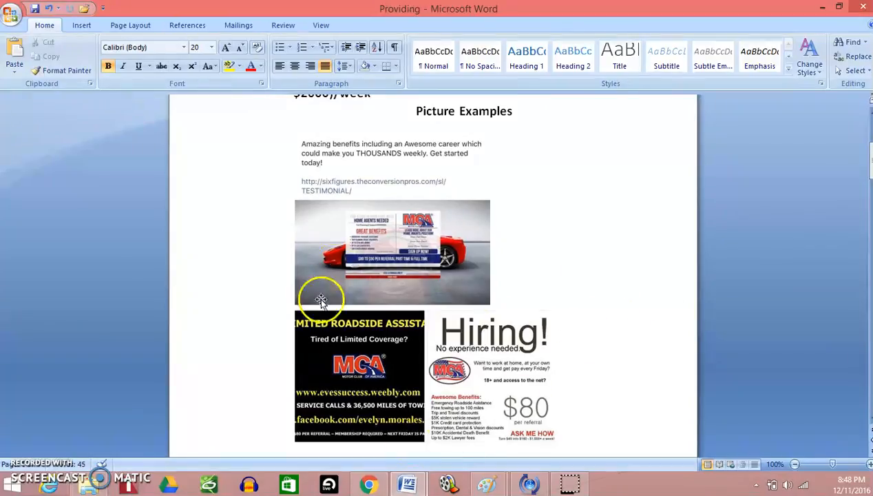
mouse_move(441, 388)
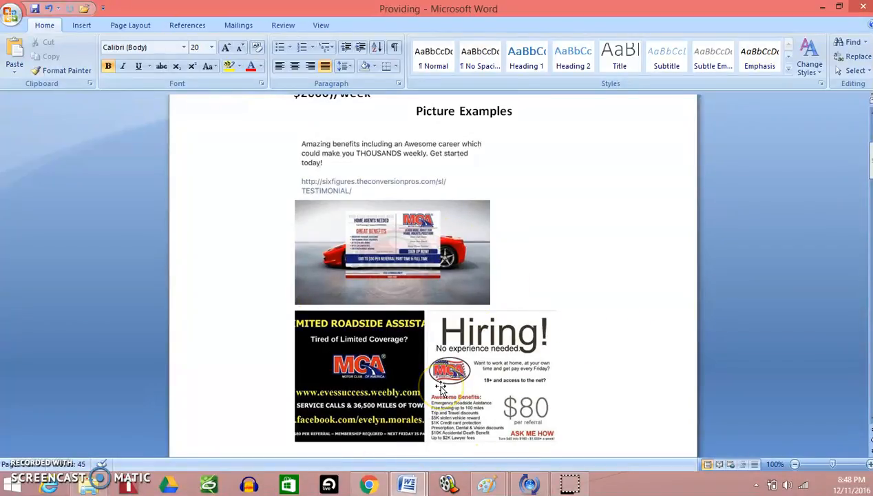
mouse_move(868, 200)
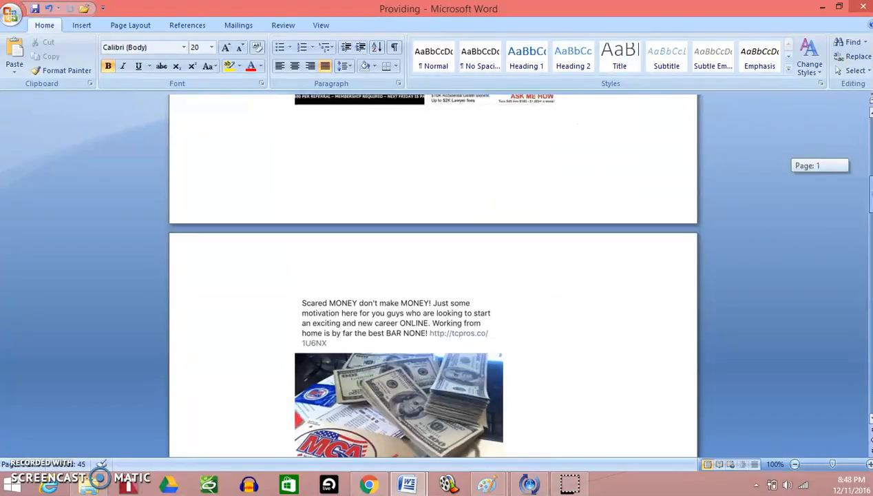
scroll(down, 3)
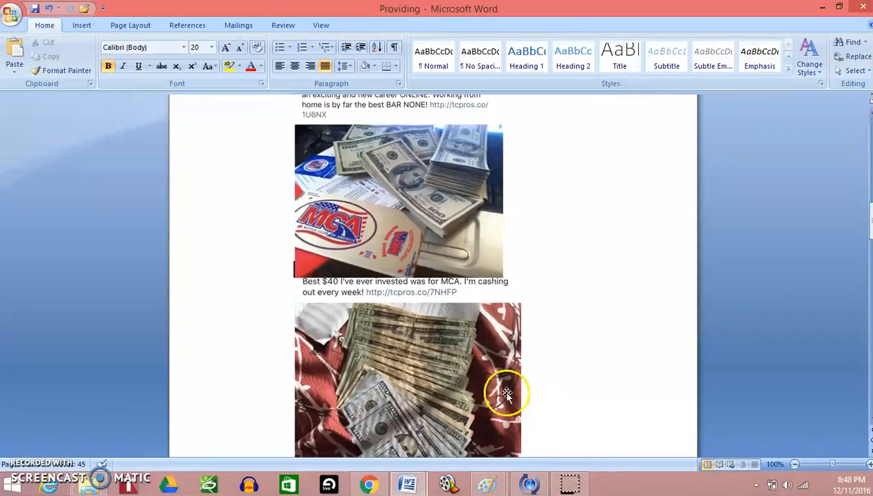
mouse_move(408, 484)
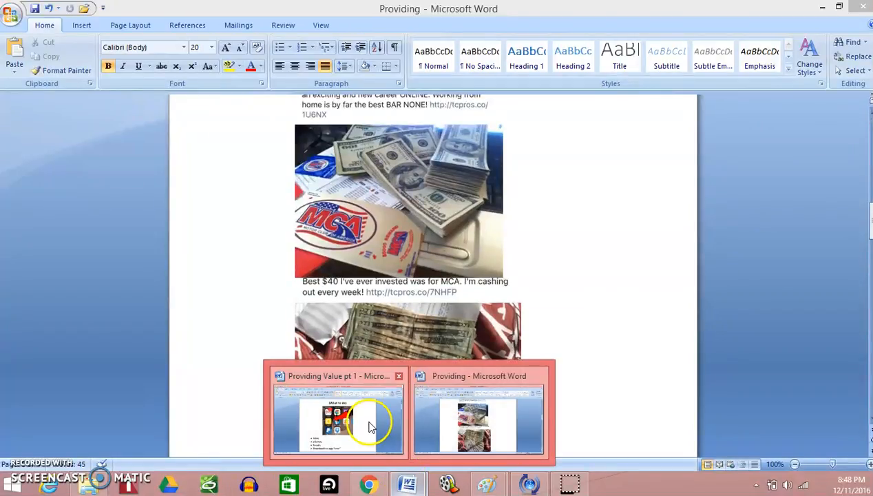
click(338, 420)
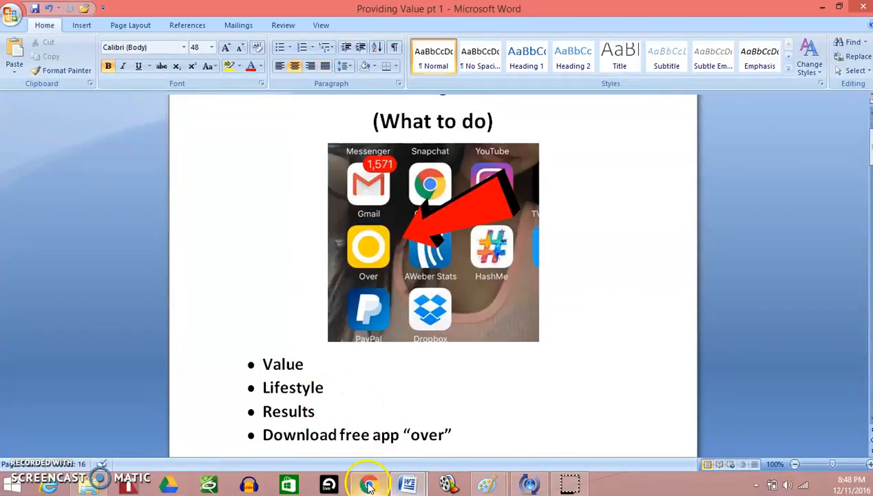
click(368, 484)
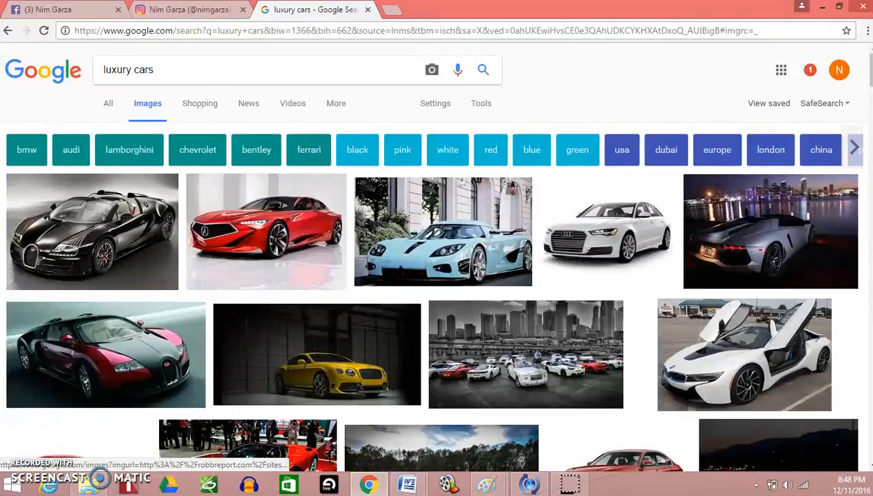
click(186, 10)
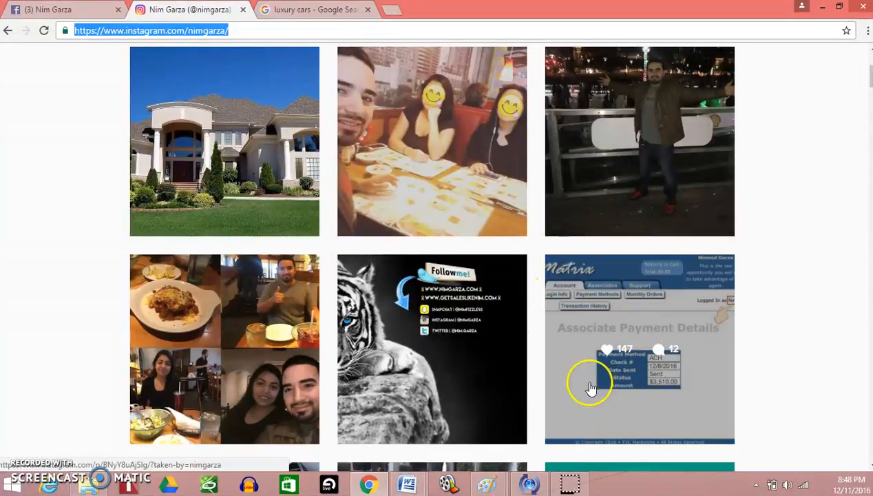
mouse_move(867, 107)
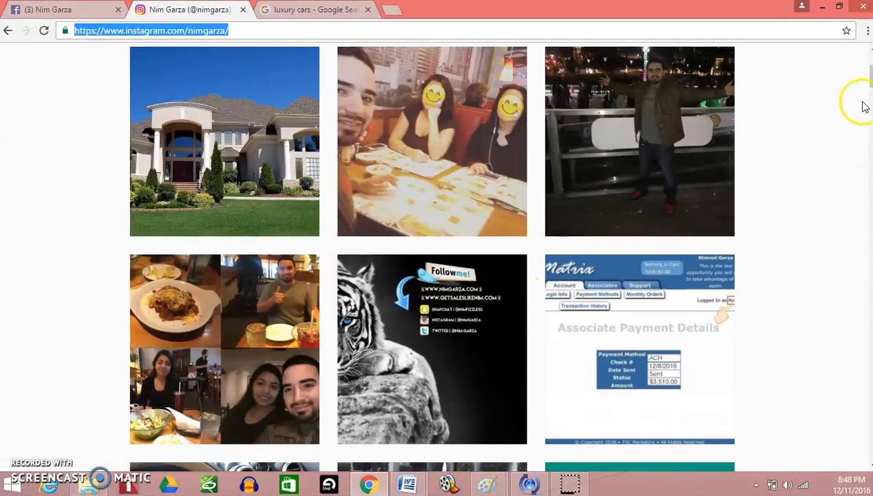
scroll(down, 3)
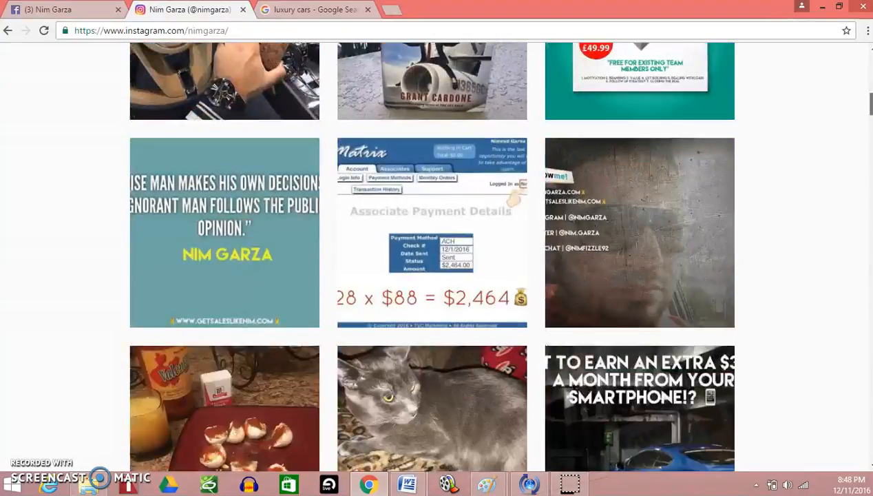
scroll(down, 3)
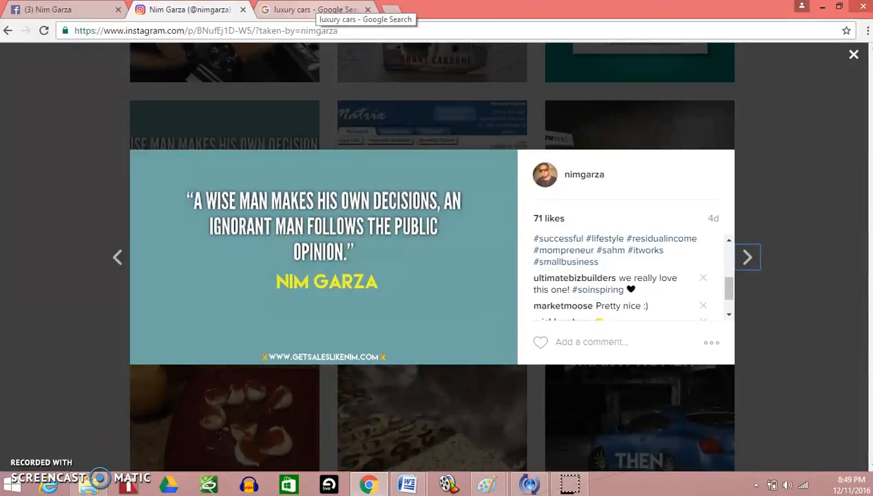
click(313, 10)
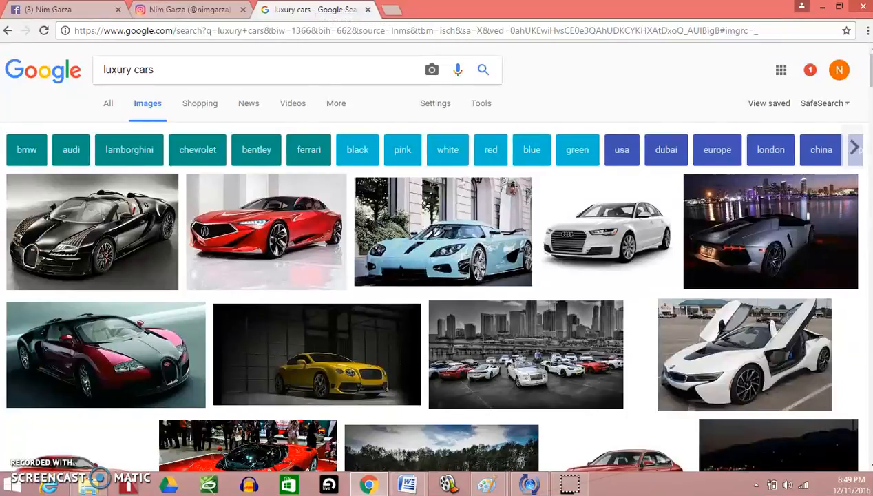
mouse_move(407, 484)
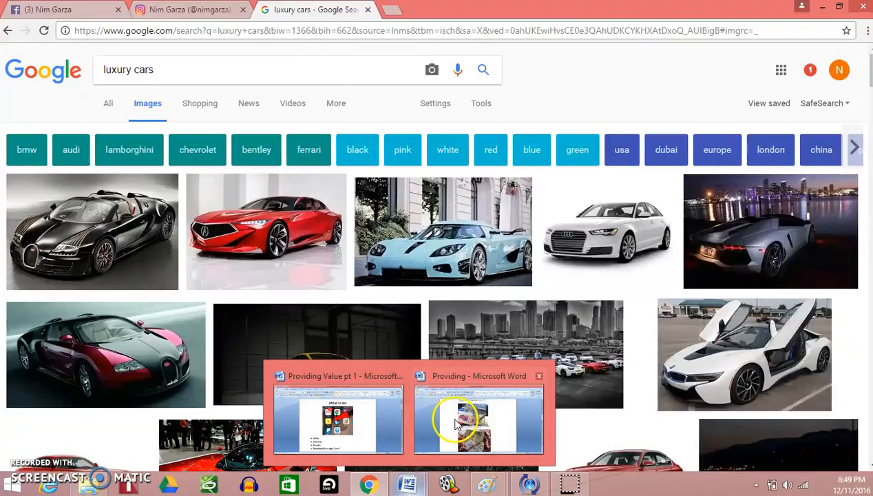
click(479, 420)
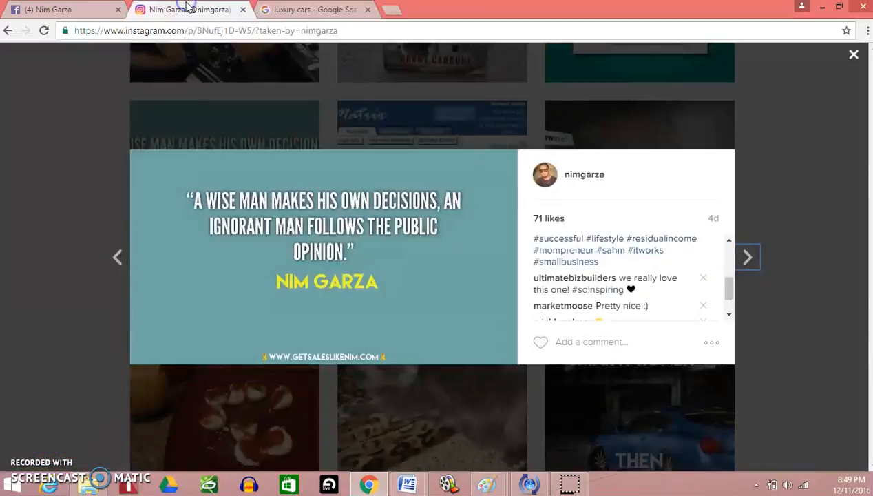
click(854, 54)
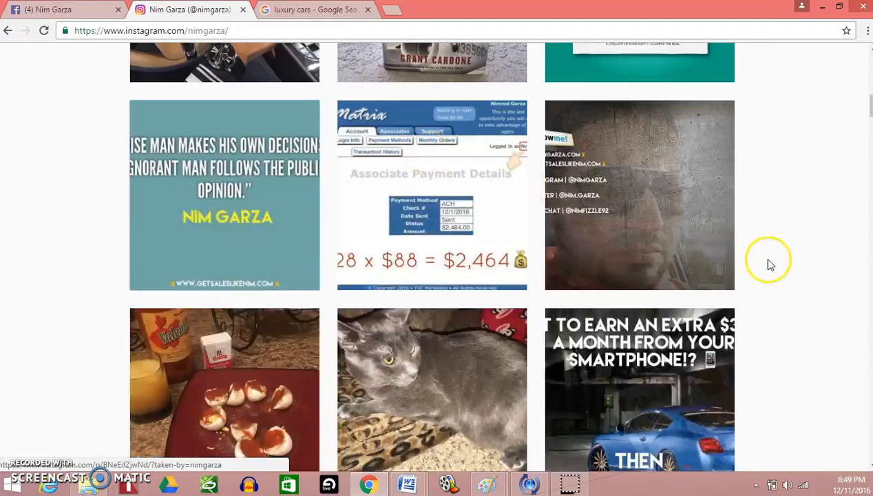
scroll(down, 3)
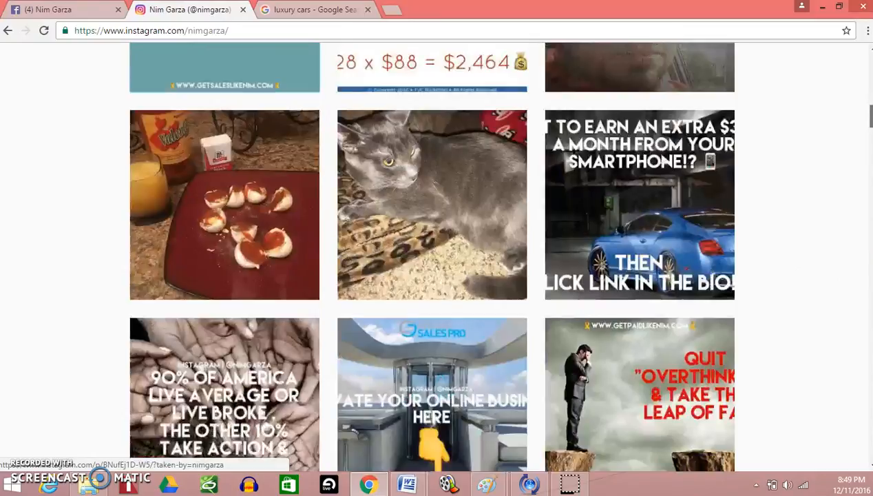
scroll(down, 3)
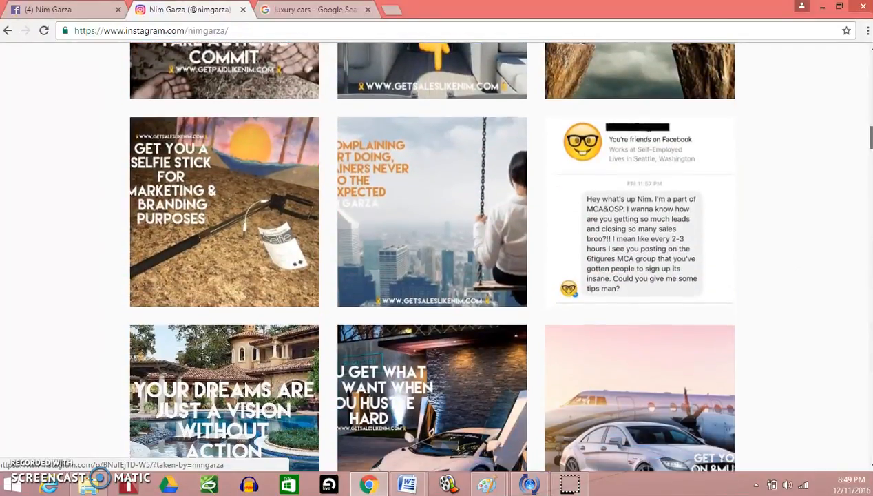
scroll(down, 3)
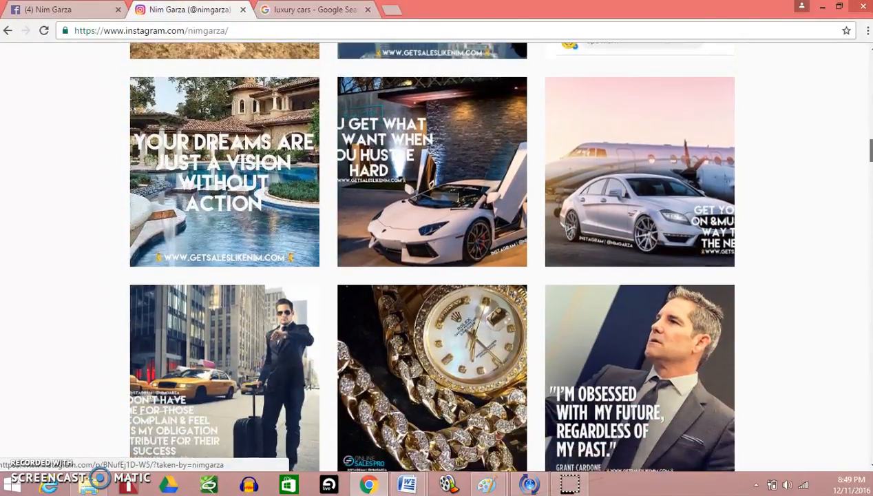
scroll(down, 3)
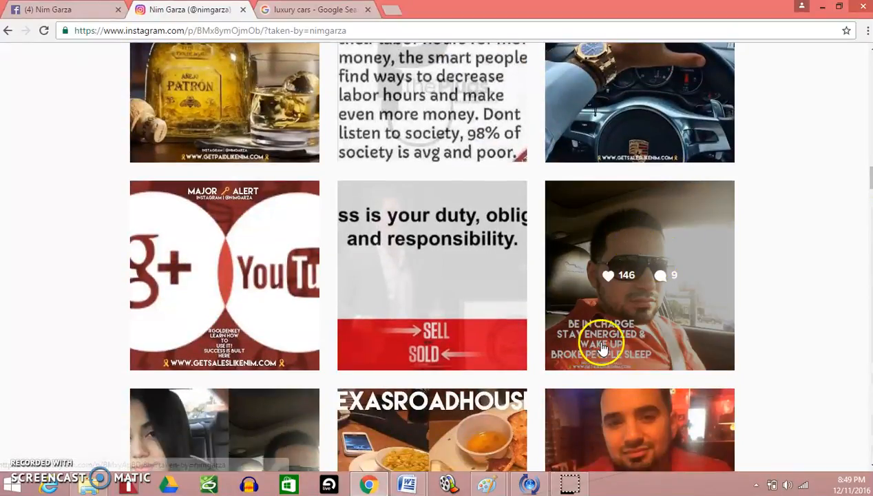
click(639, 275)
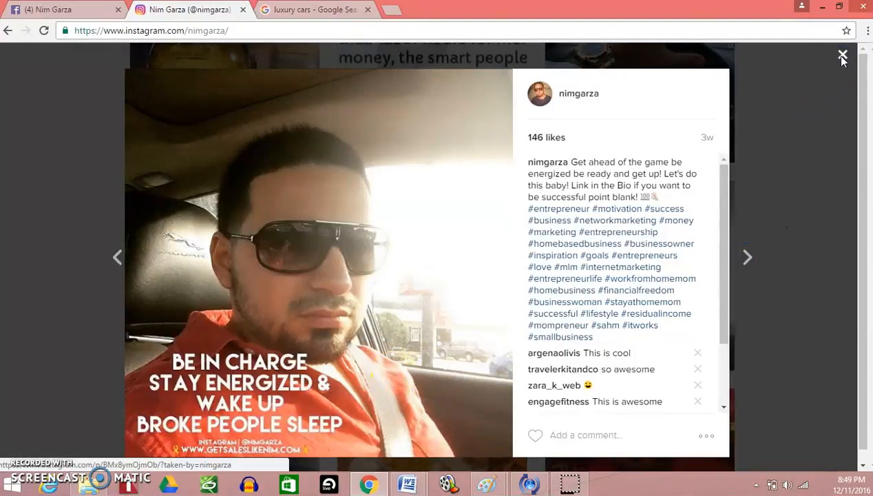
click(842, 55)
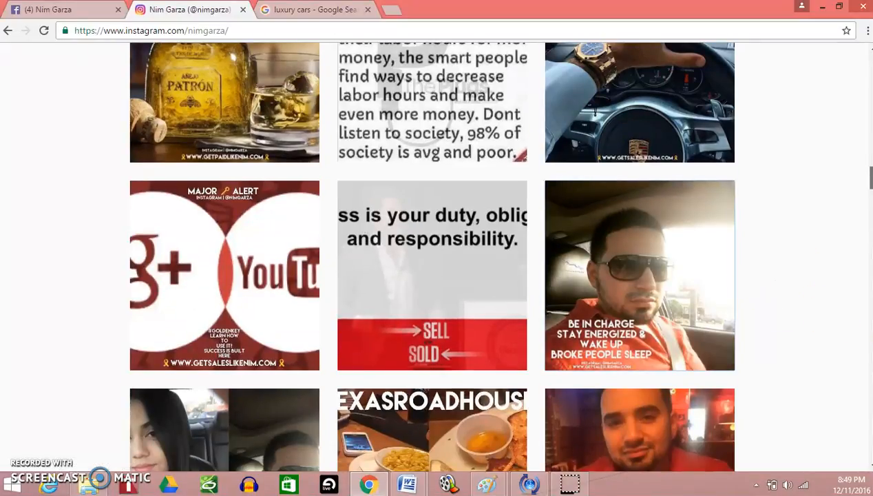
scroll(down, 3)
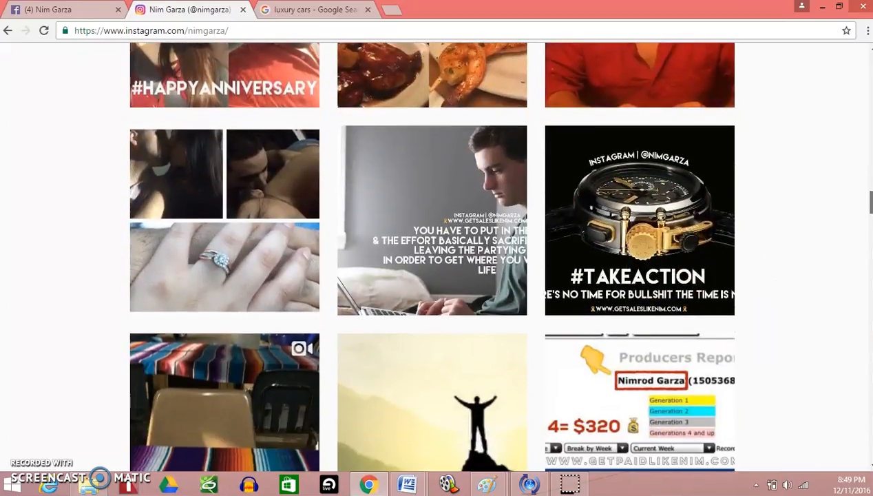
scroll(down, 3)
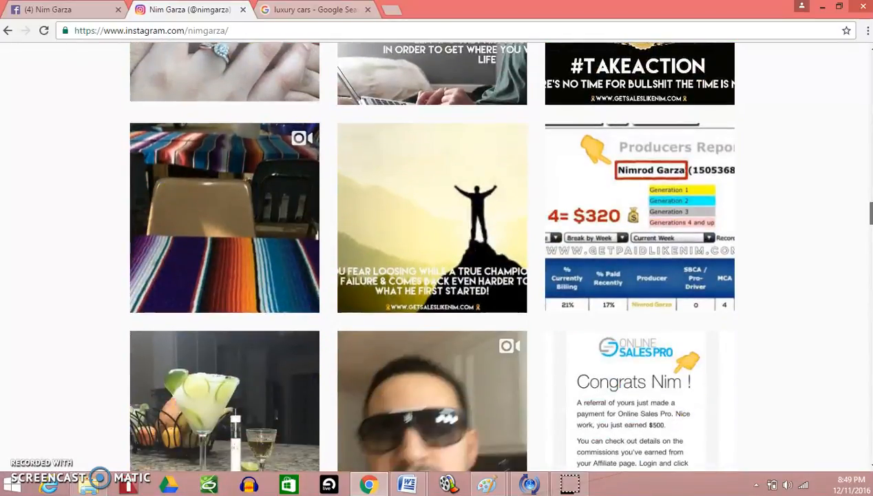
scroll(down, 3)
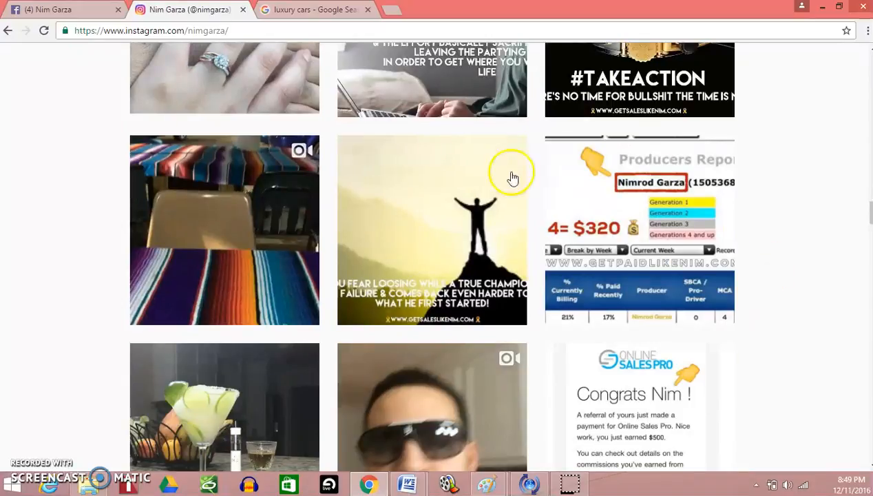
click(313, 10)
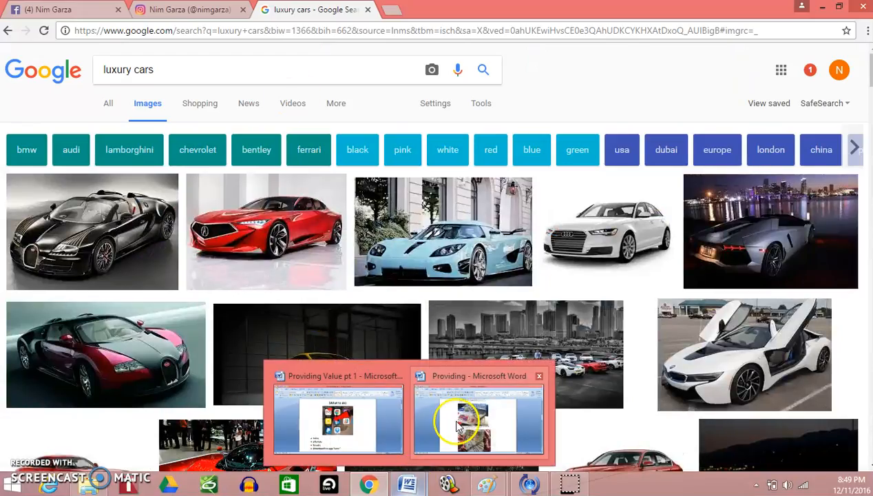
click(479, 420)
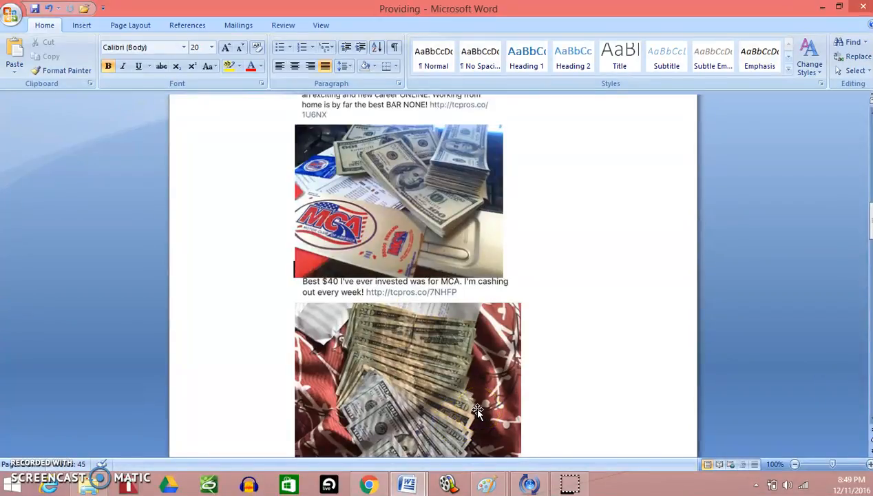
click(477, 413)
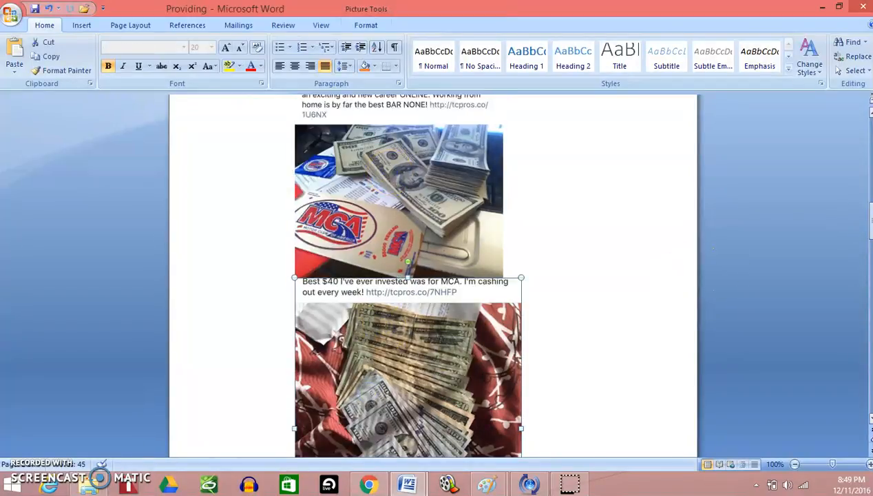
scroll(down, 3)
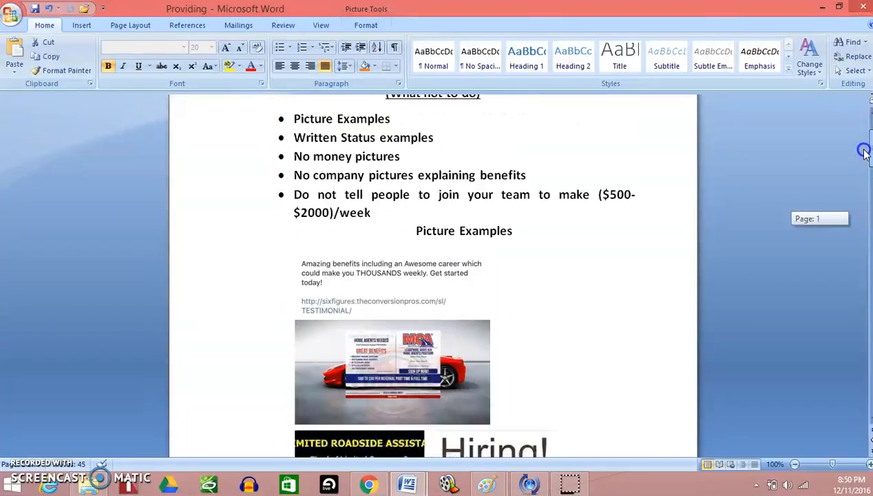
scroll(down, 3)
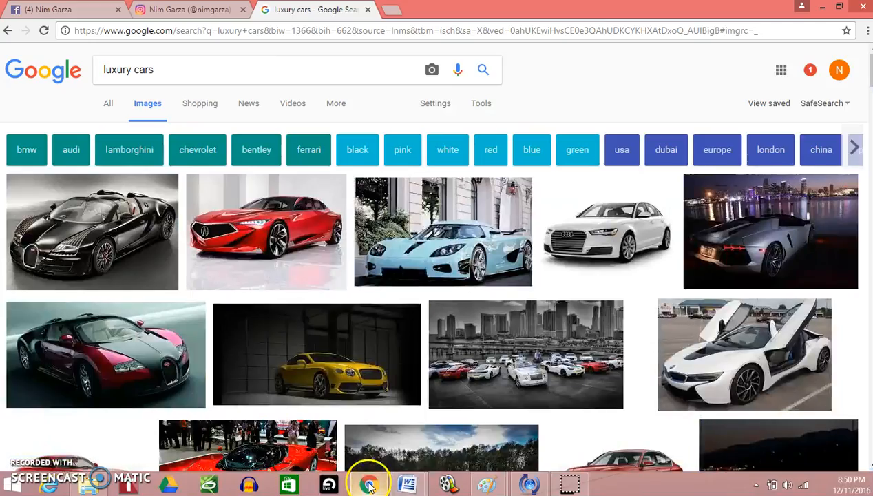
click(186, 9)
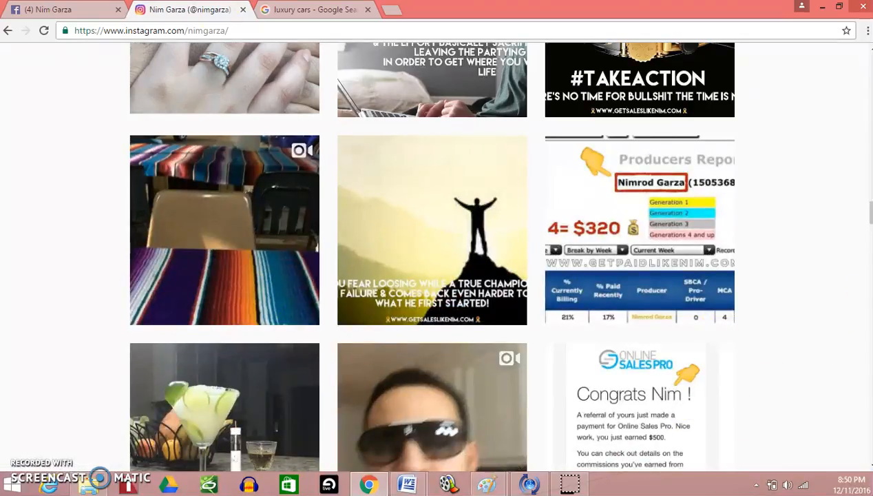
scroll(down, 3)
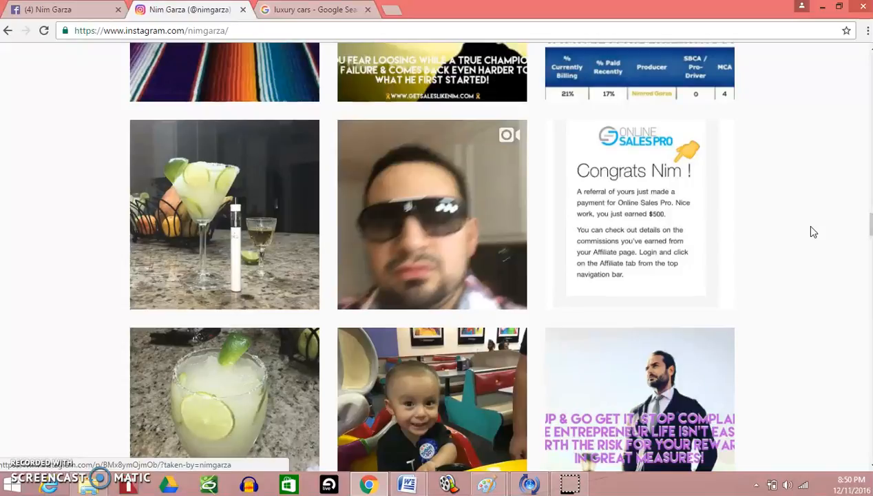
click(313, 10)
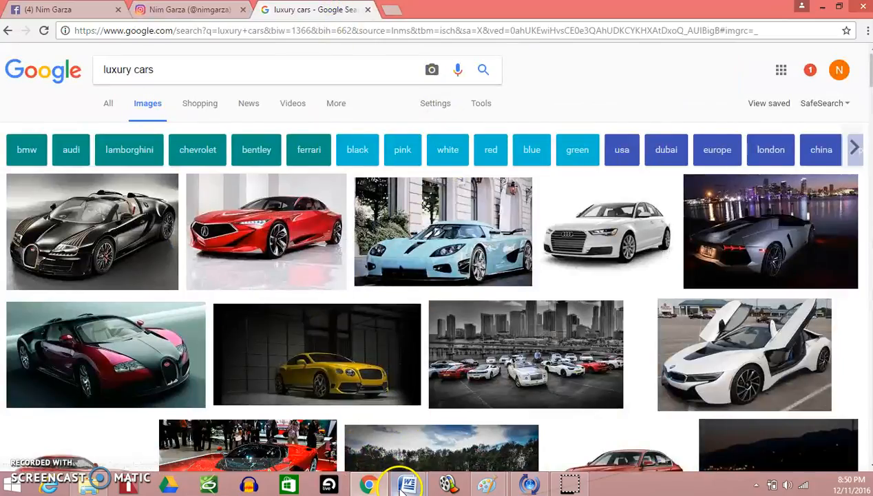
Bring the Providing document back and scroll to the Written Status Post page.
click(407, 484)
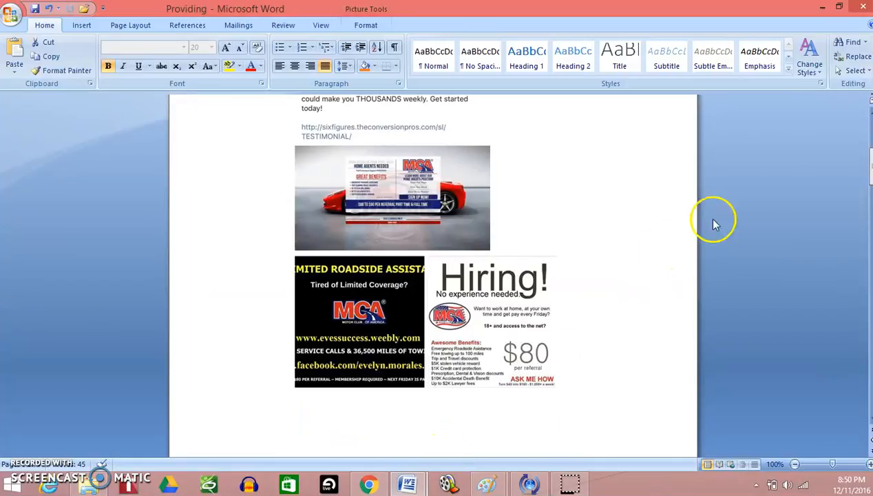
scroll(down, 3)
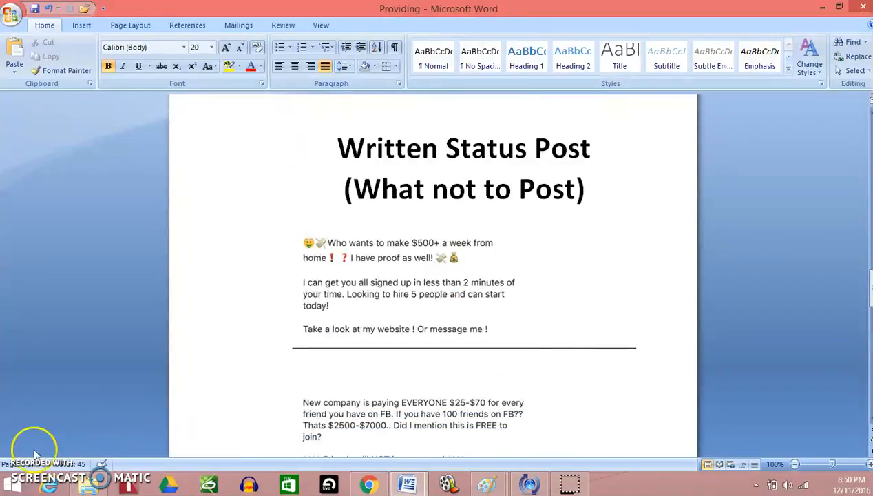
mouse_move(49, 411)
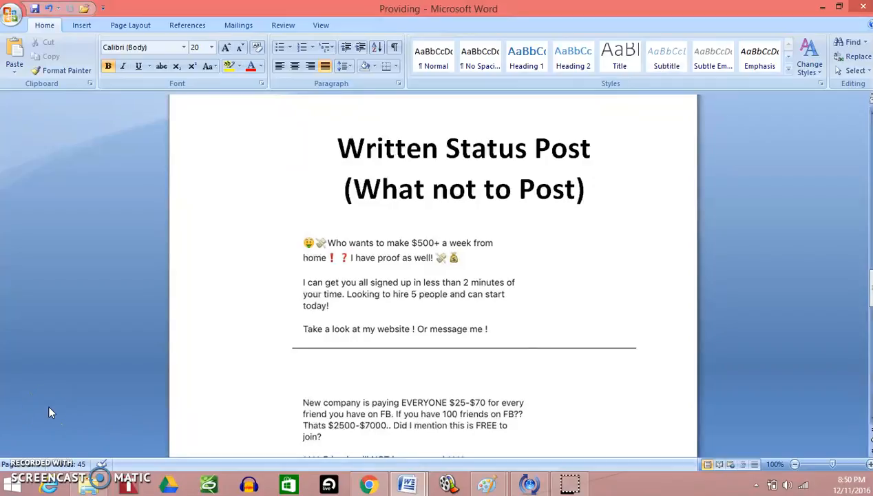
click(537, 337)
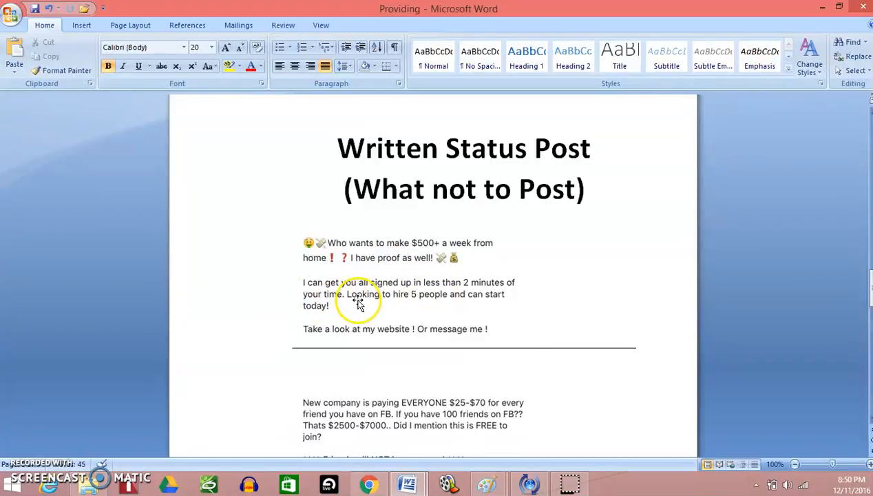
mouse_move(371, 318)
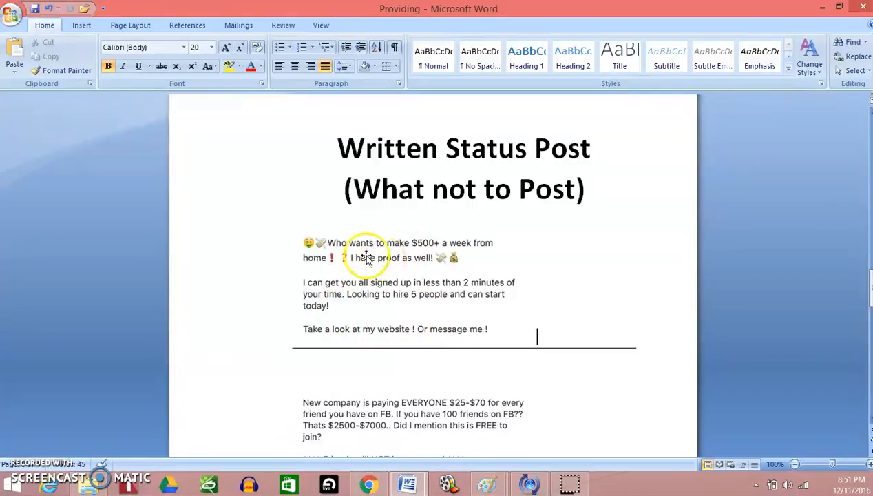
mouse_move(599, 286)
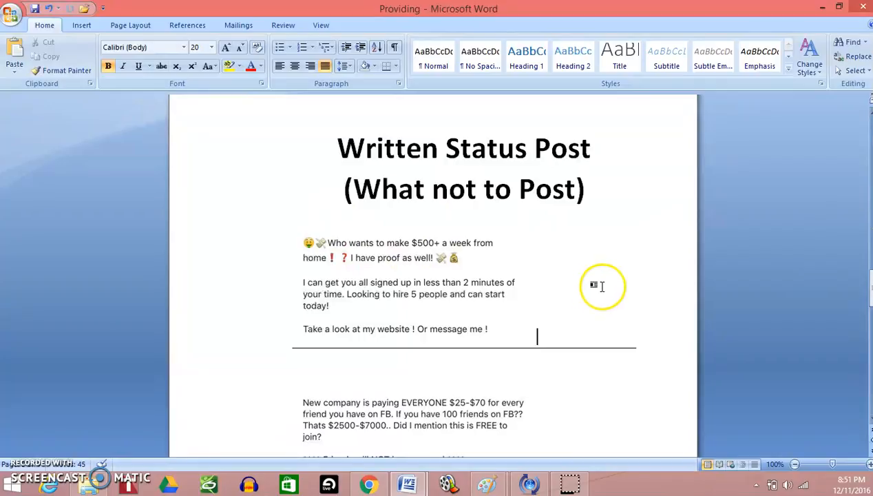
mouse_move(375, 274)
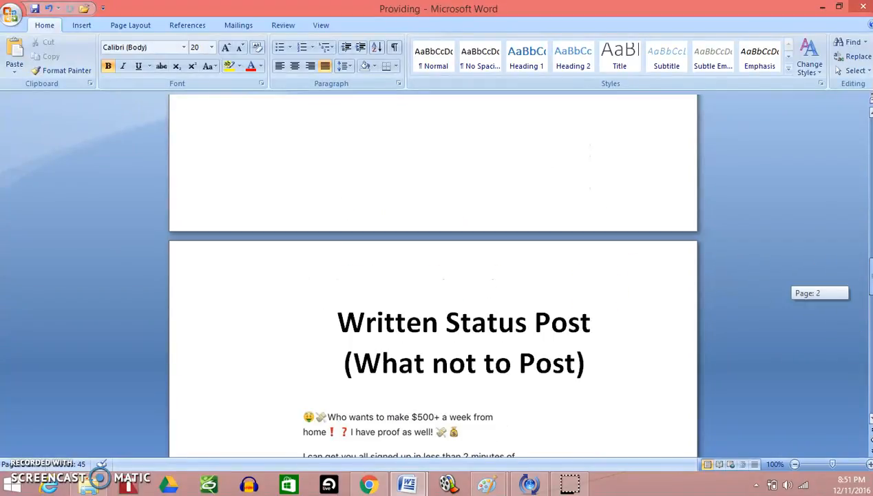
scroll(down, 3)
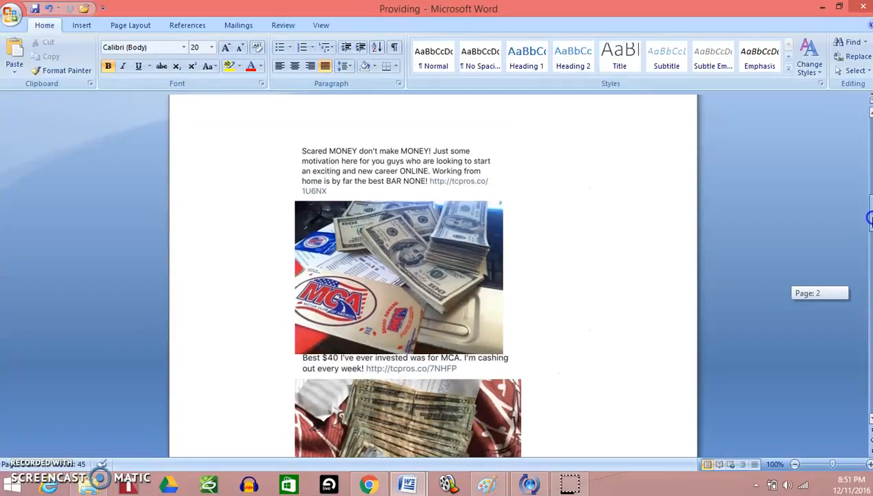
scroll(down, 3)
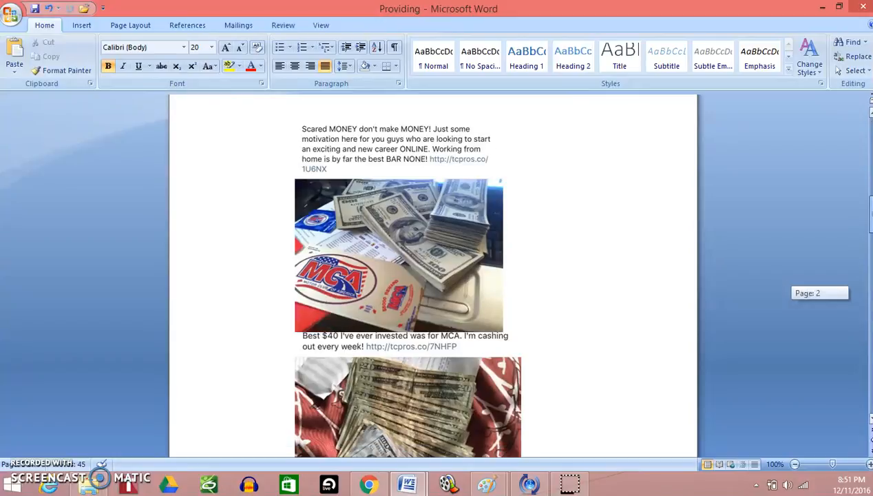
scroll(down, 3)
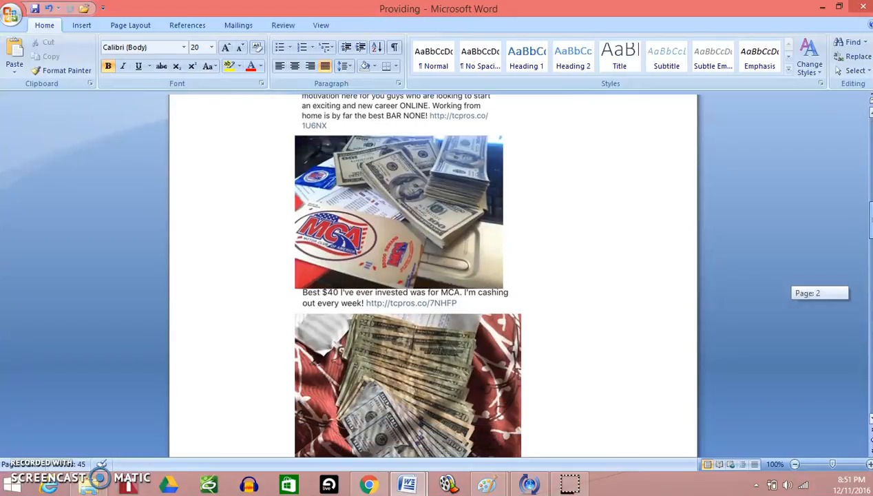
scroll(down, 3)
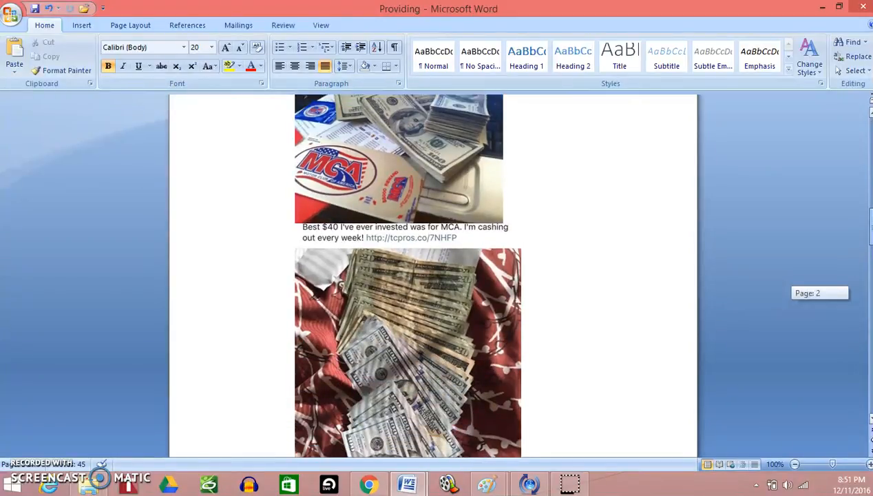
scroll(down, 3)
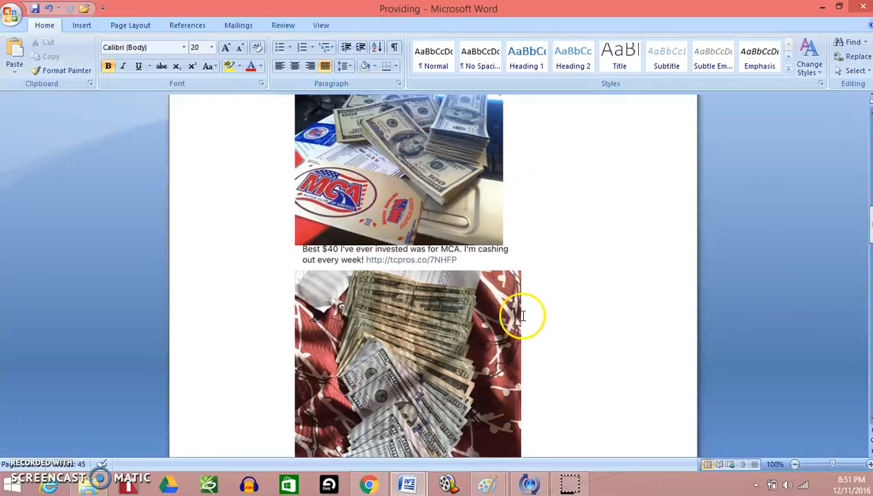
scroll(down, 3)
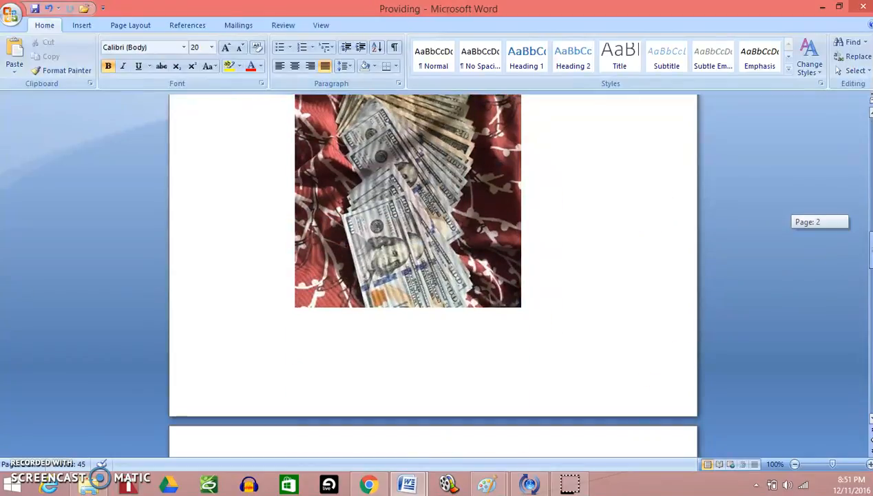
scroll(down, 3)
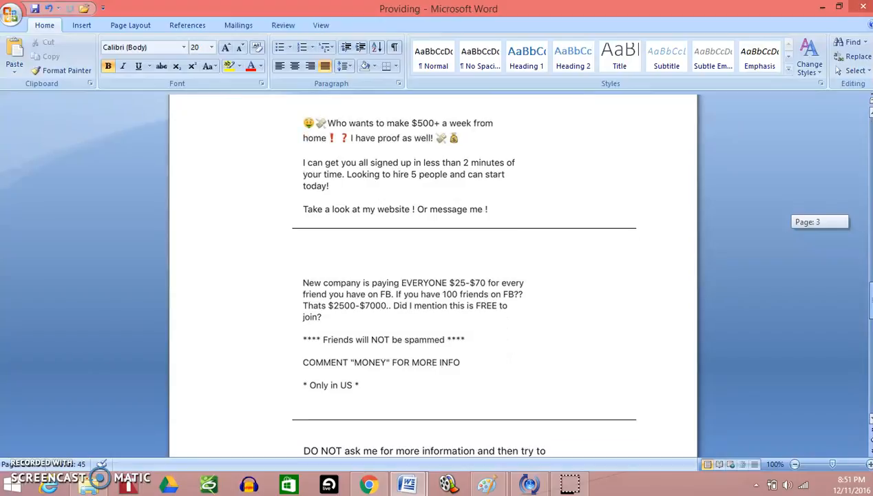
scroll(down, 3)
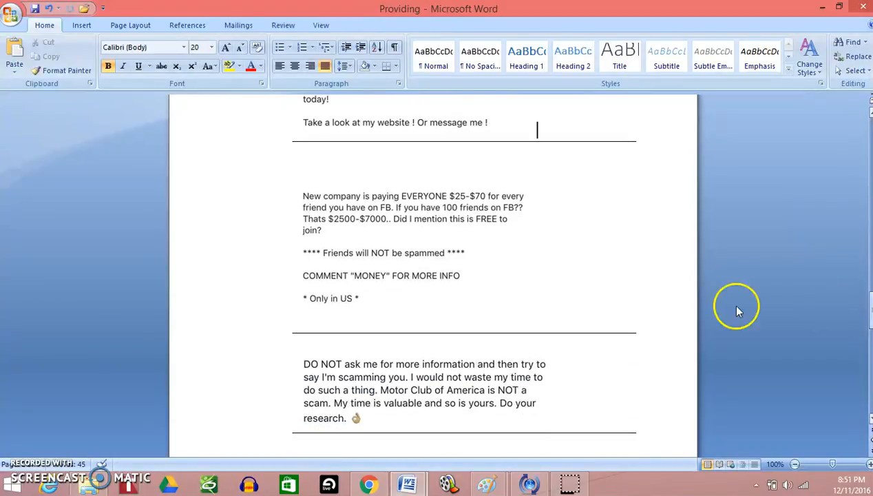
mouse_move(302, 191)
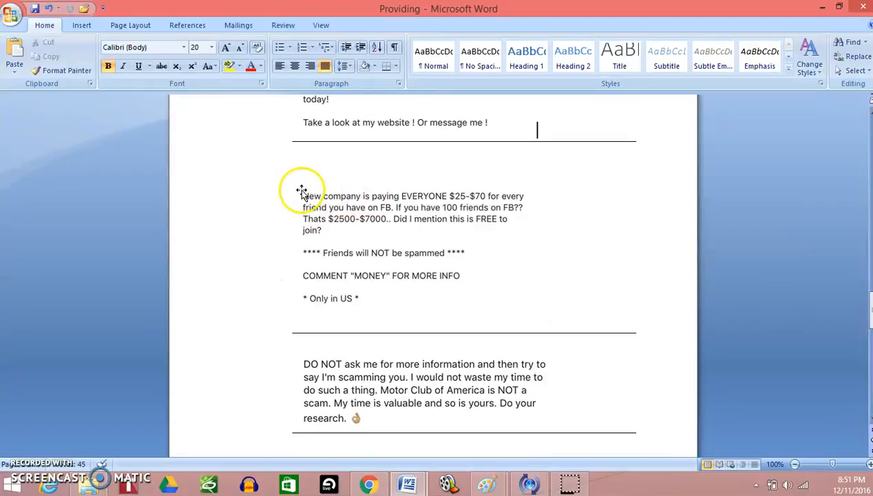
mouse_move(289, 211)
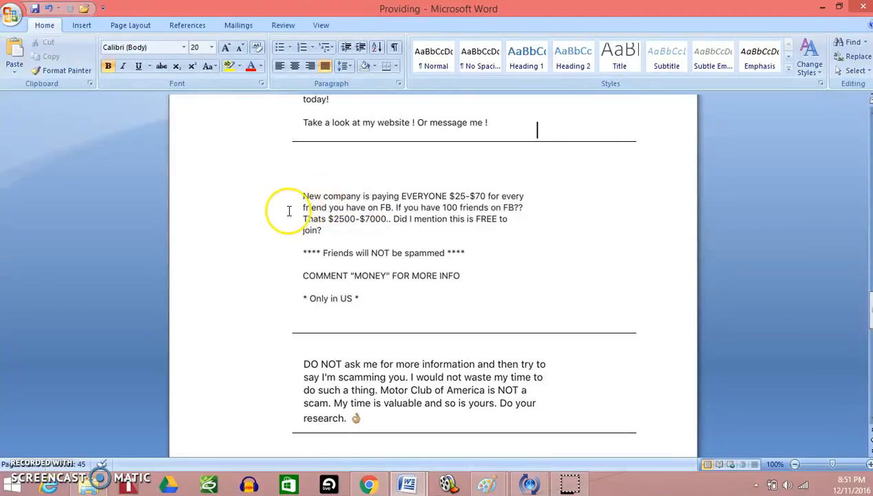
mouse_move(480, 217)
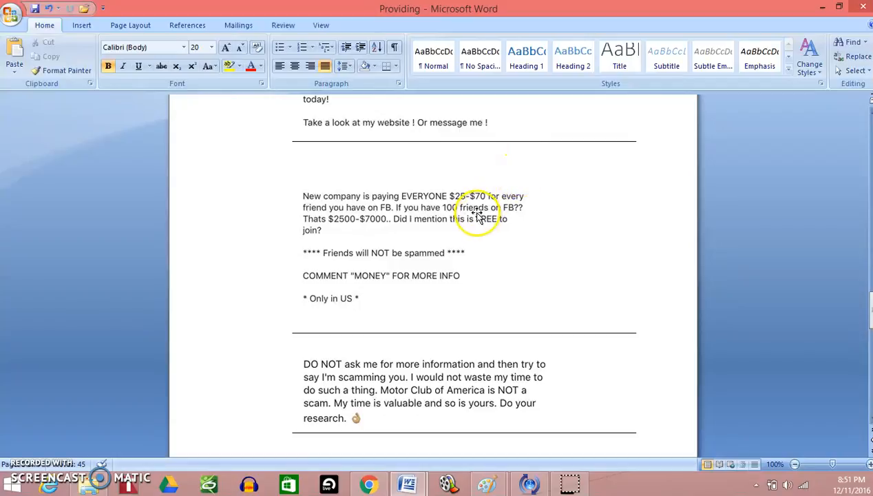
mouse_move(335, 219)
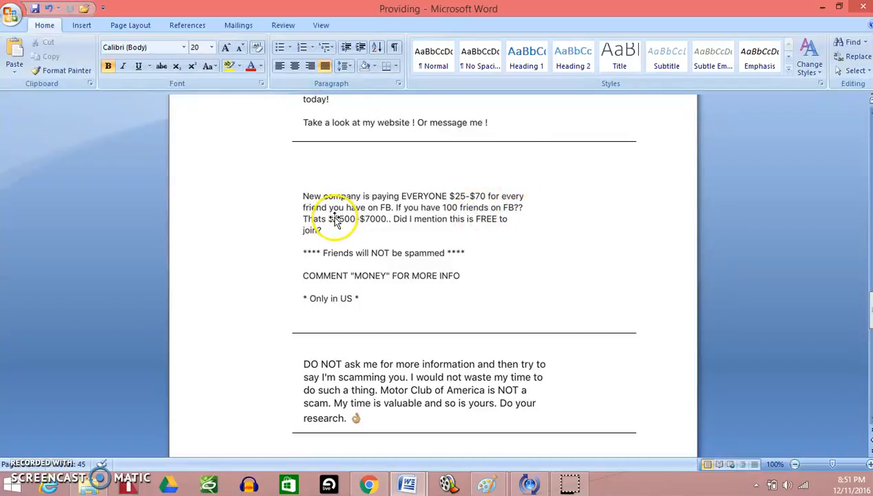
mouse_move(451, 214)
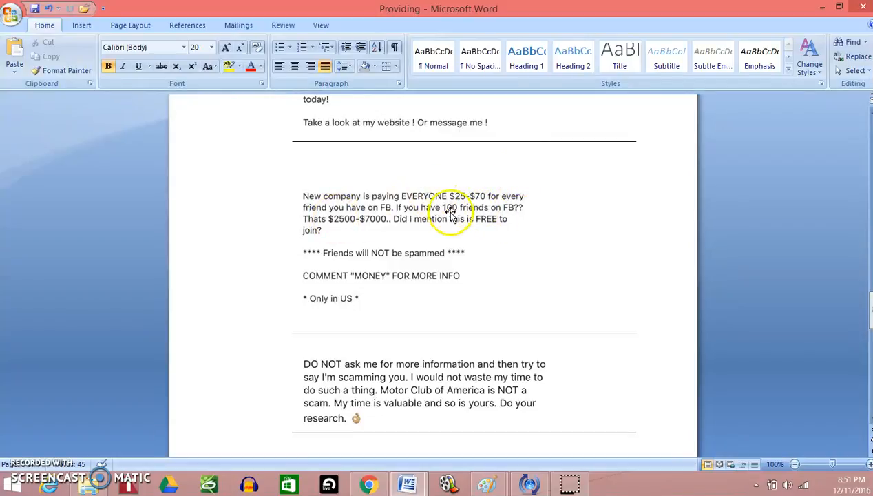
mouse_move(376, 228)
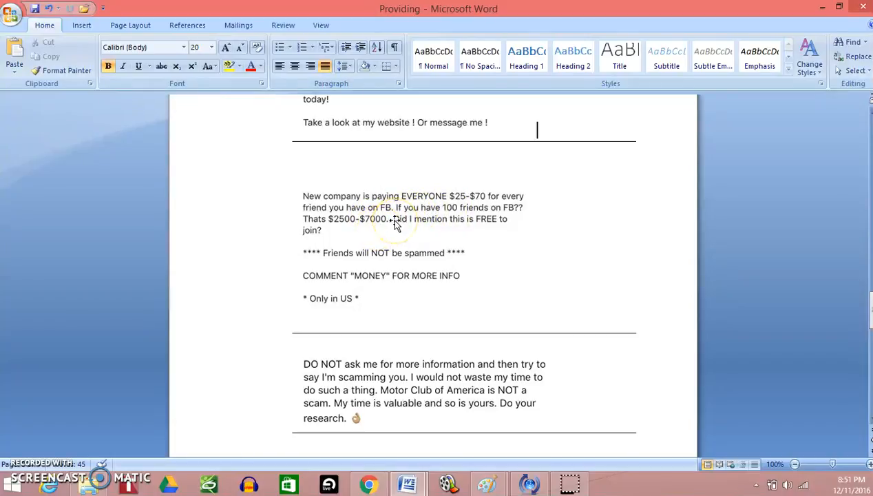
mouse_move(446, 201)
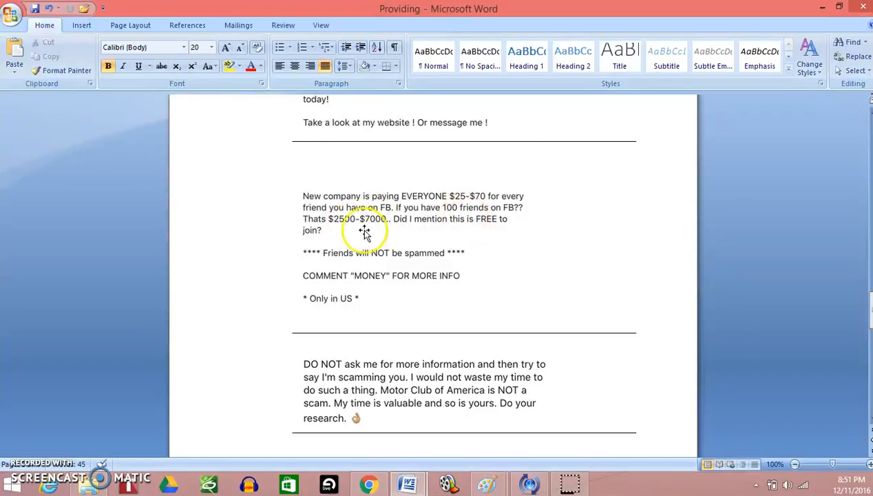
mouse_move(326, 276)
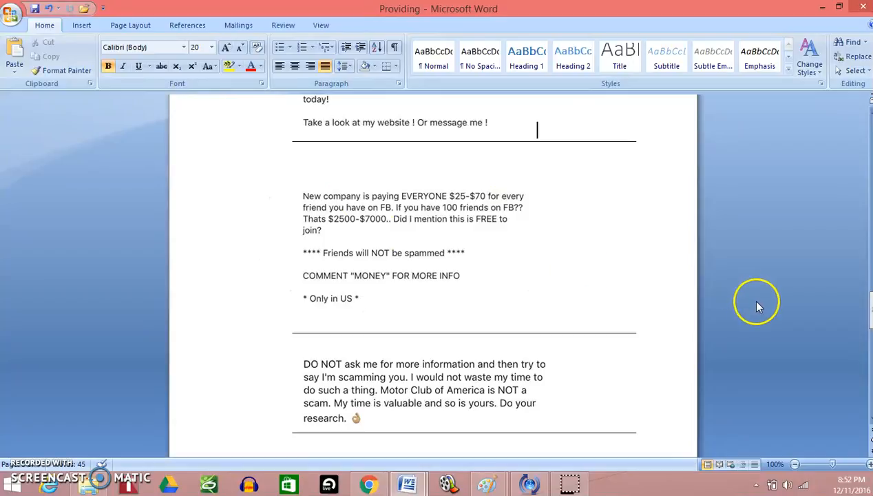
scroll(down, 3)
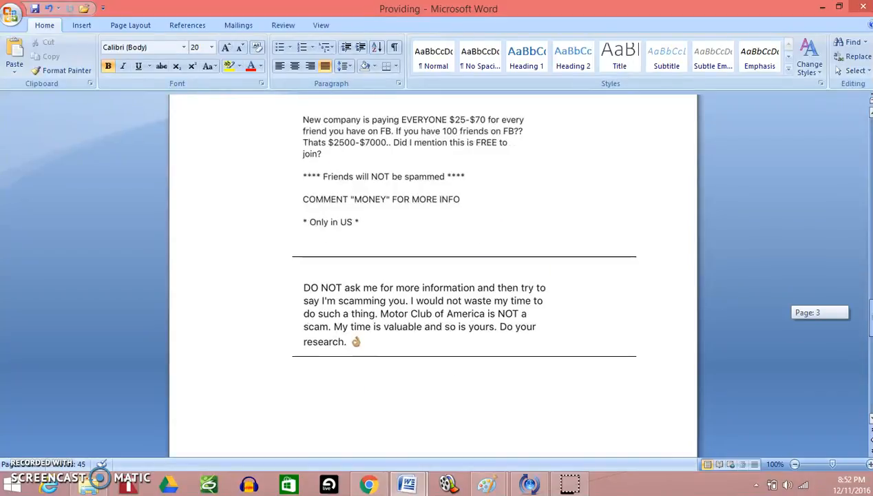
Scroll to page 3's end and place the cursor below the 'DO NOT ask me' post.
scroll(down, 3)
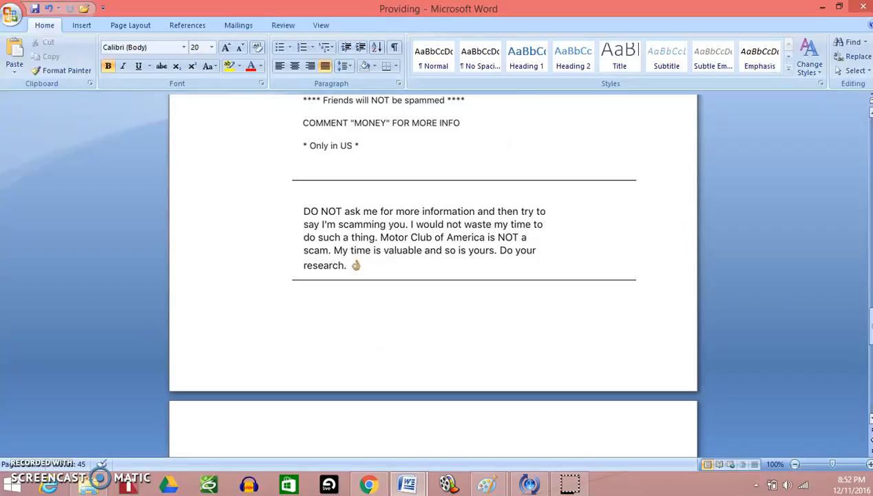
click(425, 238)
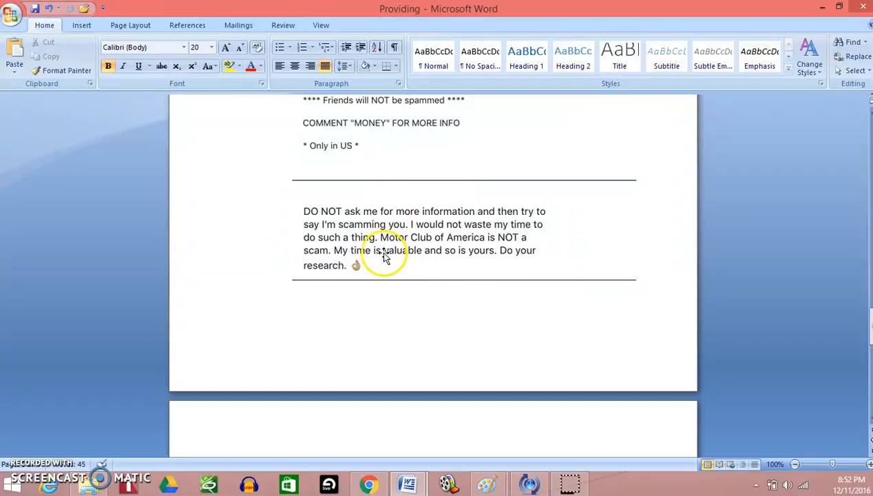
click(385, 251)
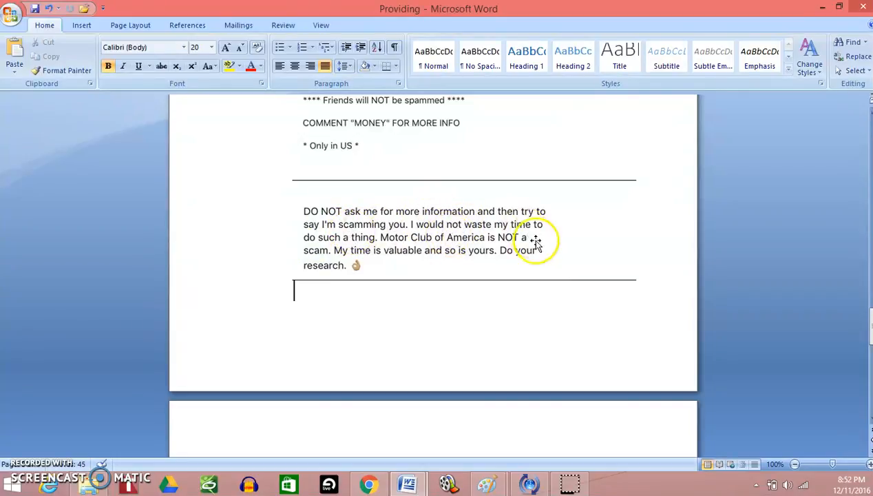
mouse_move(486, 256)
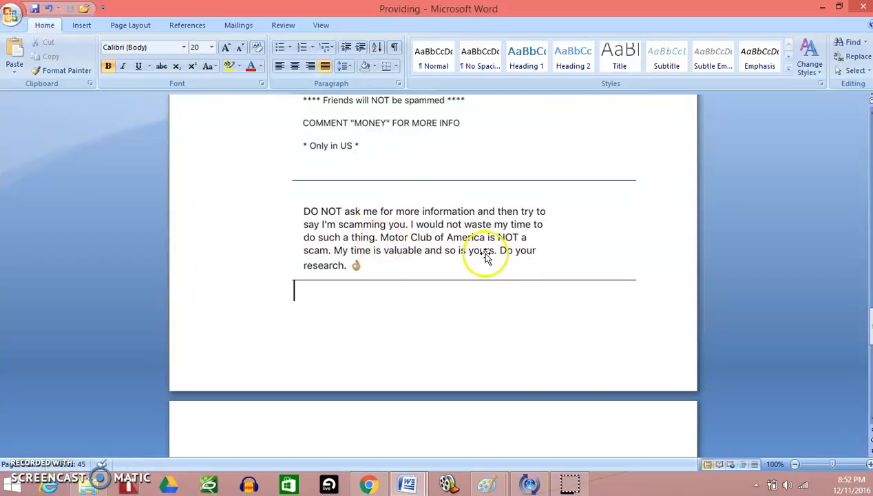
mouse_move(327, 255)
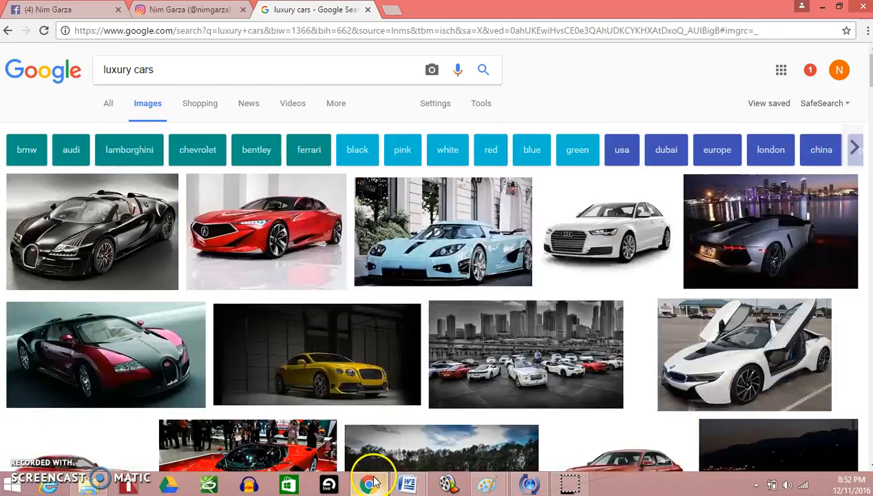
Browse the Instagram profile's post grid up and down.
click(183, 10)
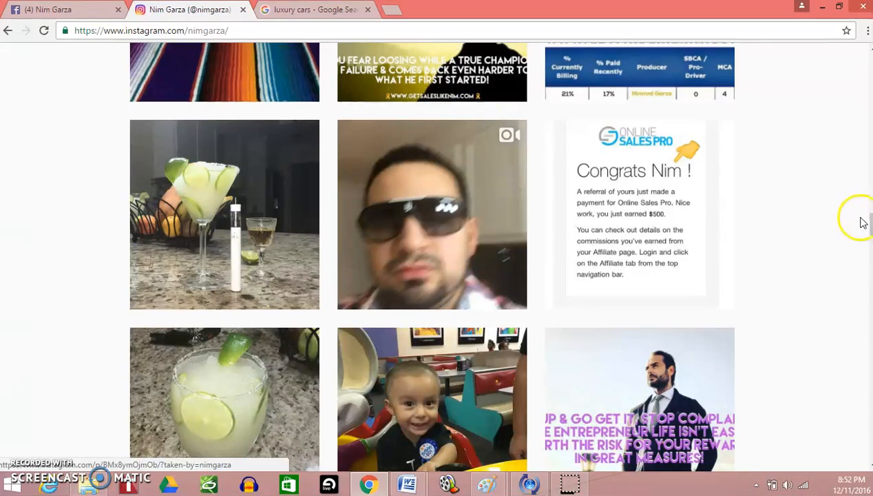
scroll(down, 3)
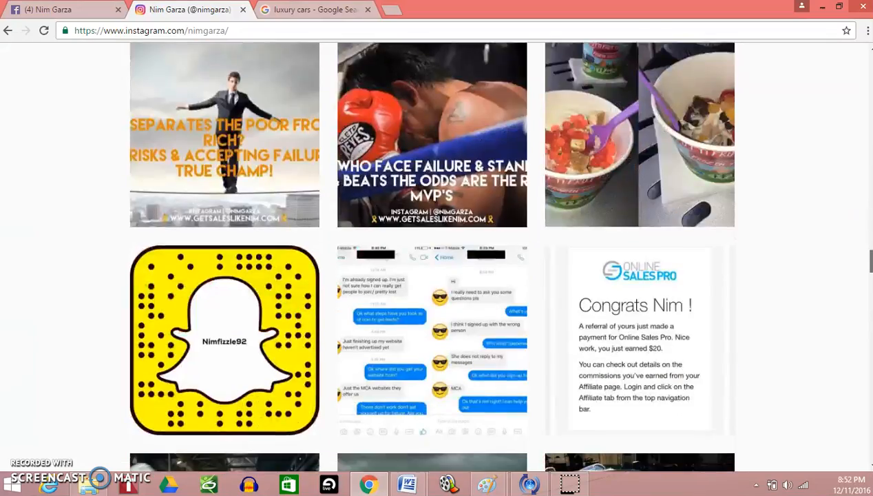
scroll(down, 3)
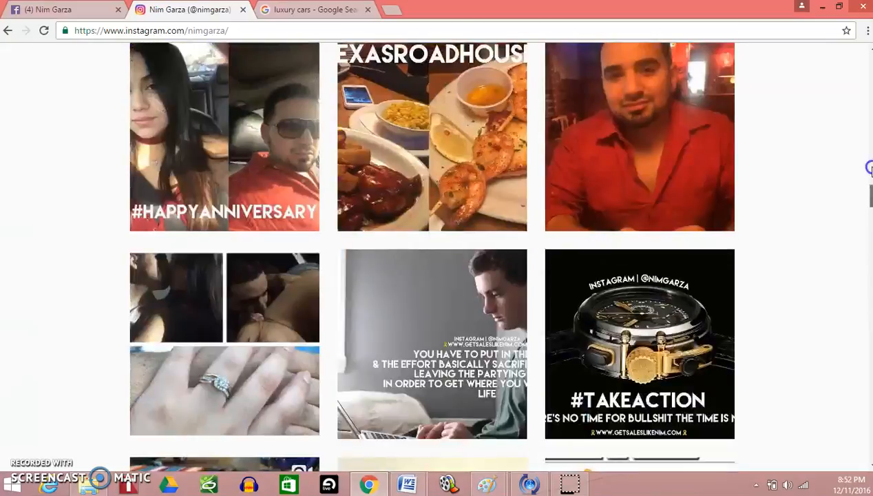
scroll(up, 3)
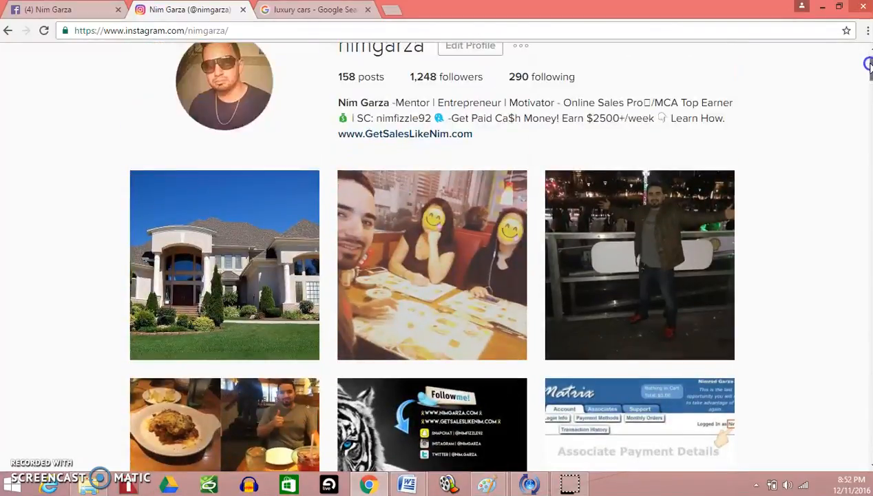
mouse_move(501, 289)
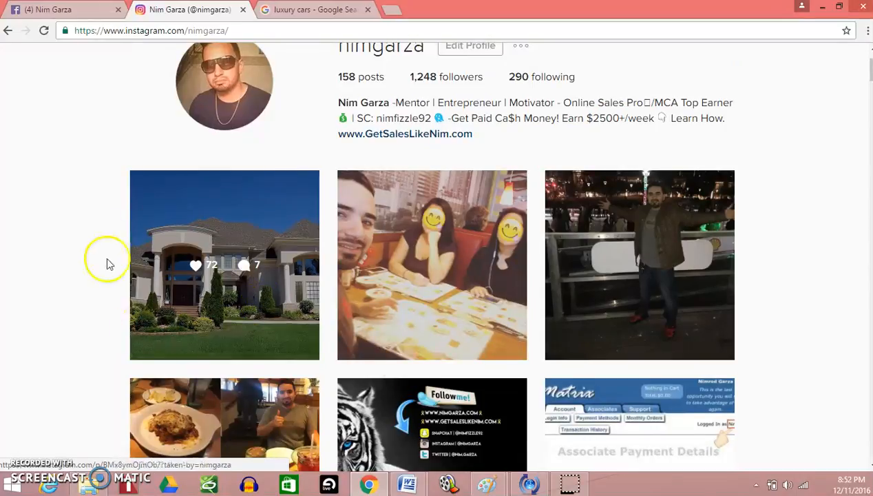
mouse_move(107, 264)
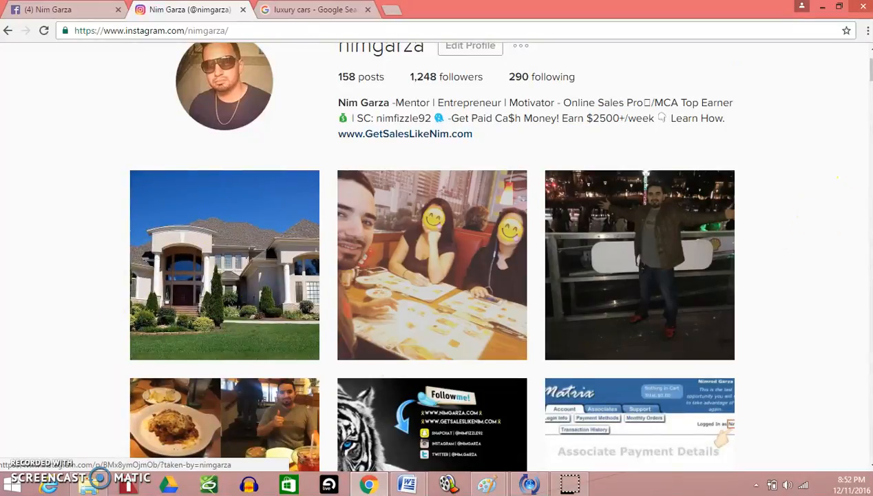
scroll(down, 3)
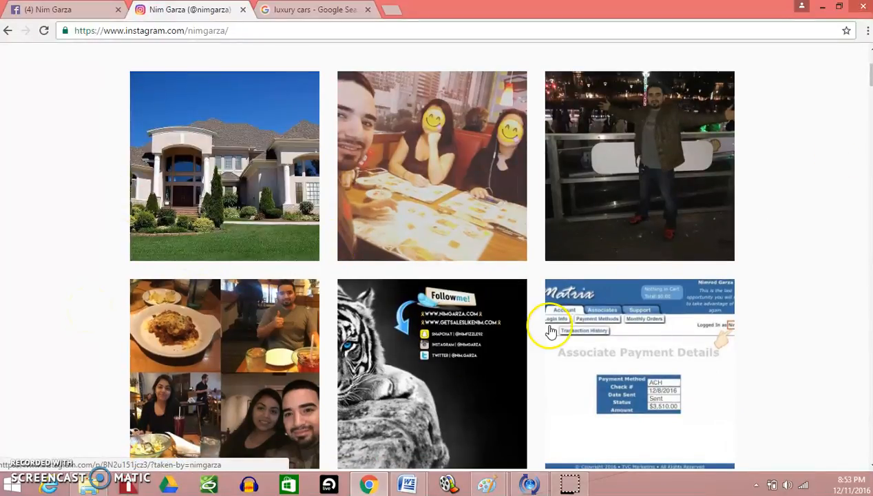
mouse_move(410, 392)
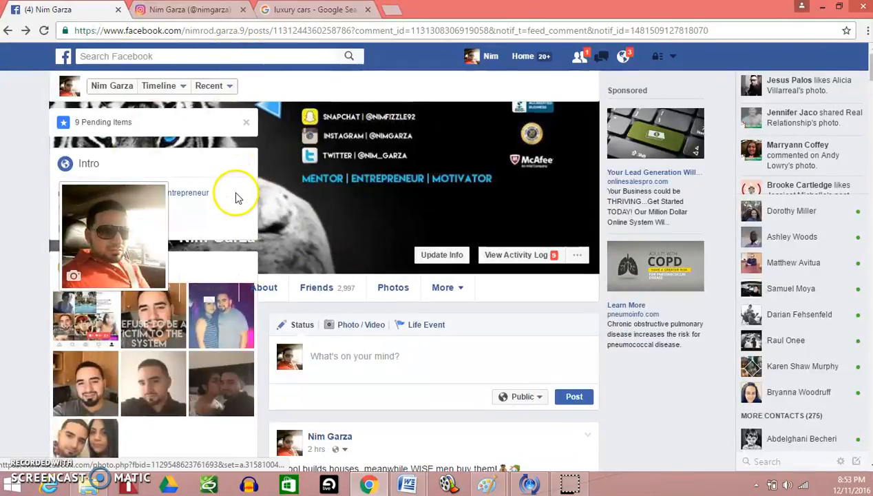
Glance at the luxury cars results, revisit Instagram, then return to the Providing document.
click(186, 9)
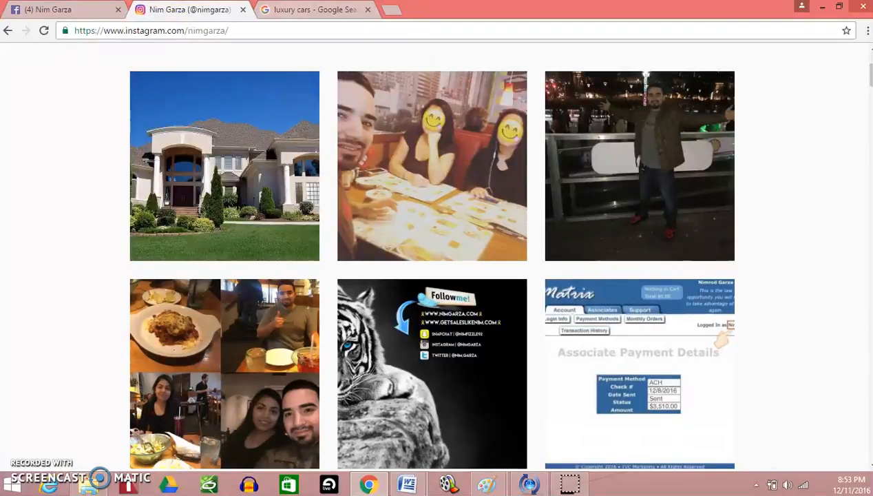
click(314, 9)
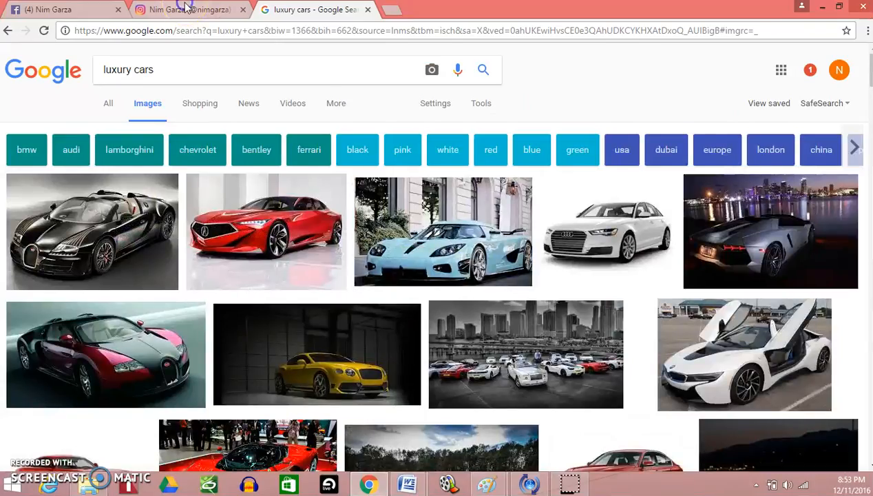
click(186, 10)
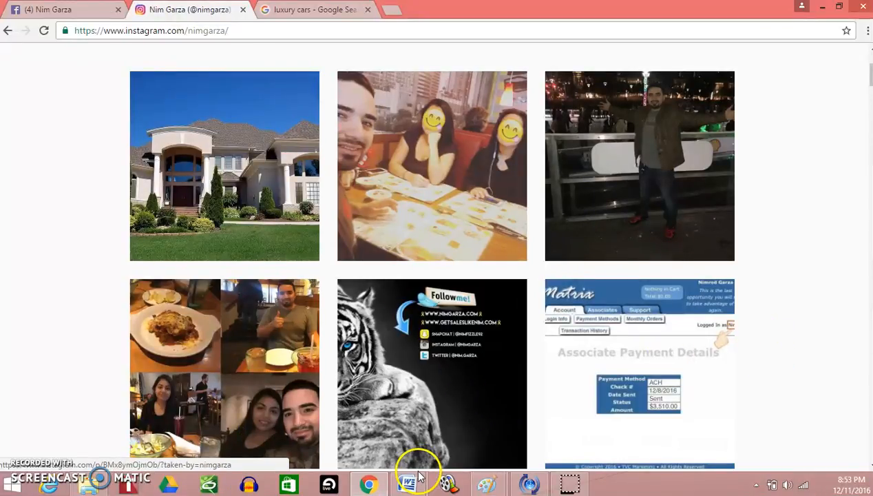
click(407, 484)
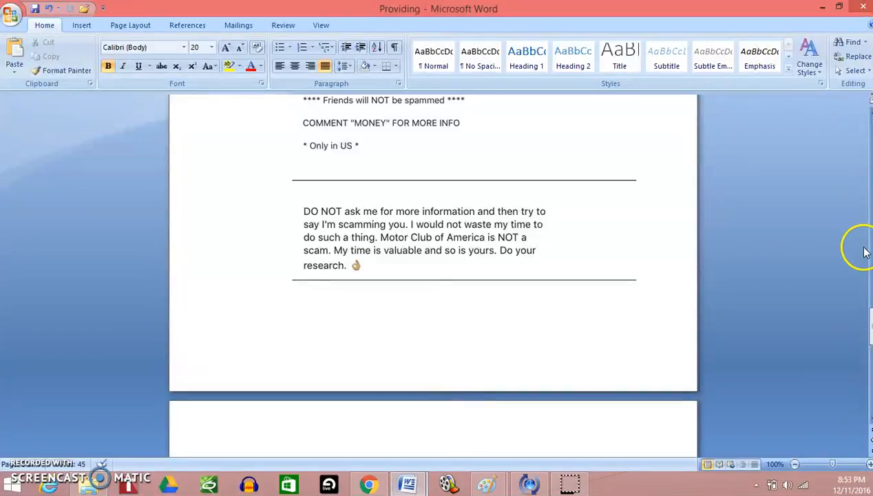
scroll(down, 3)
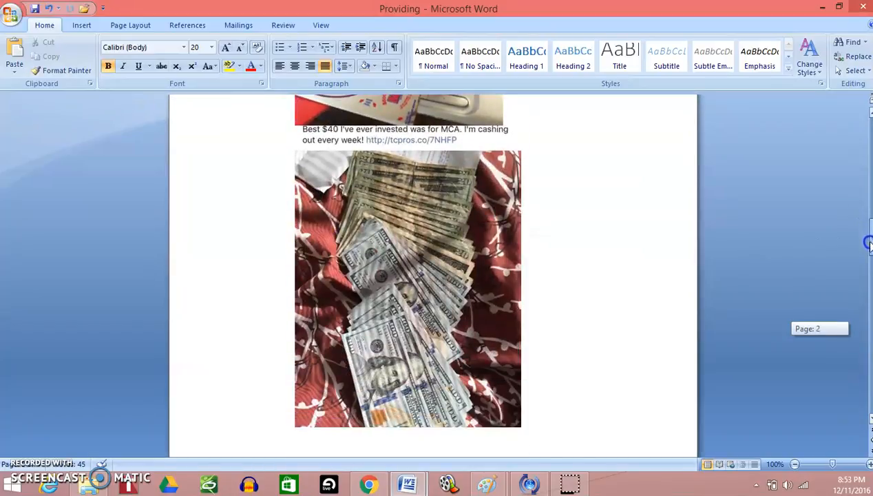
scroll(down, 3)
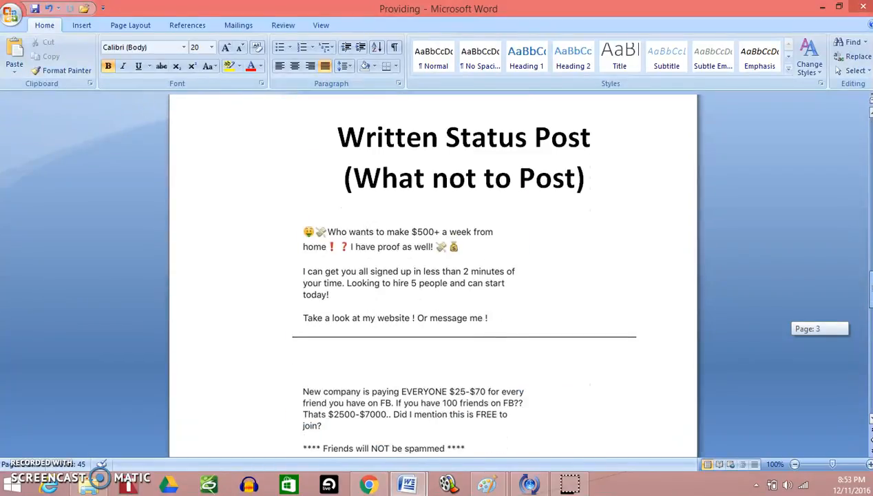
scroll(down, 3)
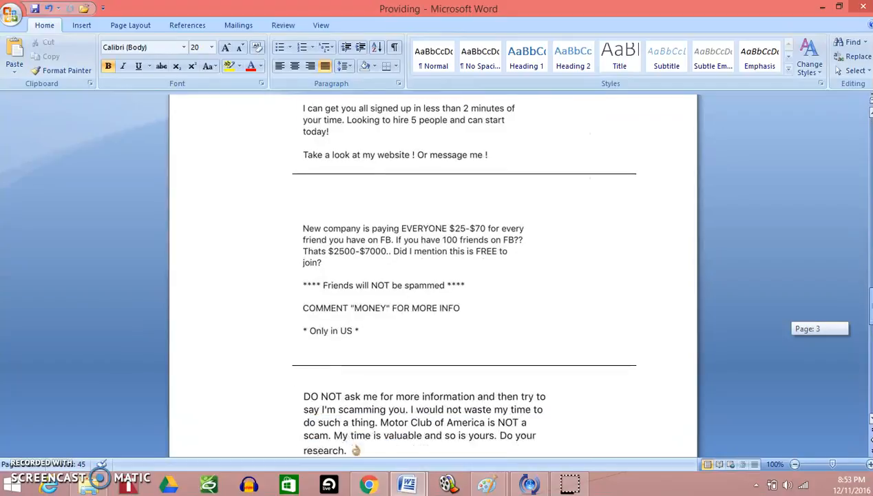
scroll(down, 3)
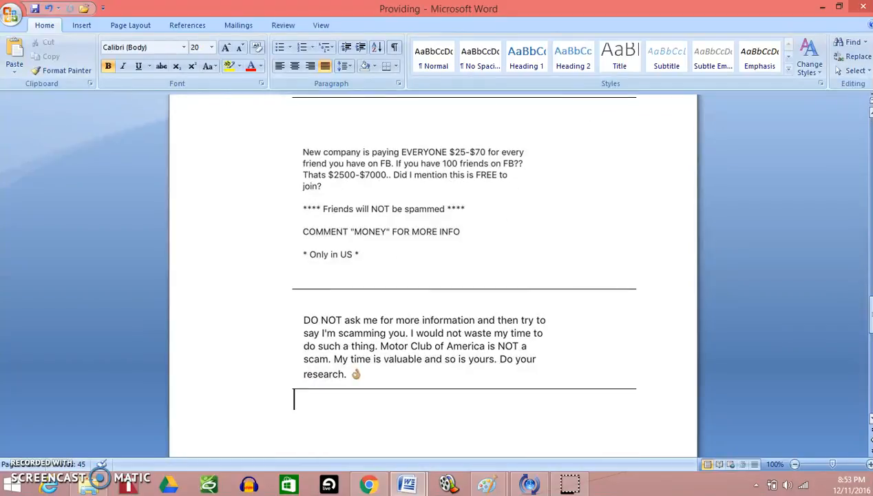
mouse_move(850, 298)
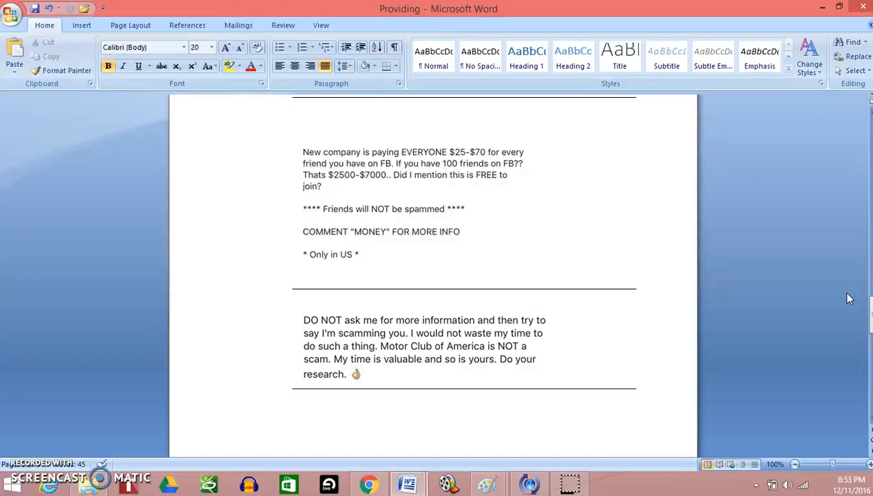
click(294, 399)
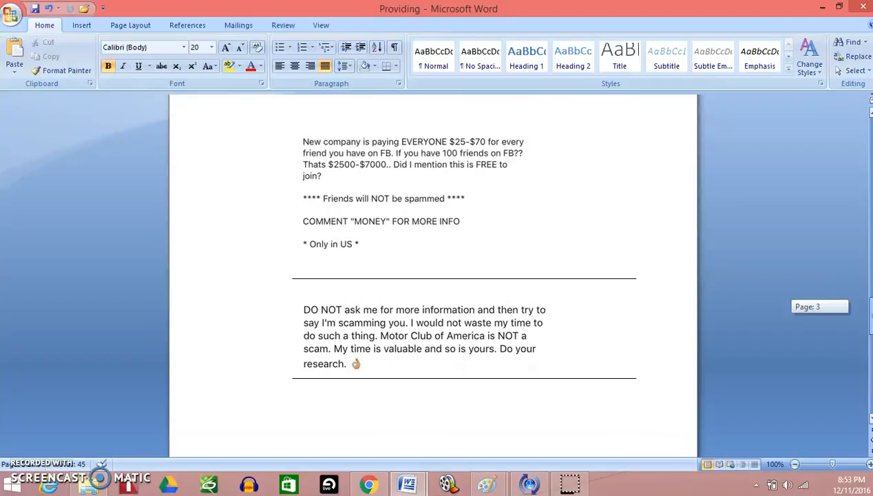
scroll(down, 3)
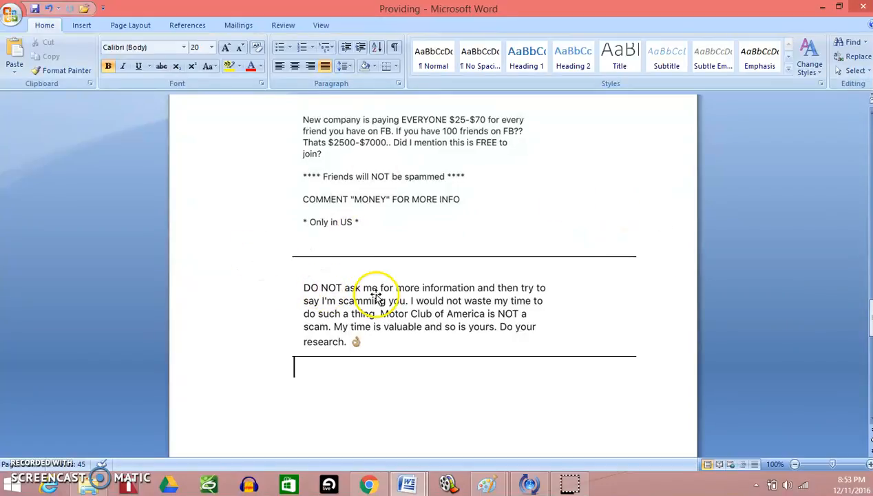
scroll(down, 3)
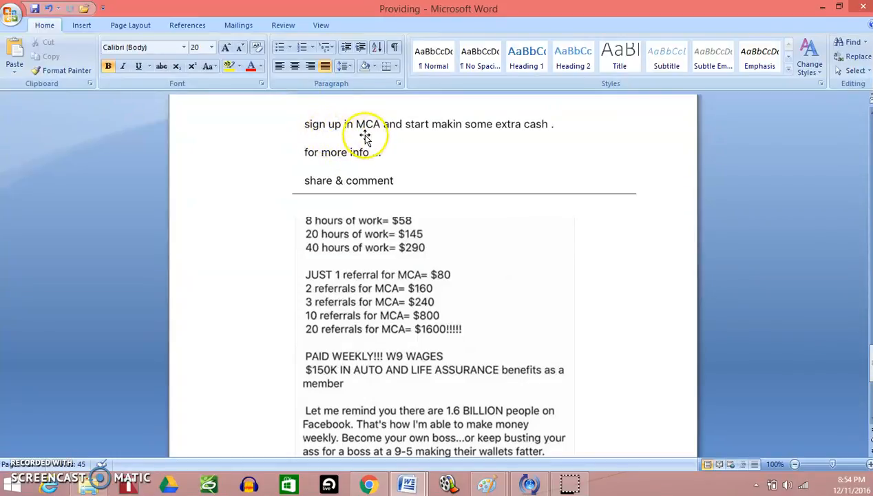
mouse_move(375, 171)
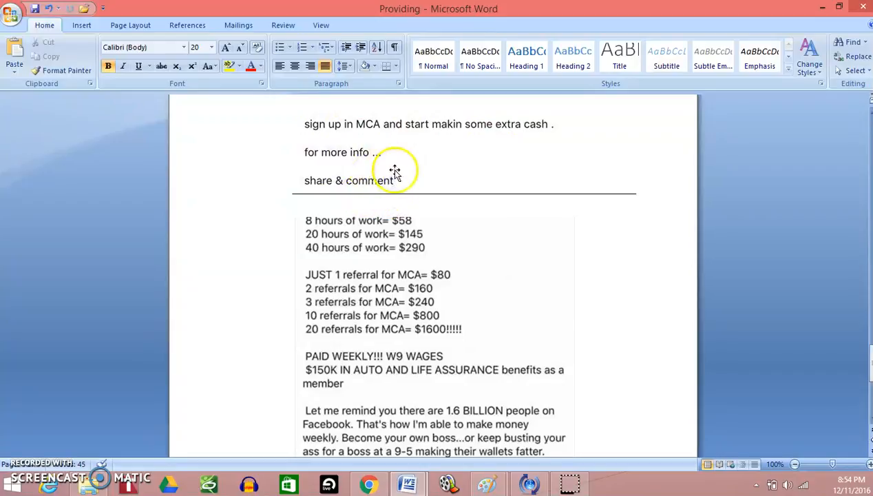
mouse_move(408, 175)
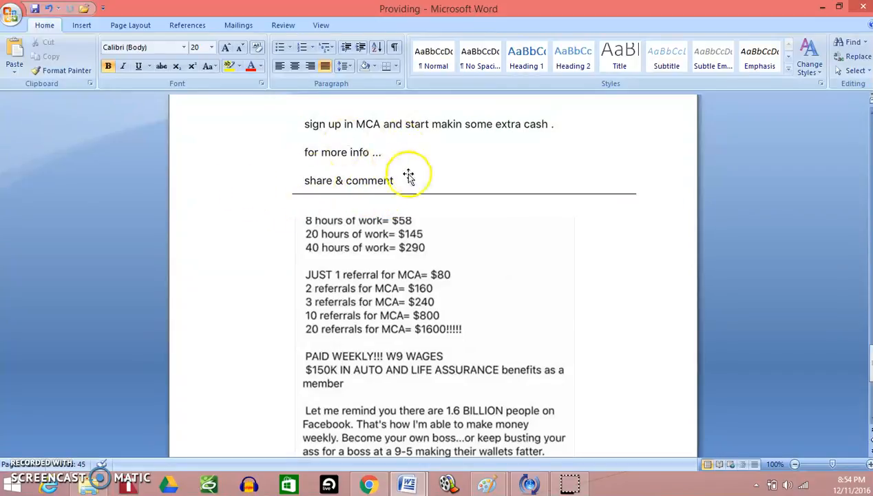
mouse_move(289, 181)
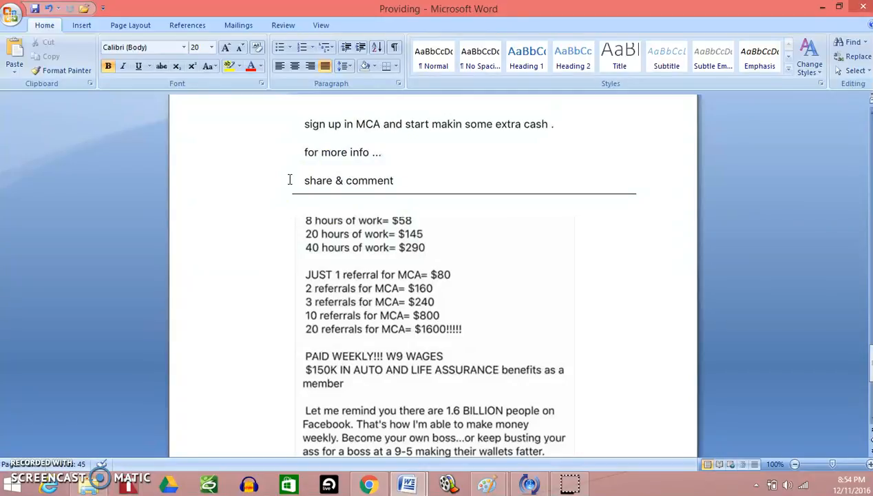
mouse_move(629, 305)
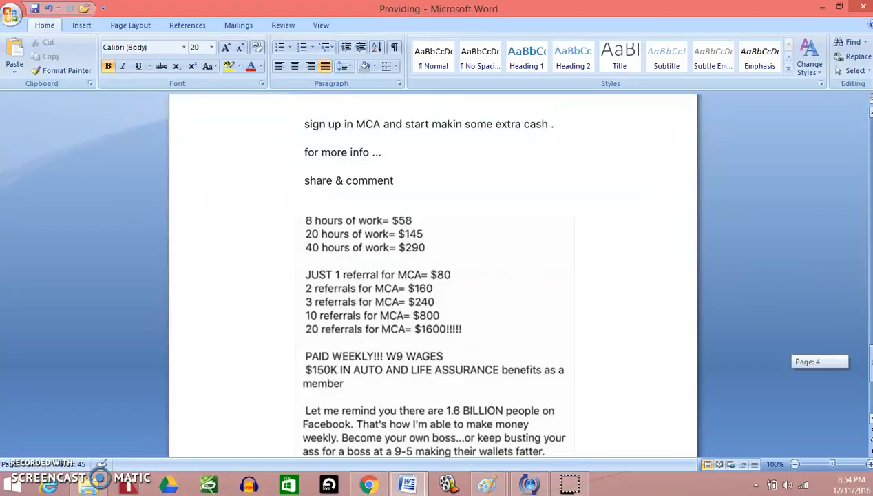
Scroll through the page 4 MCA post example, then switch over to Chrome.
scroll(down, 3)
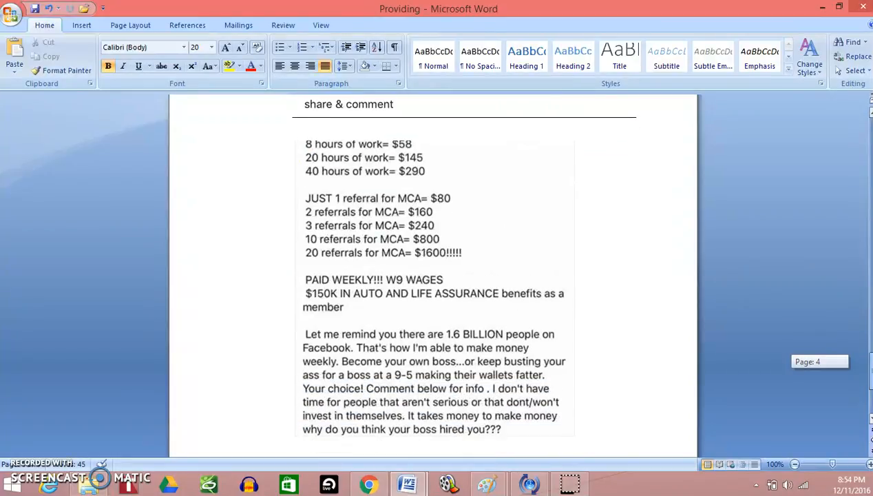
scroll(down, 3)
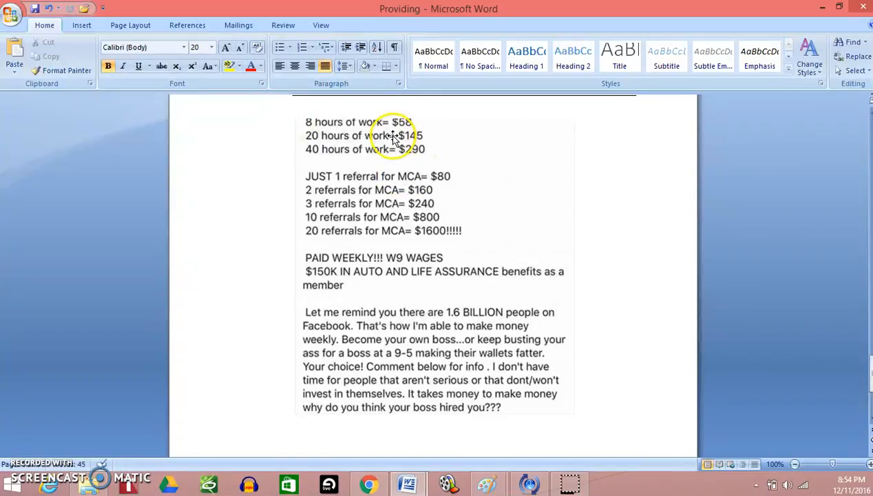
mouse_move(390, 155)
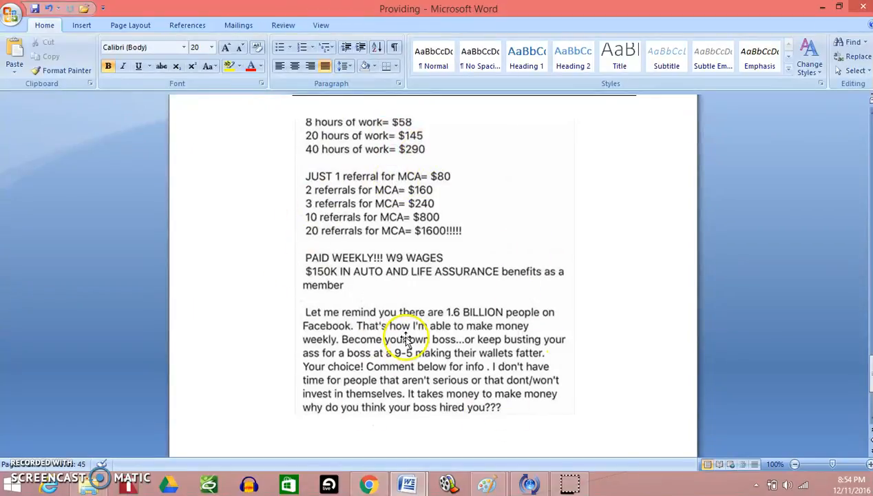
mouse_move(735, 352)
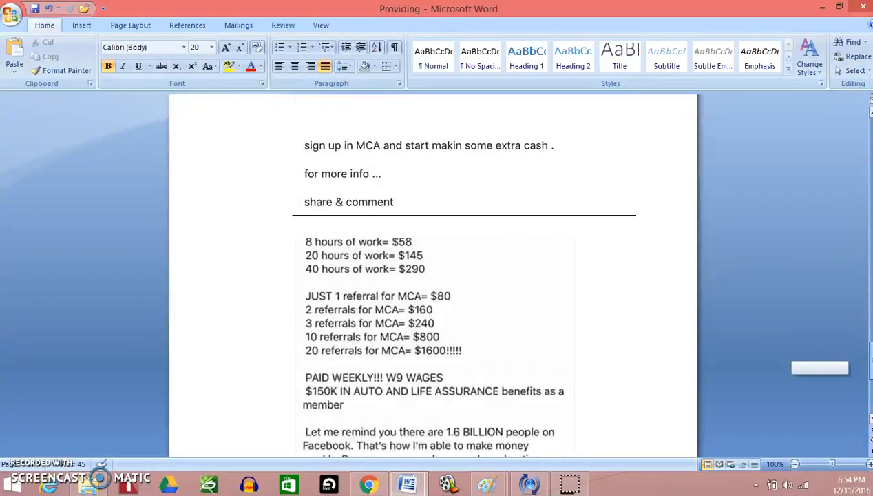
scroll(down, 3)
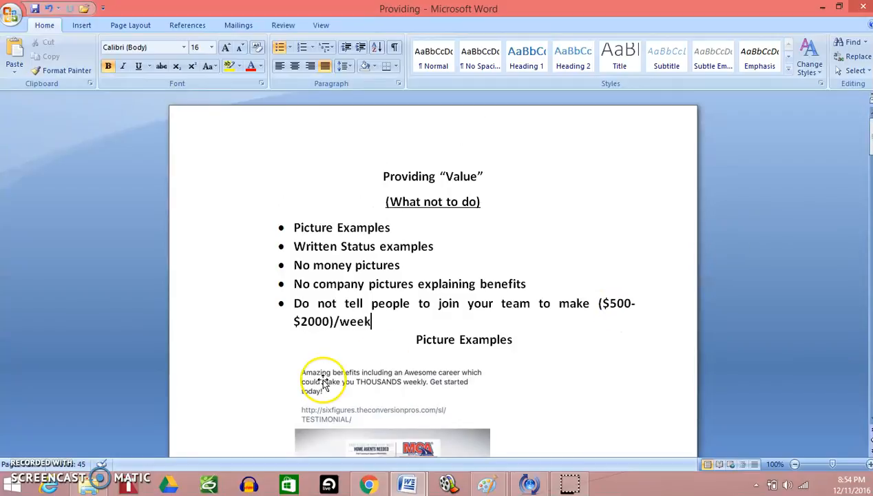
click(368, 484)
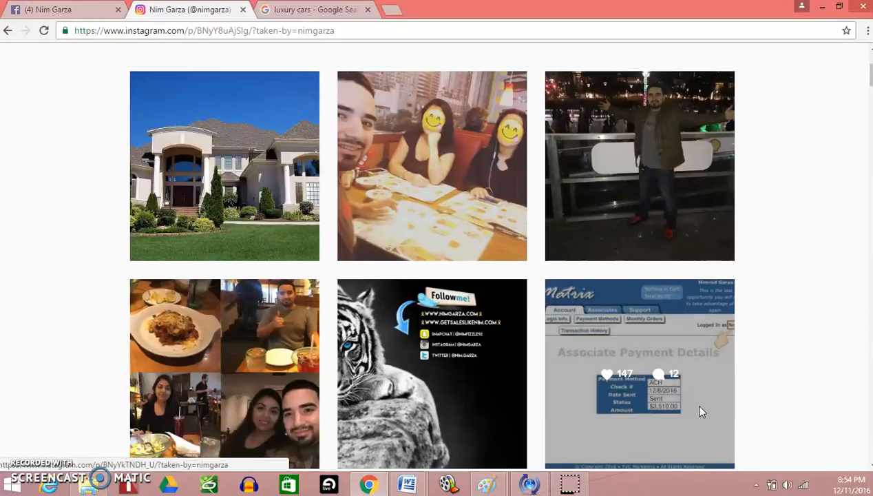
Open the 'Associate Payment Details' paycheck post and close it back to the grid.
click(639, 374)
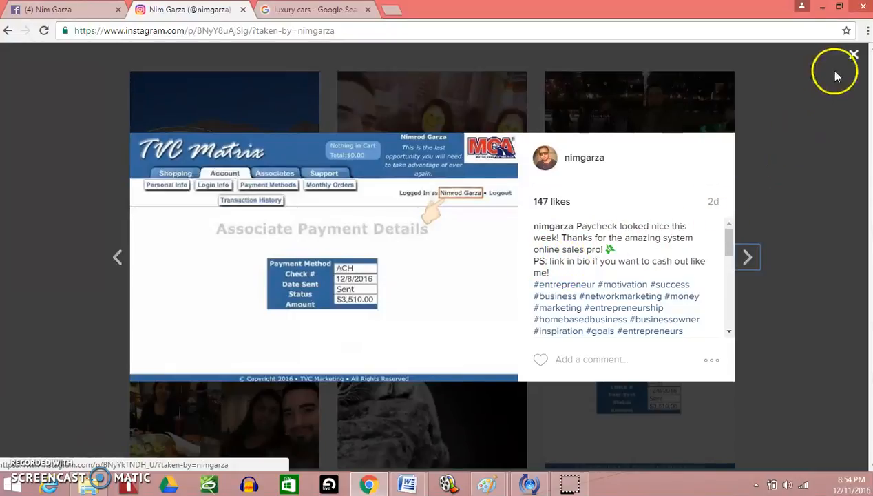
mouse_move(692, 184)
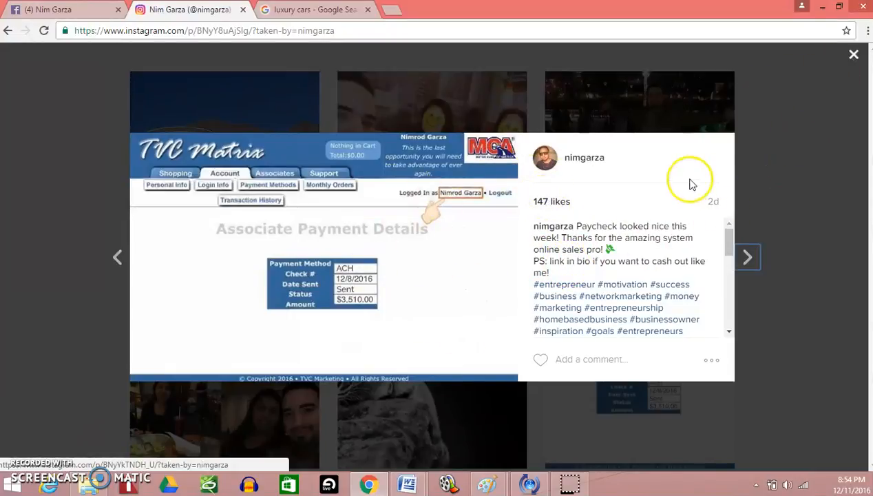
click(854, 54)
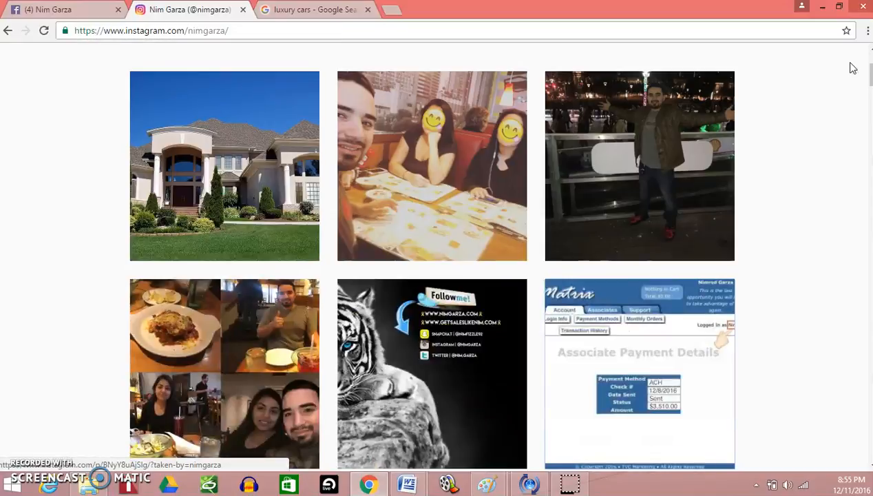
mouse_move(801, 203)
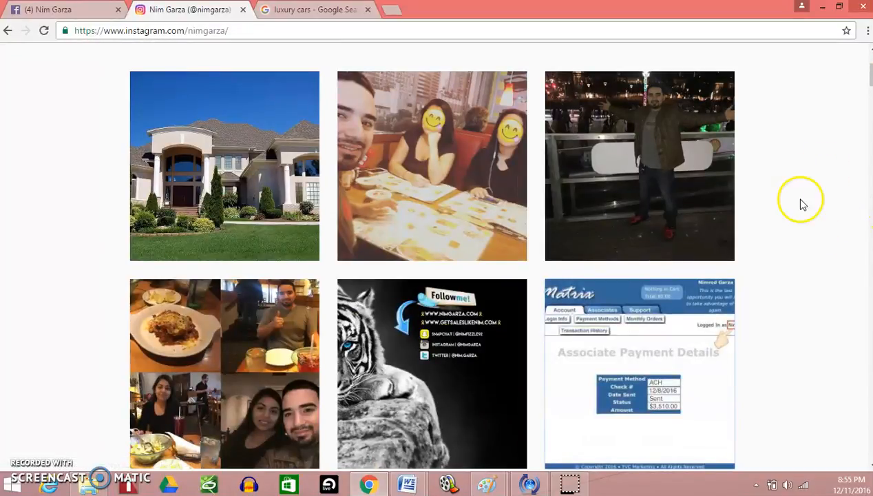
mouse_move(804, 245)
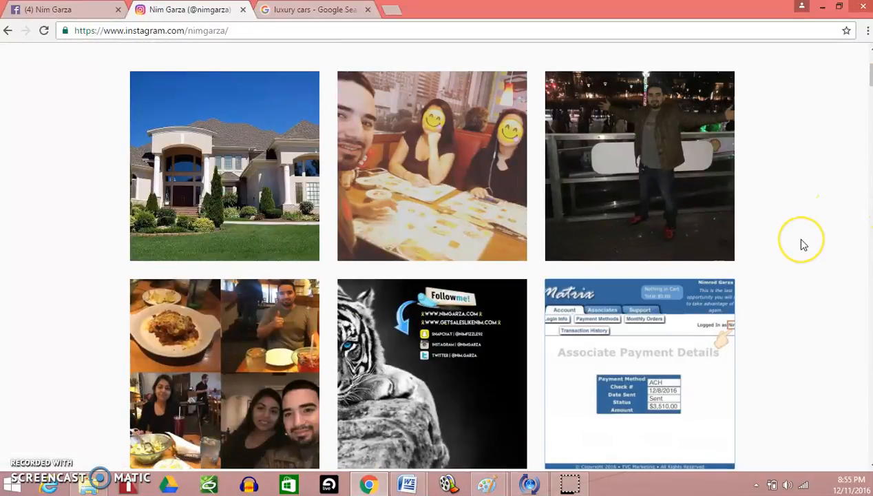
mouse_move(836, 193)
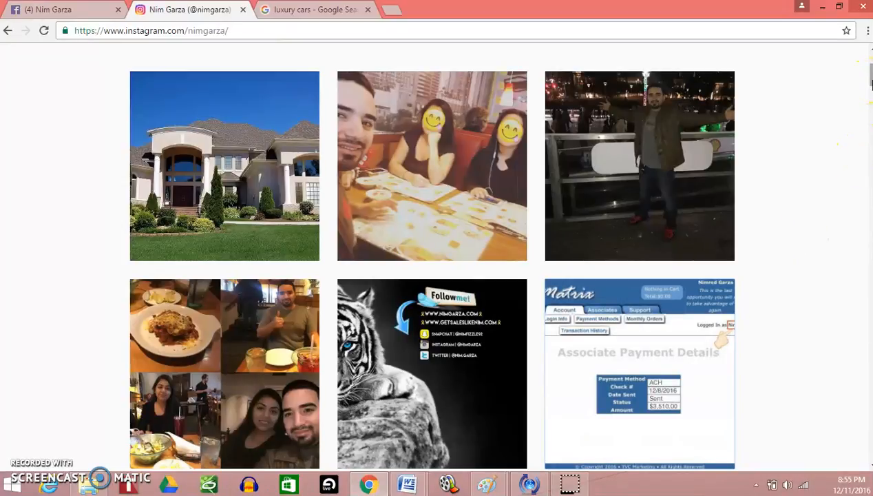
mouse_move(836, 399)
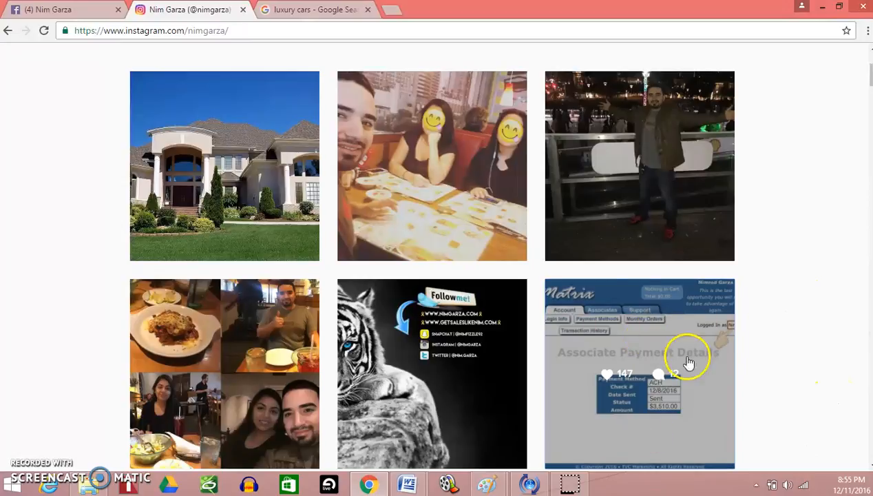
mouse_move(827, 285)
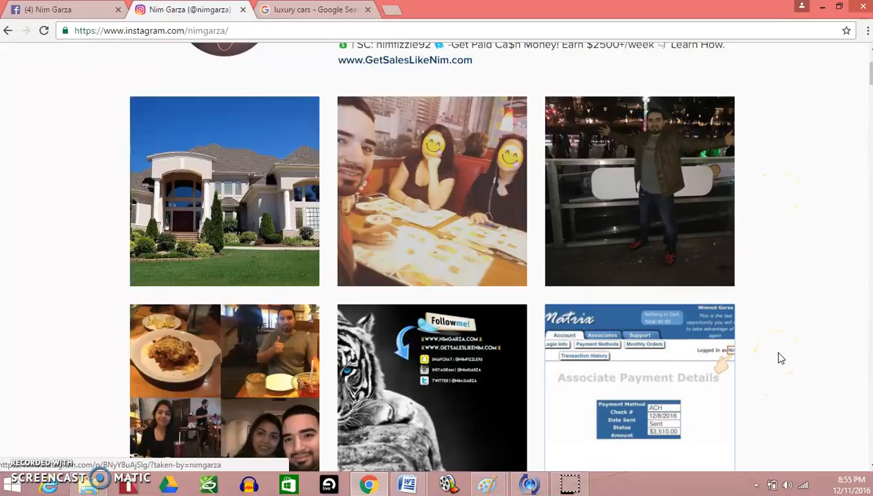
mouse_move(787, 340)
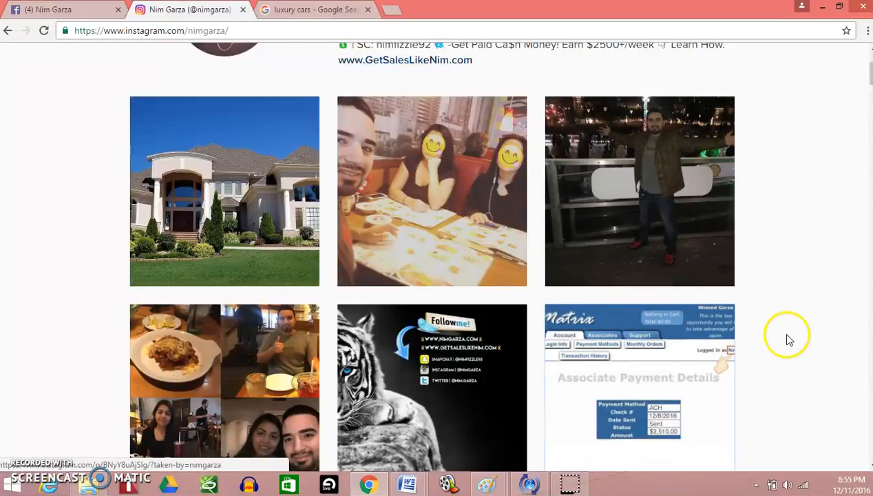
mouse_move(260, 311)
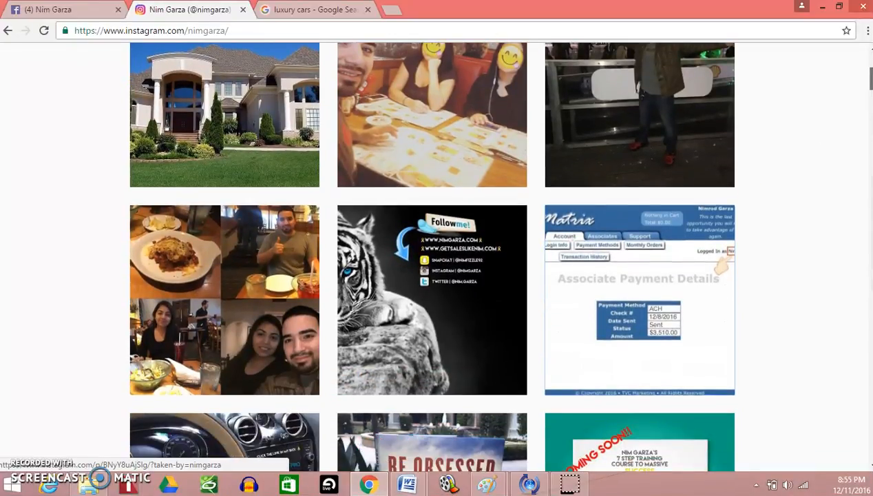
scroll(down, 3)
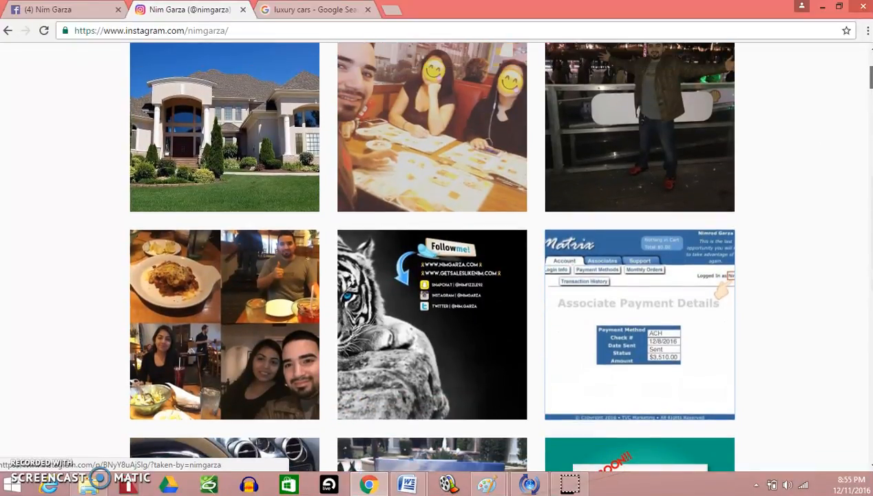
scroll(down, 3)
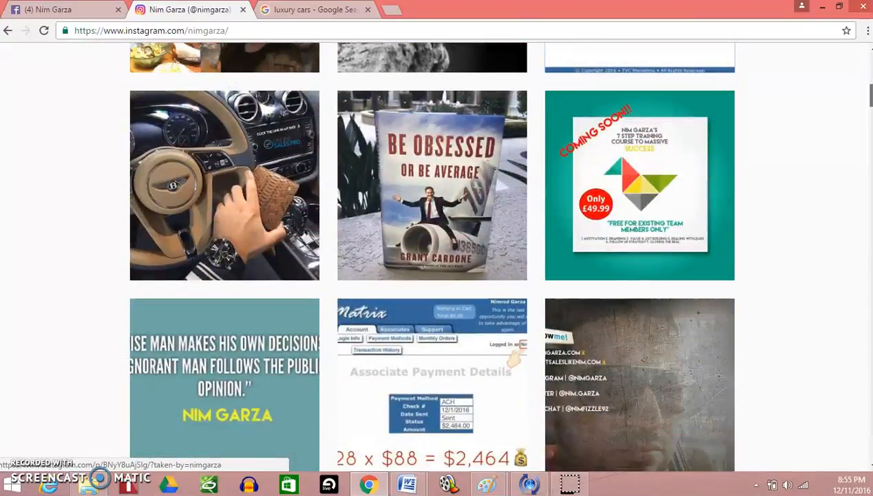
scroll(down, 3)
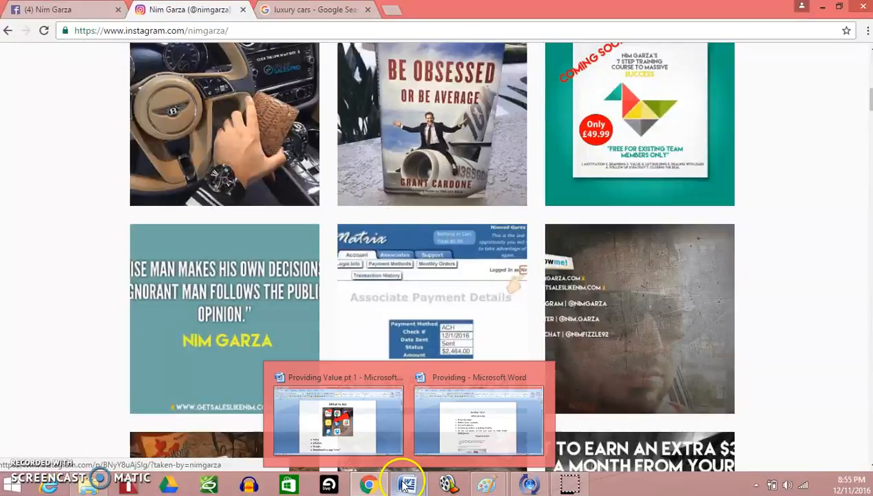
click(338, 420)
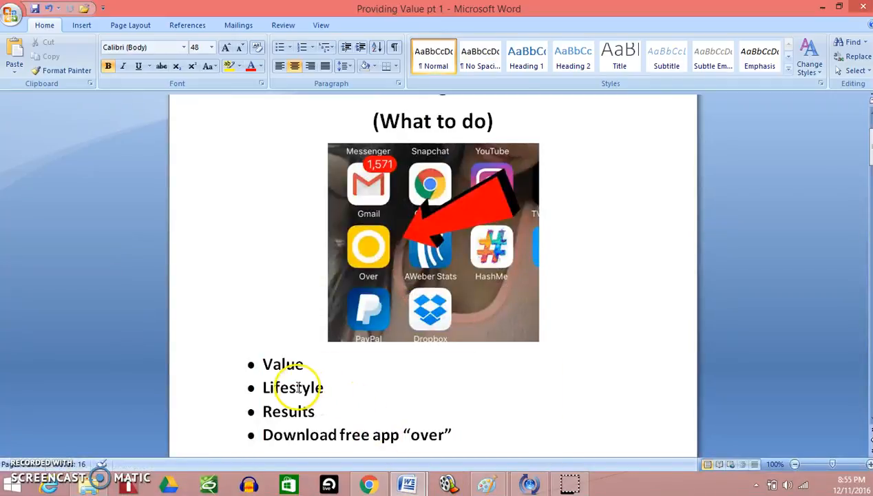
click(368, 483)
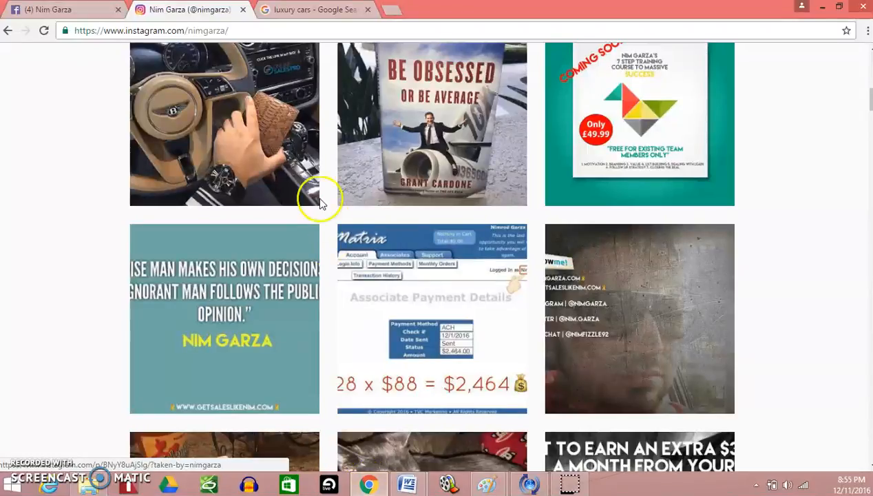
click(313, 10)
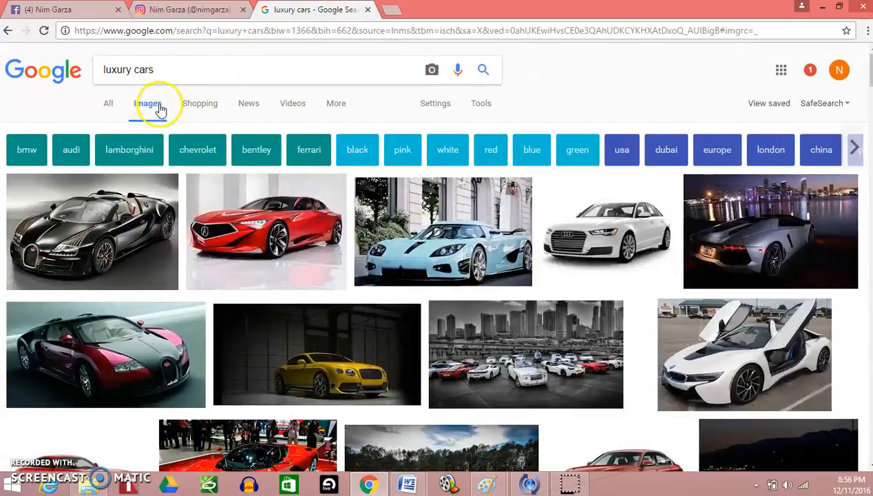
Show the luxury cars image results and scroll far down through the car photos.
click(147, 103)
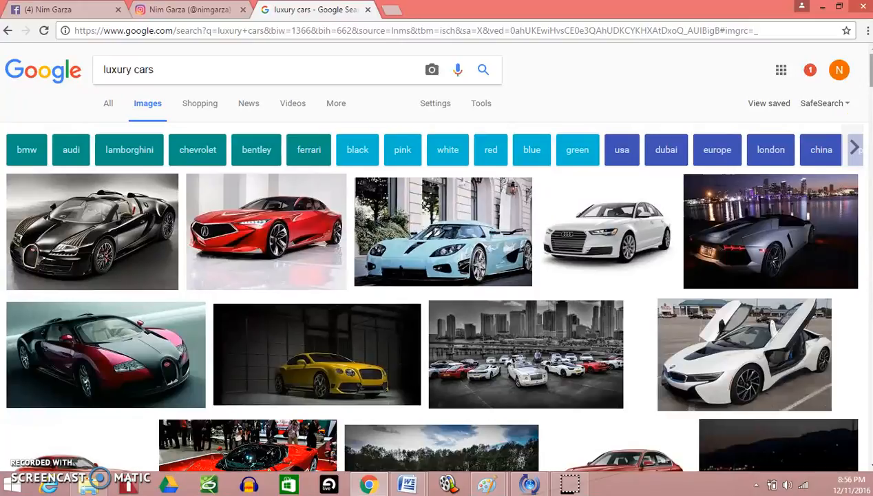
scroll(down, 3)
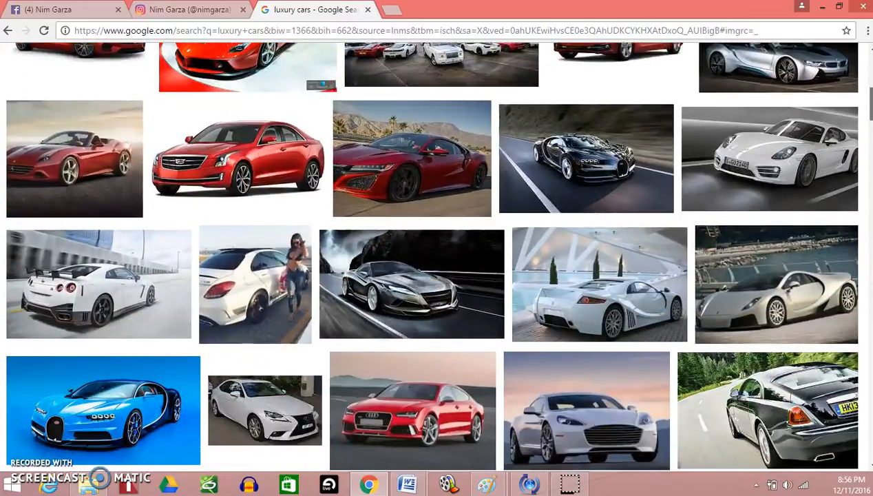
scroll(down, 3)
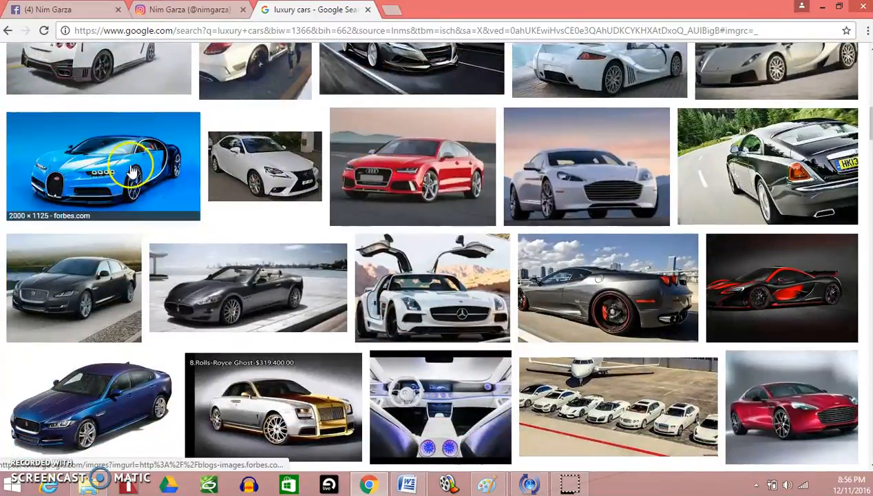
mouse_move(655, 237)
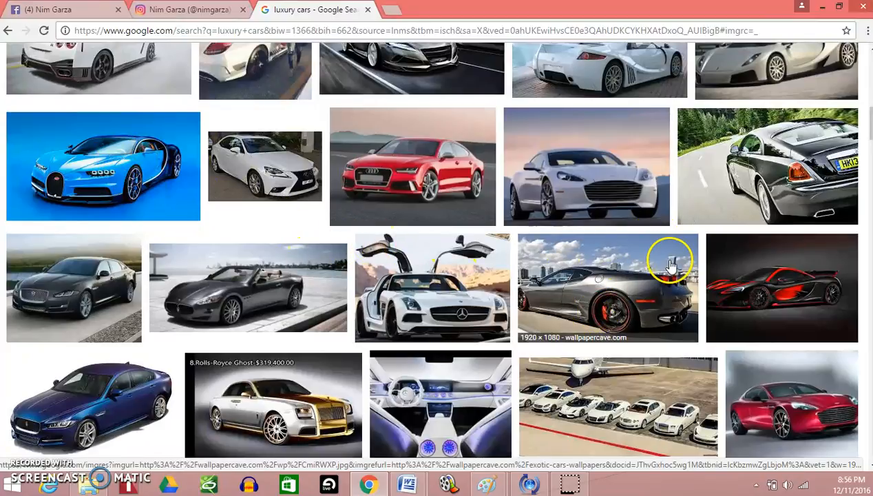
scroll(down, 3)
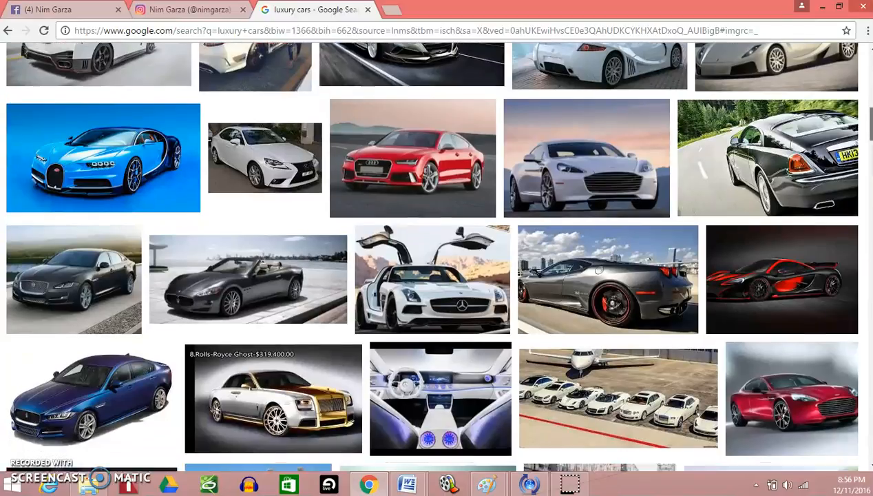
scroll(down, 3)
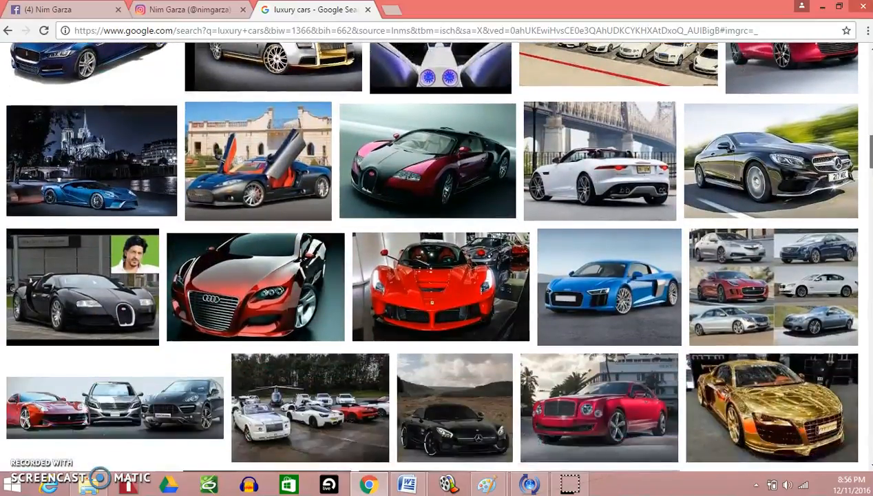
scroll(down, 3)
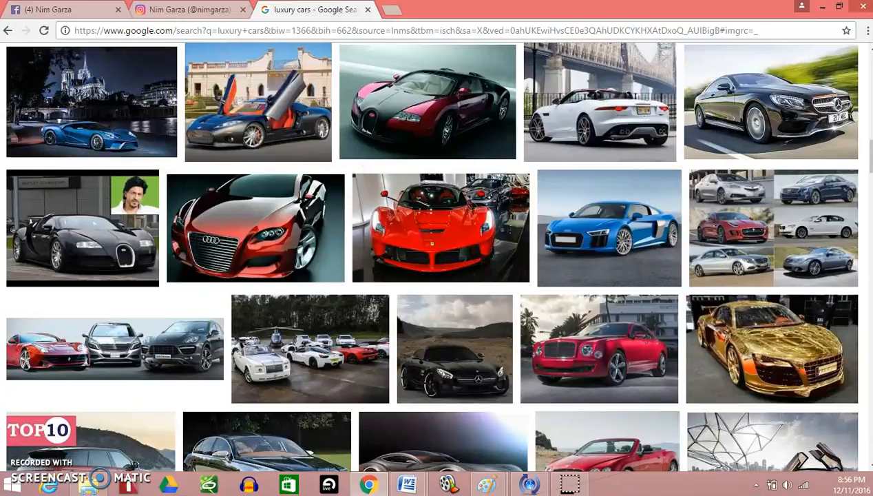
scroll(down, 3)
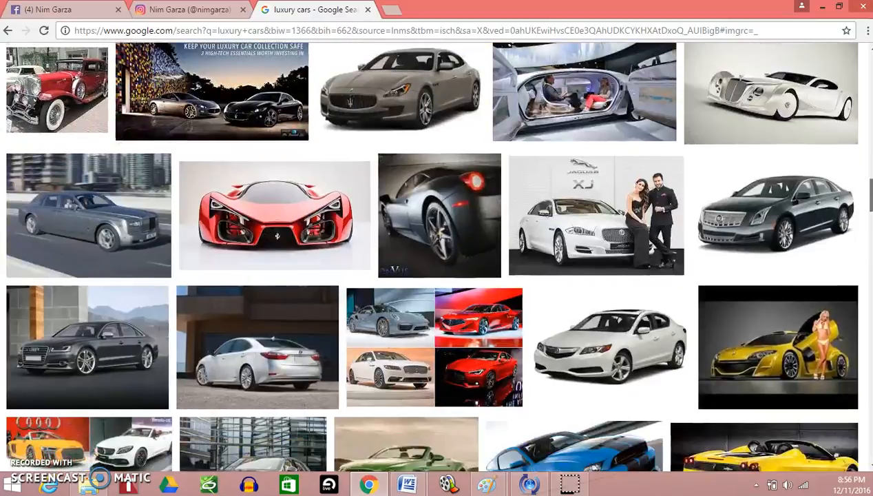
scroll(down, 3)
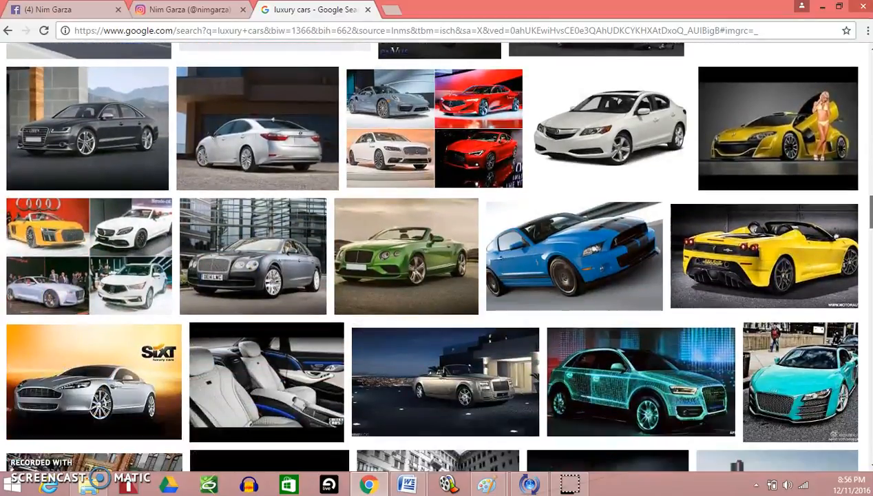
scroll(down, 3)
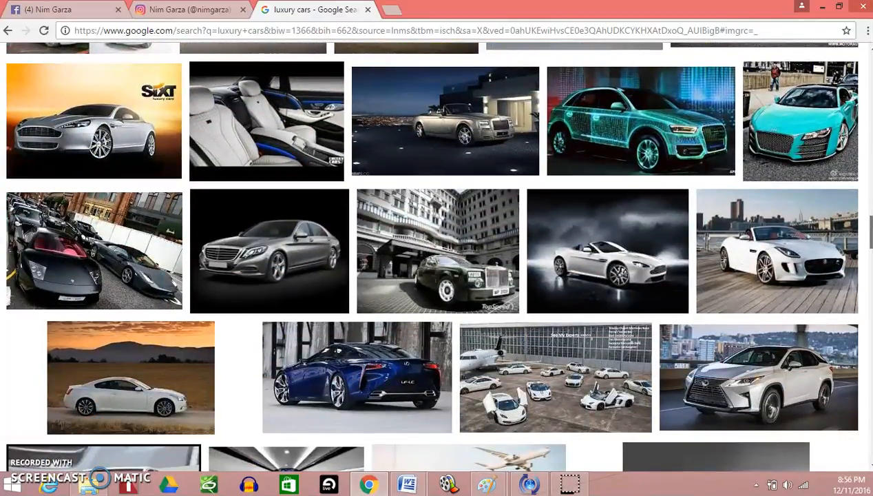
scroll(down, 3)
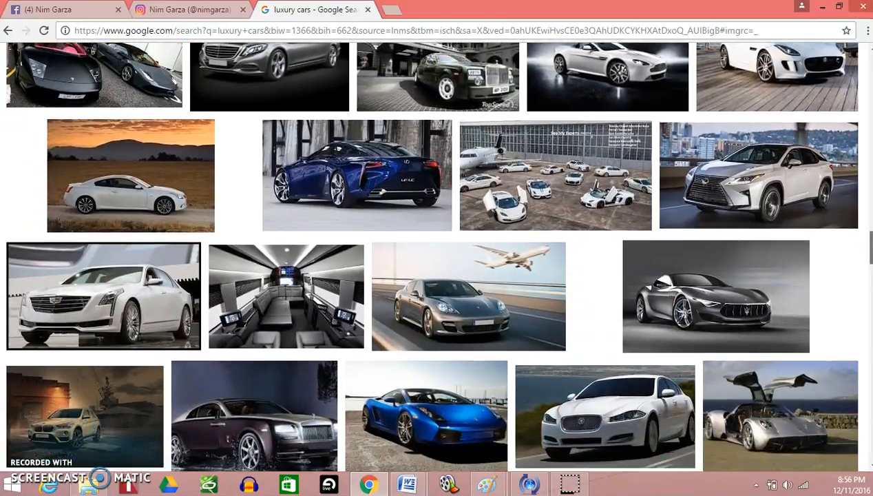
scroll(down, 3)
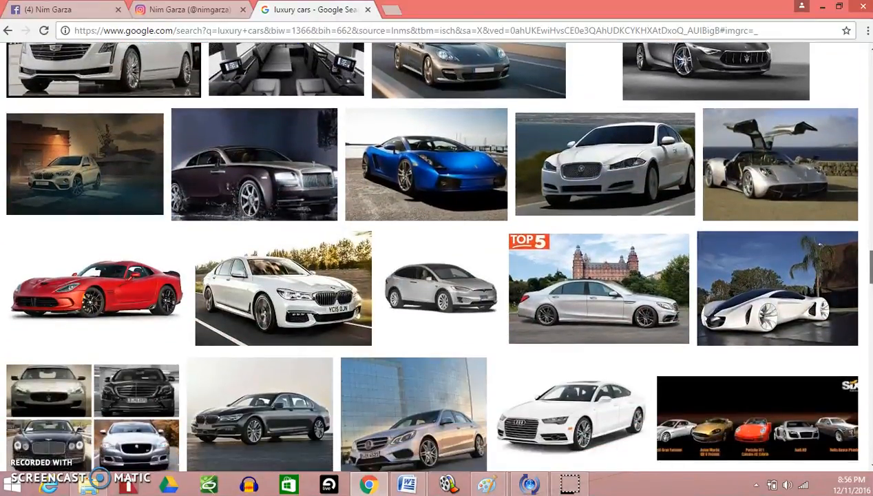
scroll(down, 3)
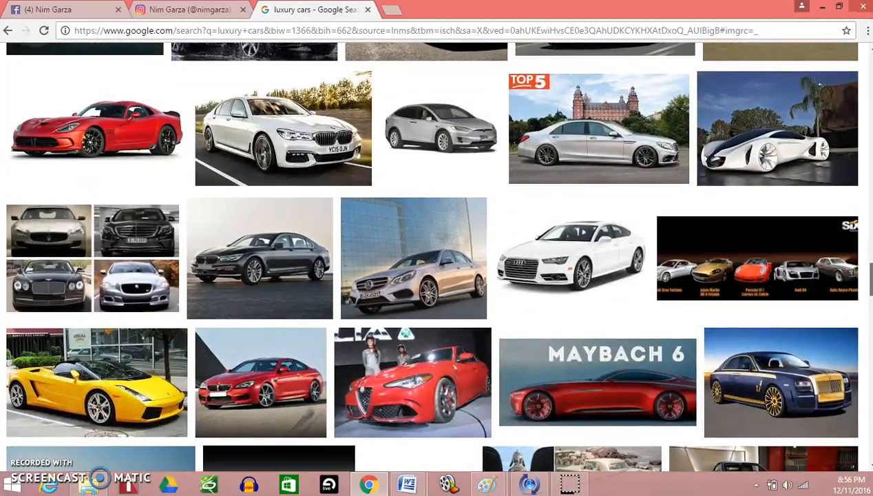
scroll(down, 3)
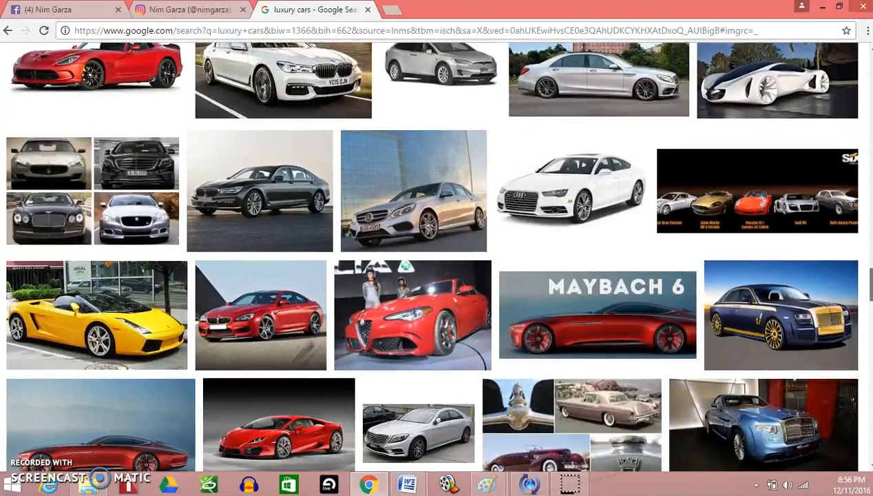
scroll(down, 3)
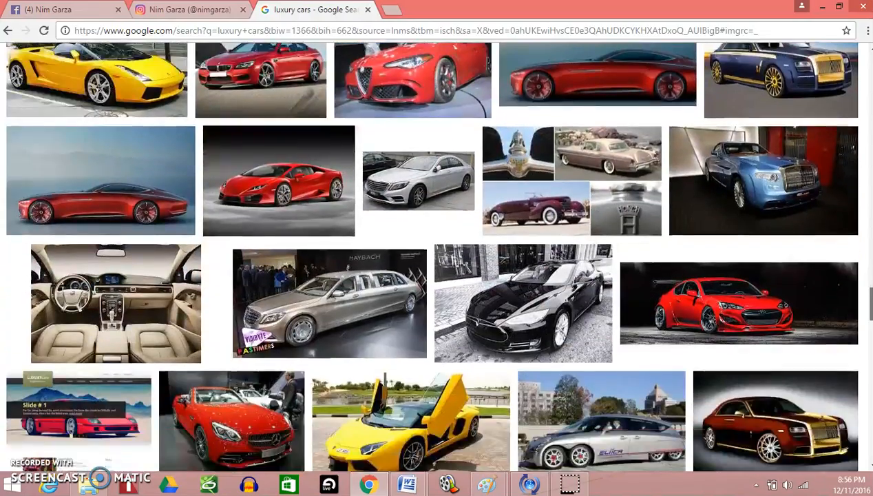
scroll(down, 3)
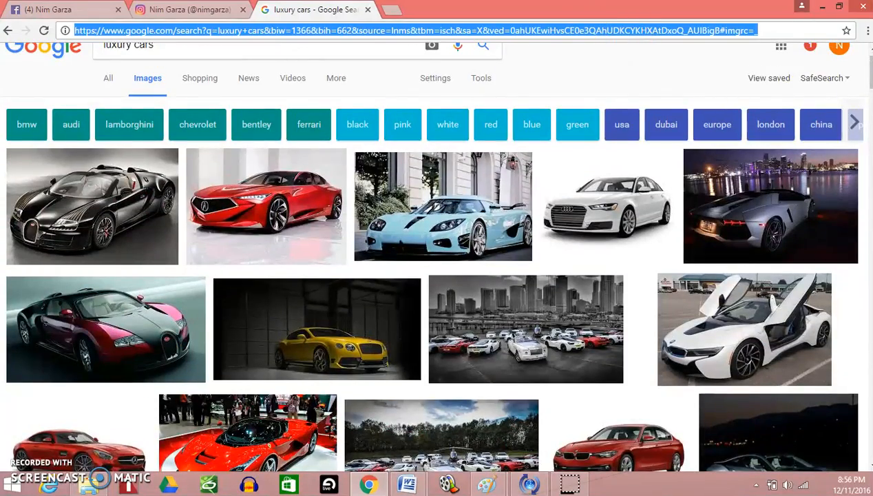
Flip from Instagram to the luxury cars tab and back to the Bentley and 'Be Obsessed' grid.
click(185, 10)
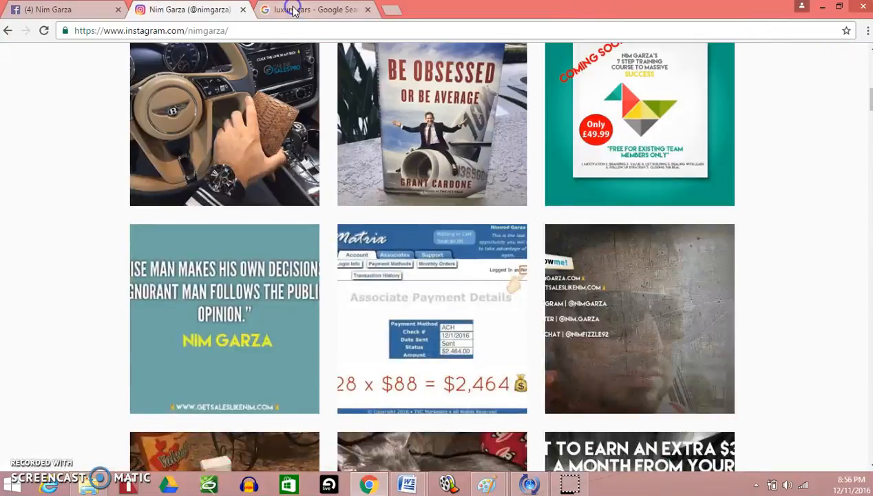
click(313, 9)
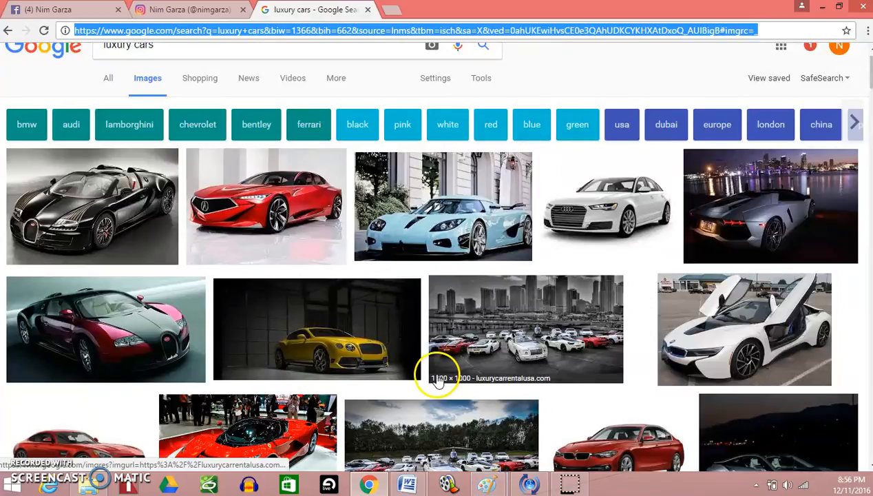
mouse_move(378, 227)
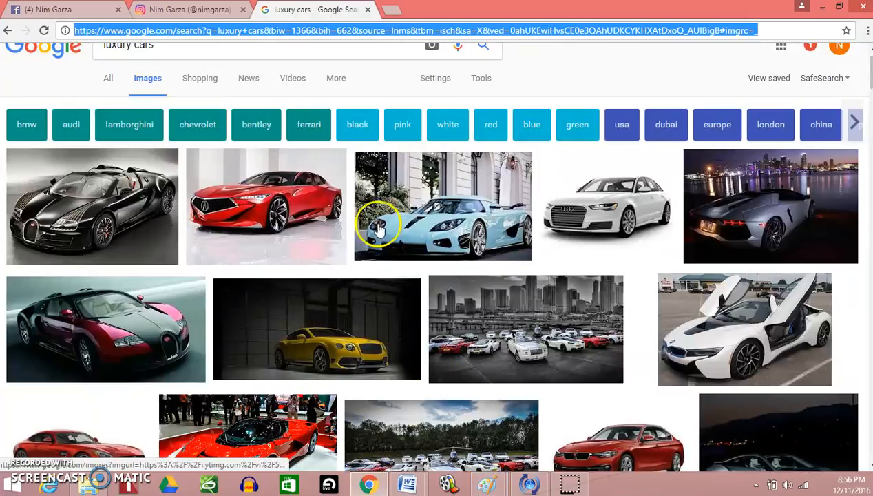
click(186, 10)
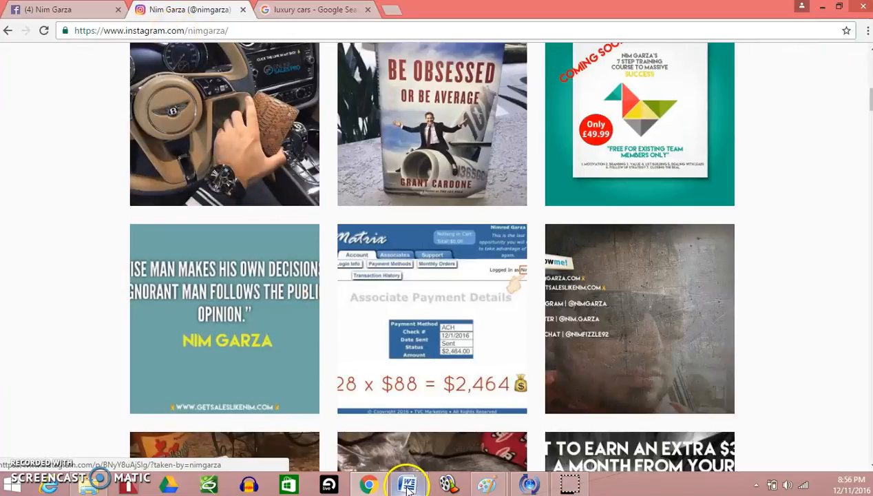
Return to the Providing Value pt 1 document and select the phone-apps screenshot.
click(407, 484)
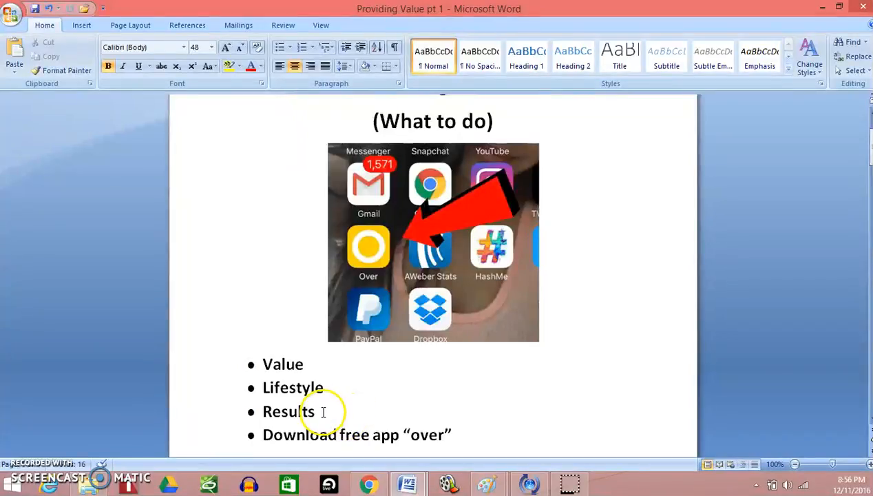
mouse_move(471, 372)
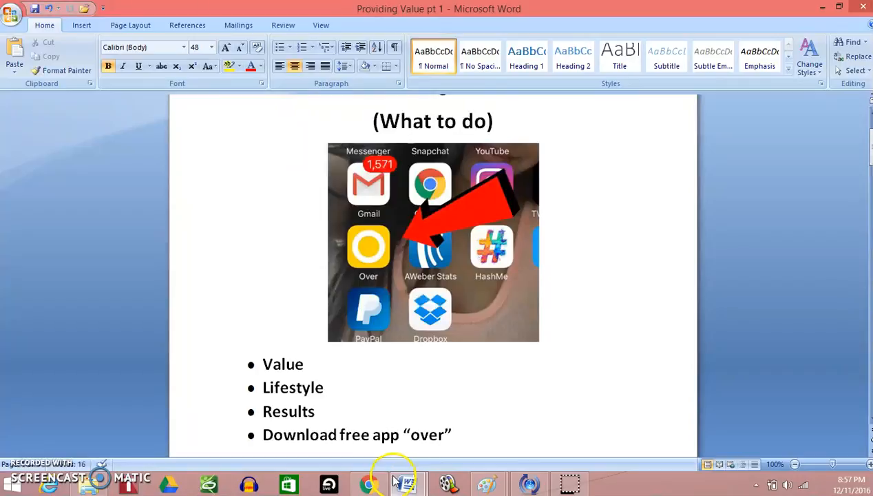
mouse_move(408, 483)
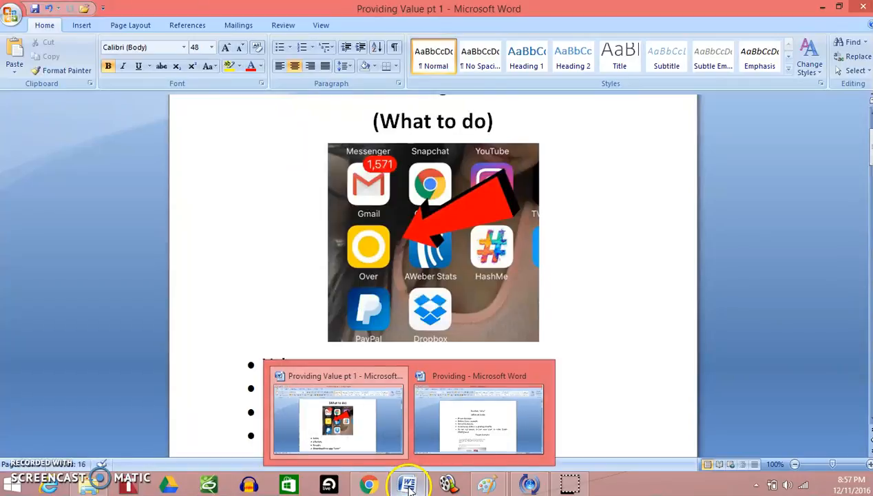
click(478, 420)
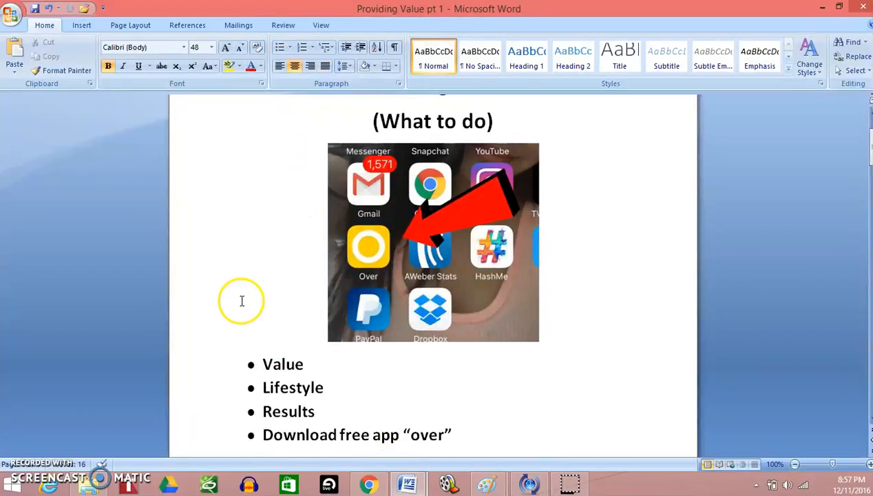
mouse_move(332, 277)
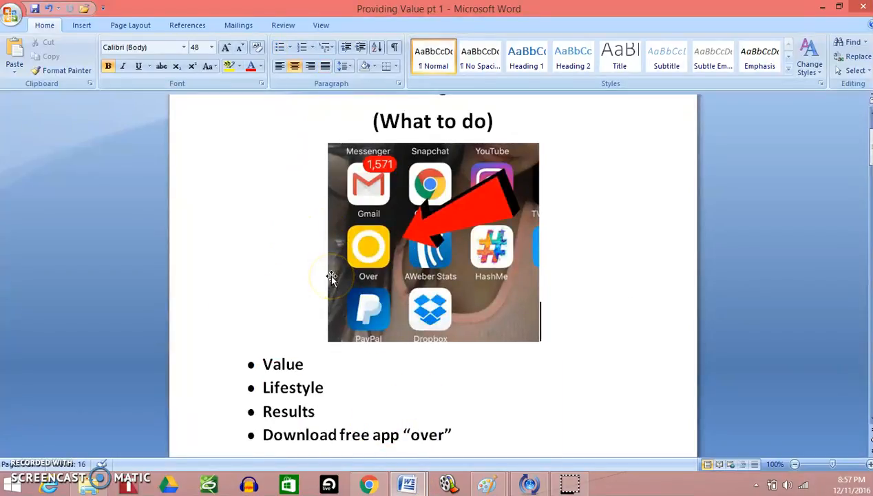
mouse_move(319, 325)
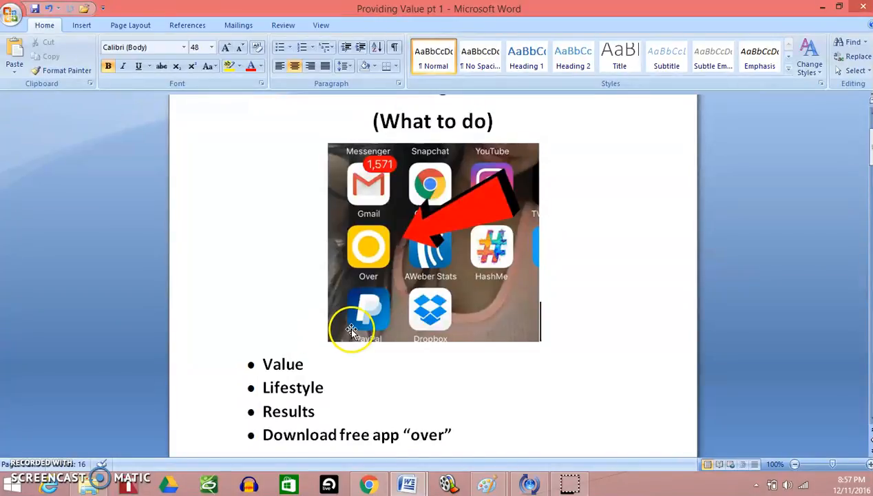
click(308, 364)
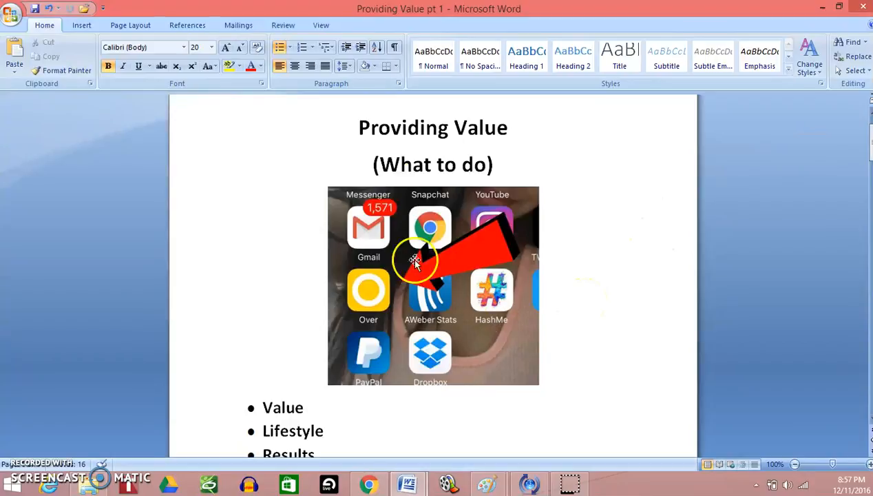
mouse_move(356, 303)
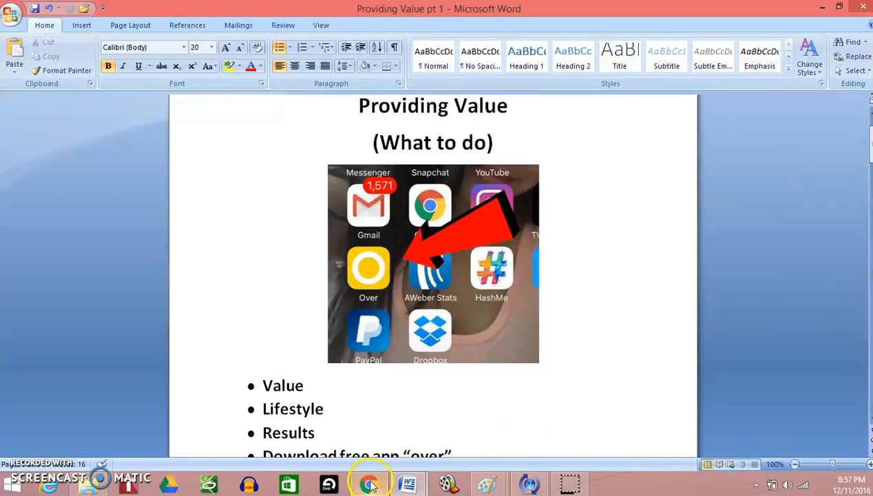
Bring back the luxury cars Google Images results in Chrome and scroll through them.
click(369, 484)
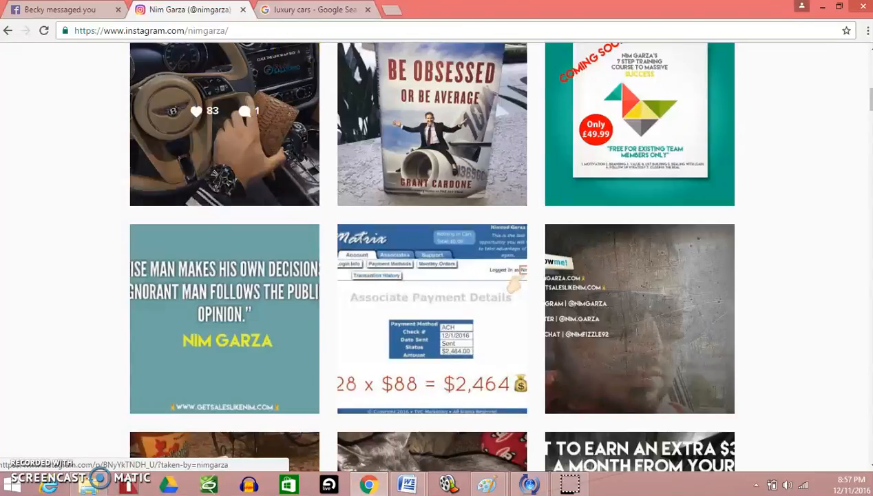
click(314, 10)
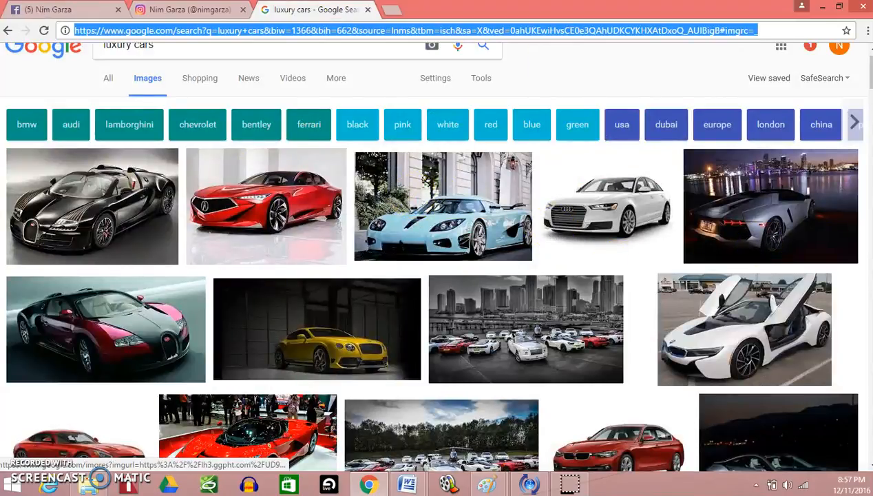
scroll(down, 3)
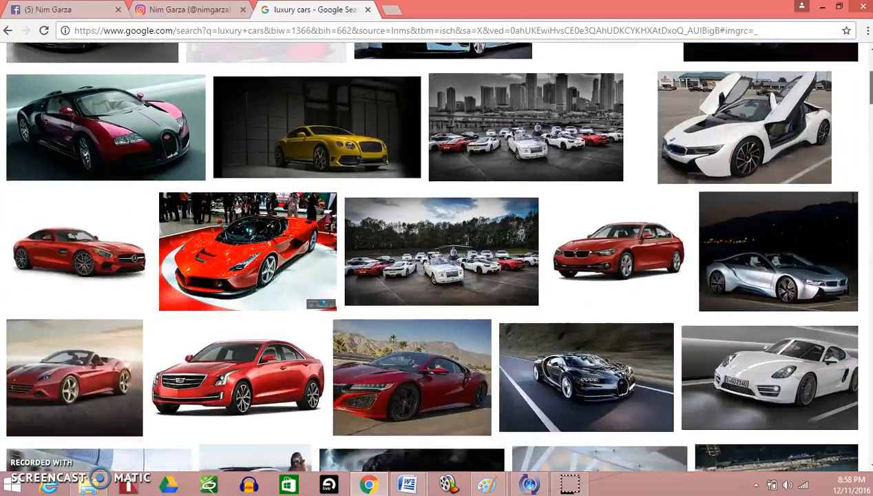
scroll(up, 3)
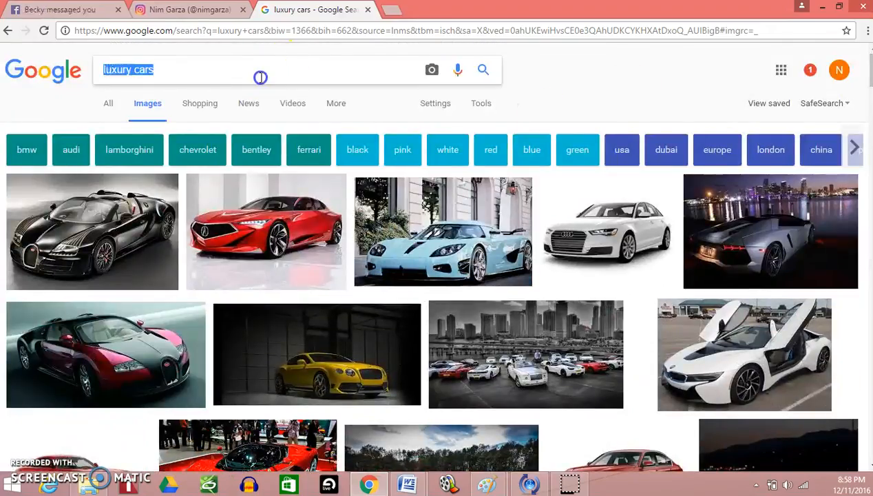
Search Google Images for 'wise man qoutes' and scroll the results.
text(wise man)
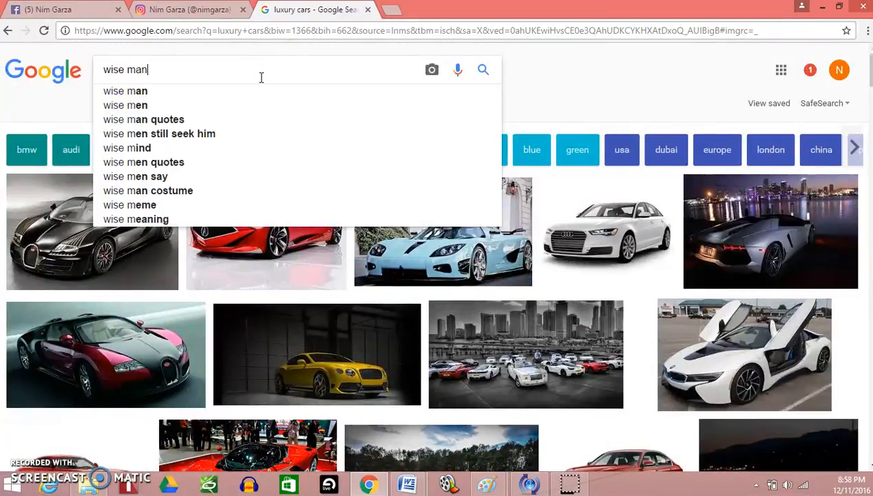
text(qoutes)
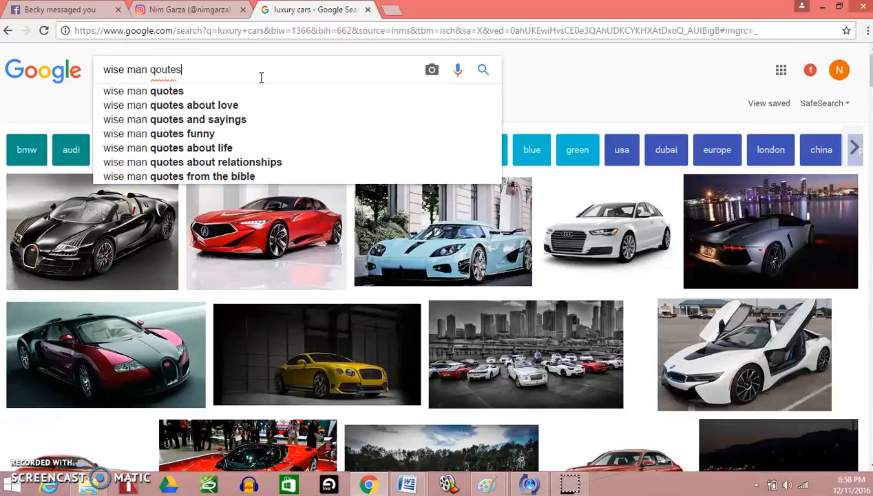
key(Enter)
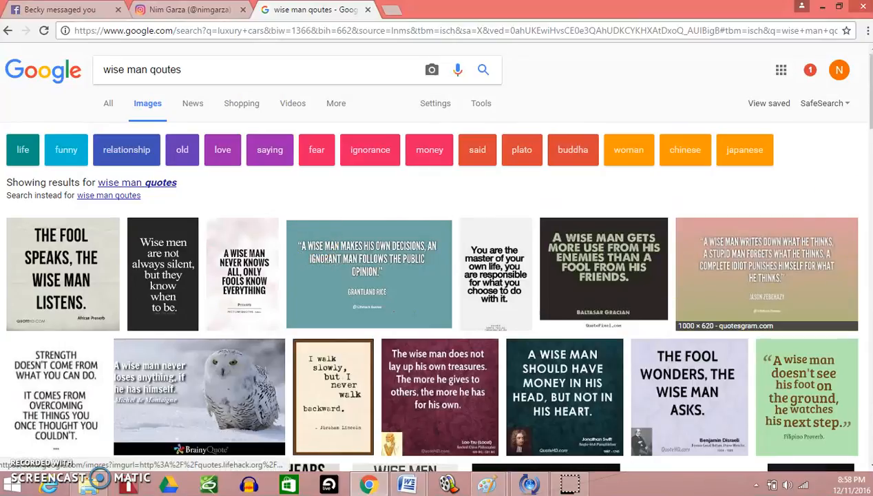
scroll(down, 3)
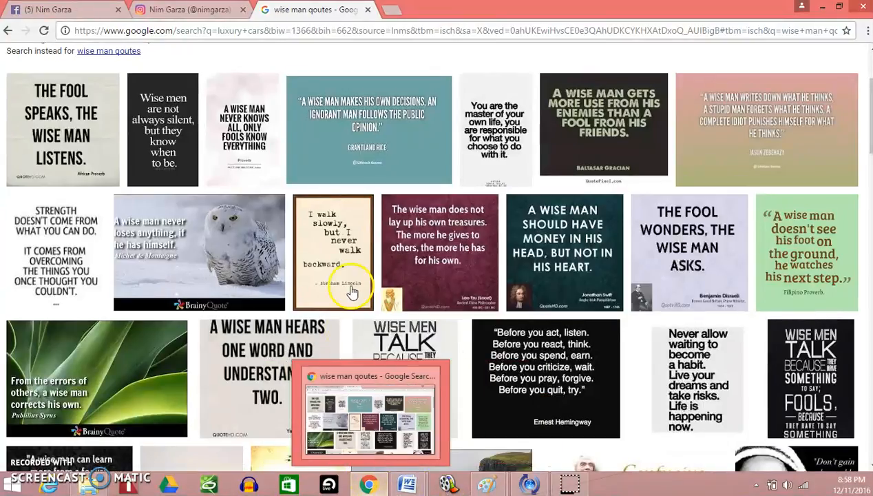
Glance at Instagram, then select the word 'Value' in Word's first bullet.
click(186, 9)
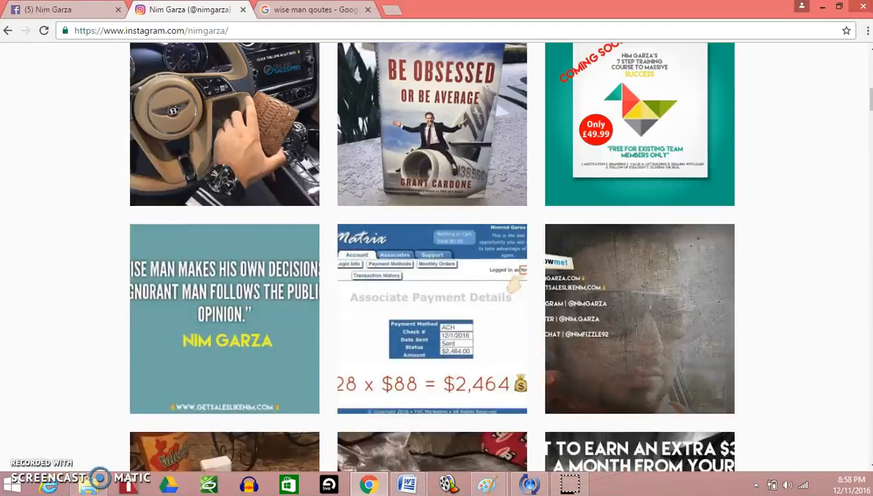
click(313, 9)
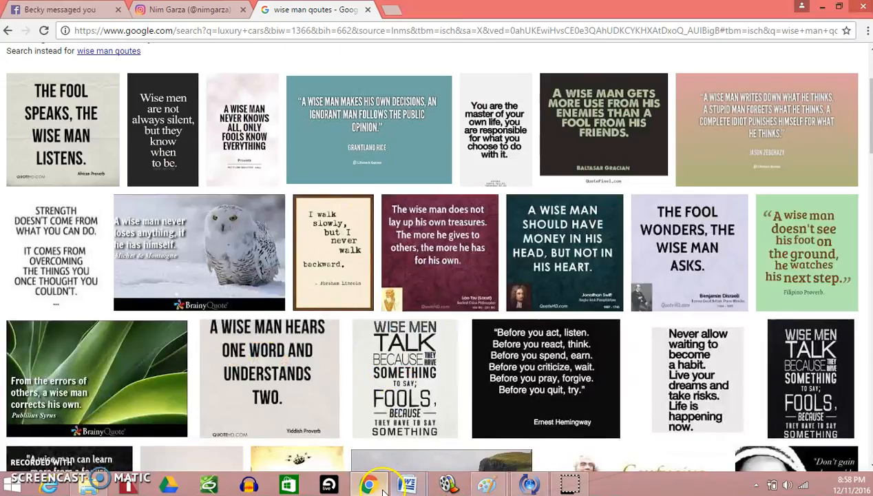
click(408, 484)
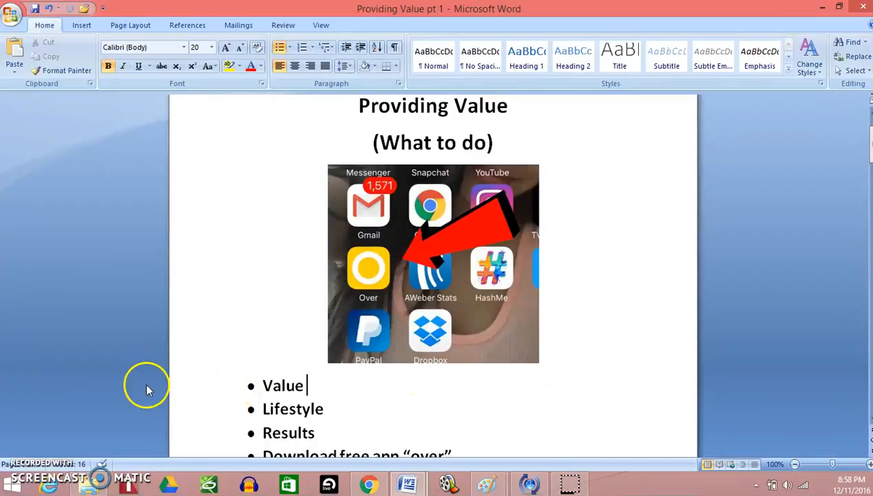
double_click(282, 385)
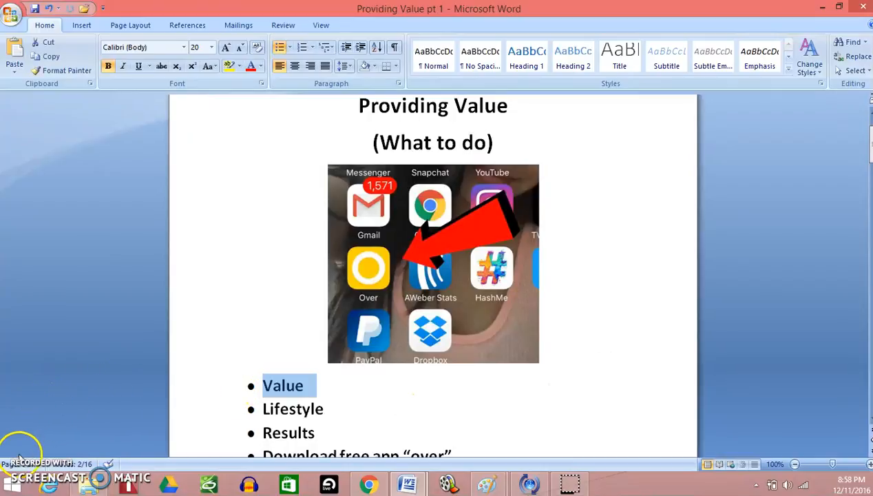